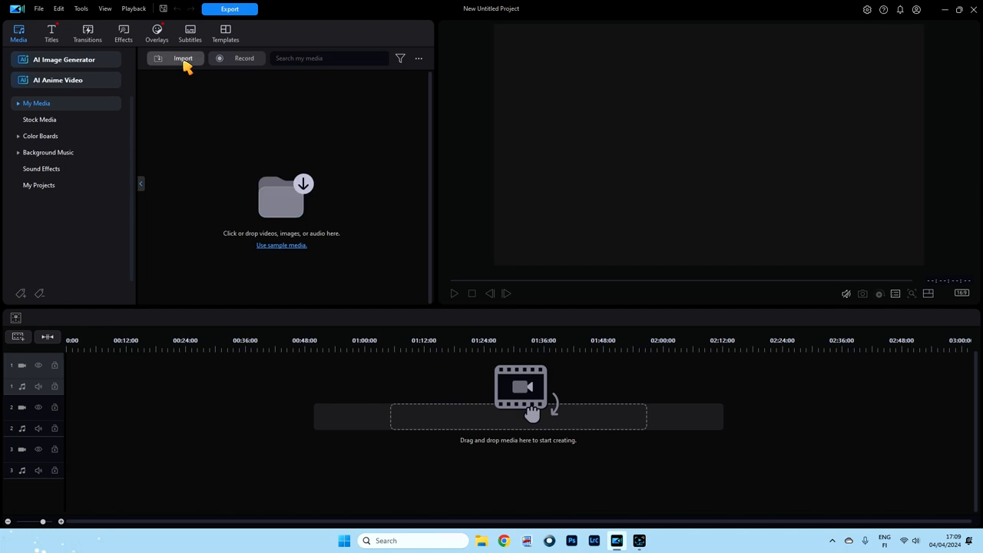
Import the video of the man at a tablet and place it at the start of video track 1.
click(183, 58)
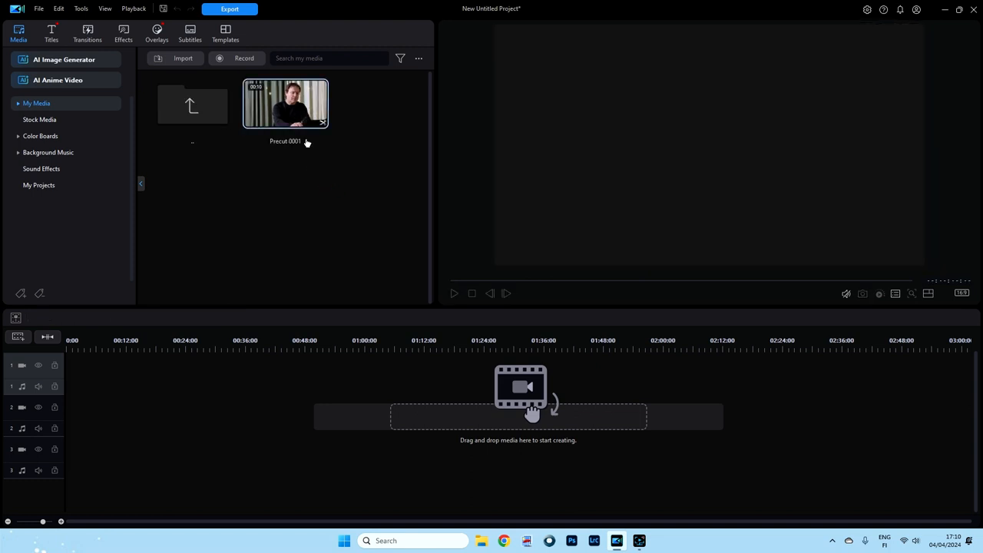
drag(286, 103, 91, 373)
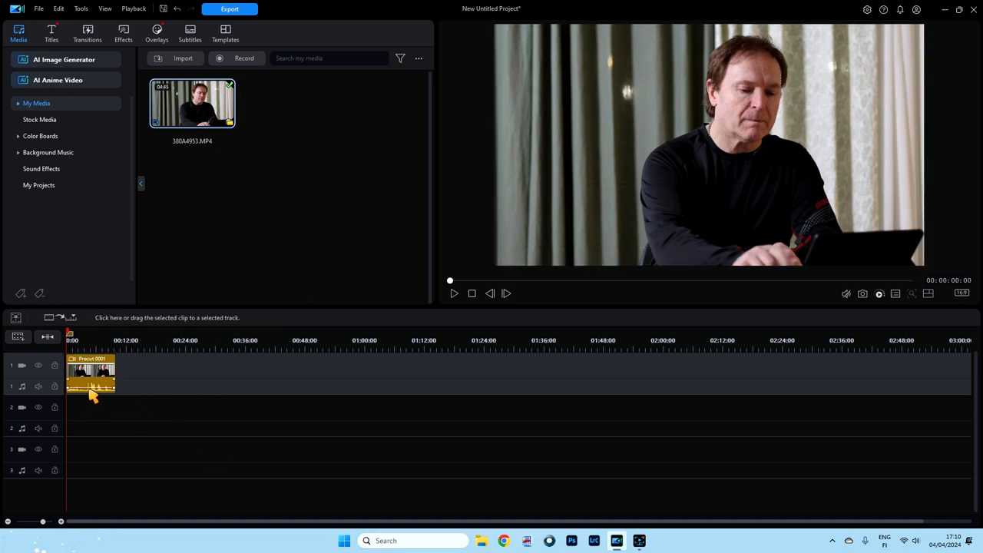
click(91, 373)
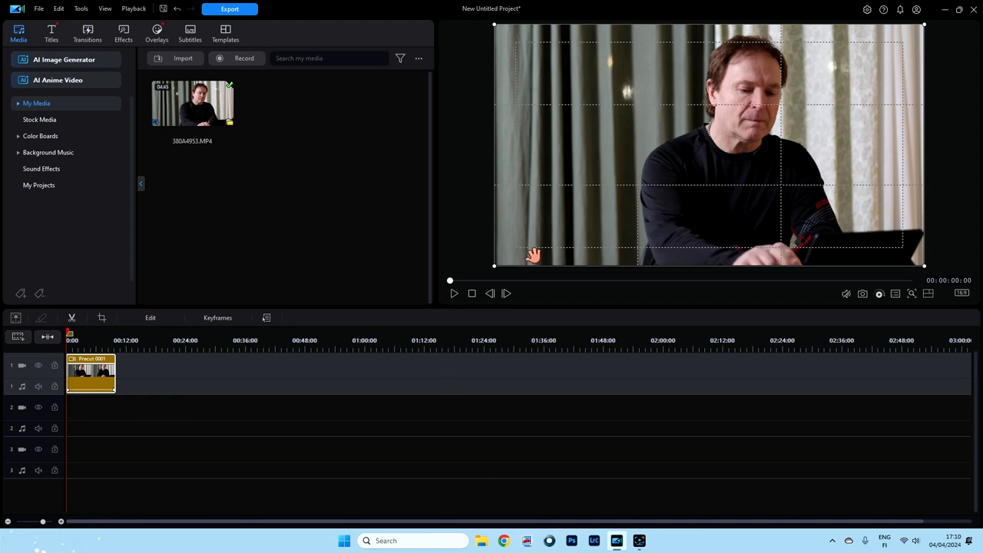
mouse_move(458, 301)
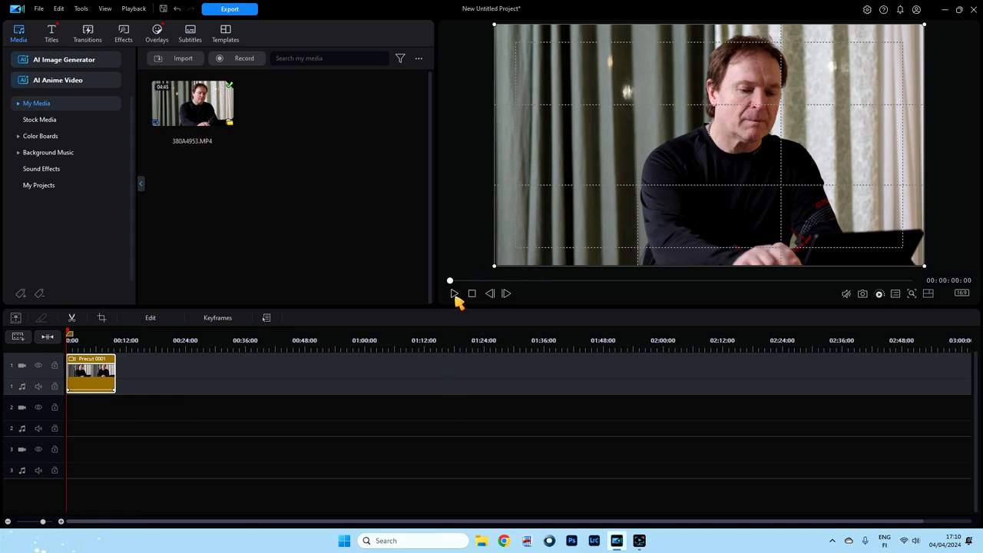
Play the clip briefly in the preview and pause it.
click(455, 294)
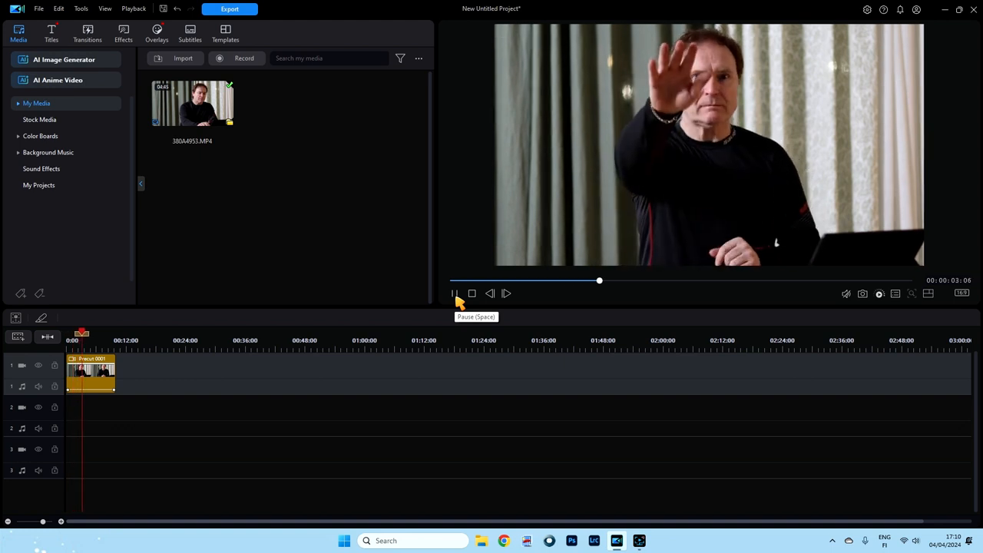
click(453, 294)
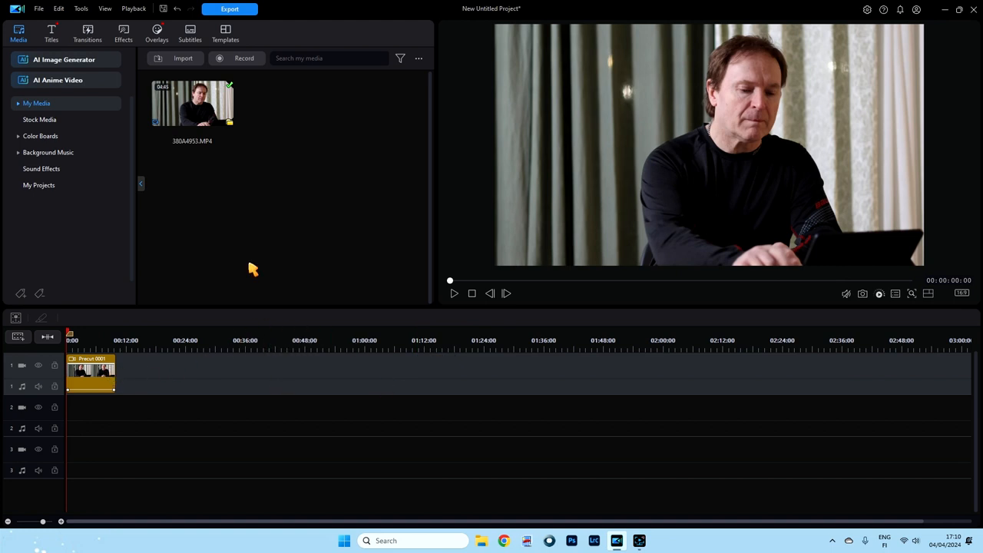
mouse_move(123, 32)
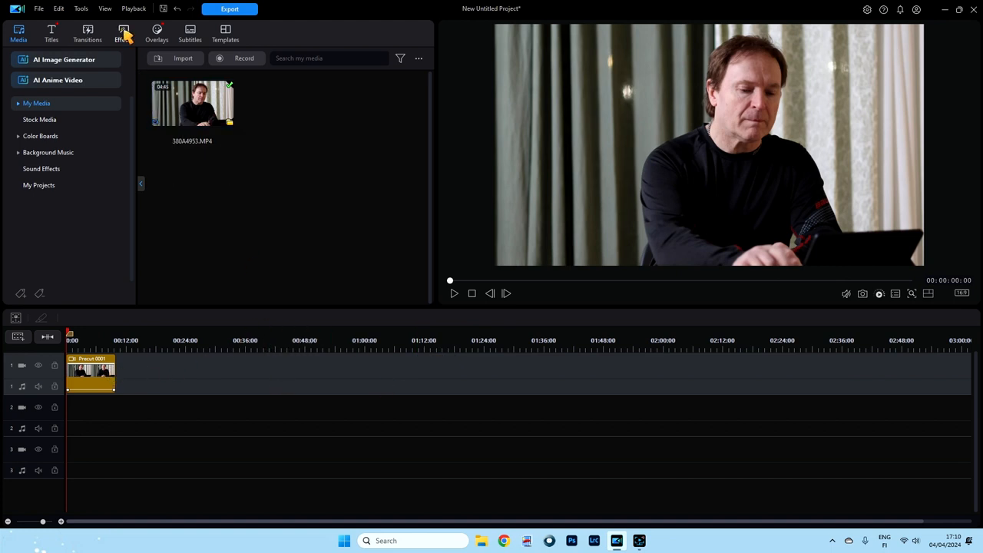
Show the Text Masking category of the Style Effects in the Effects room.
click(123, 32)
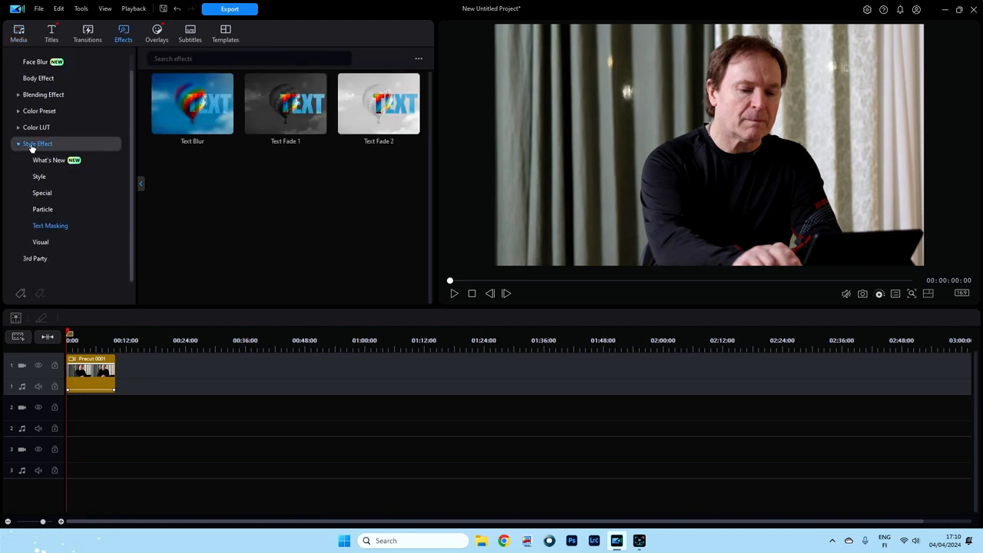
click(37, 144)
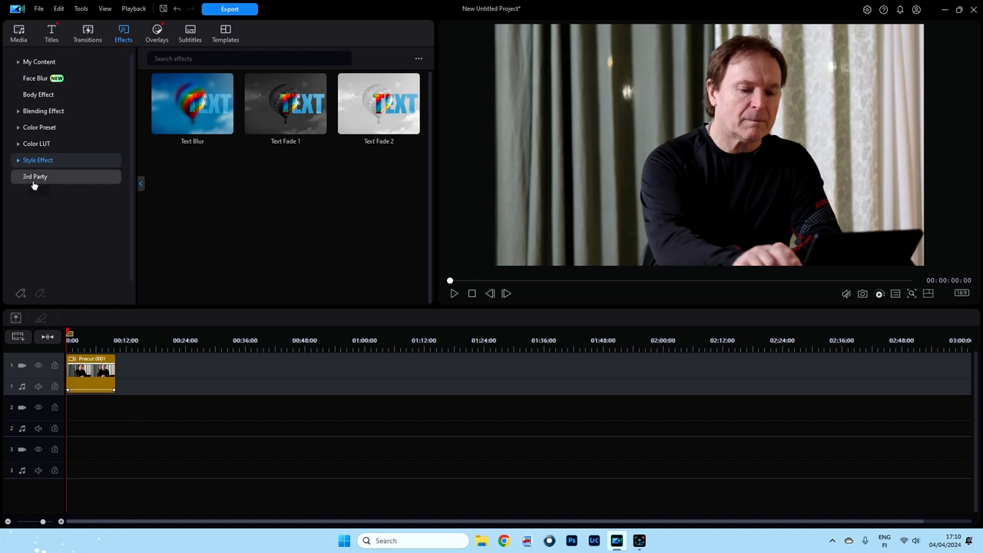
click(37, 160)
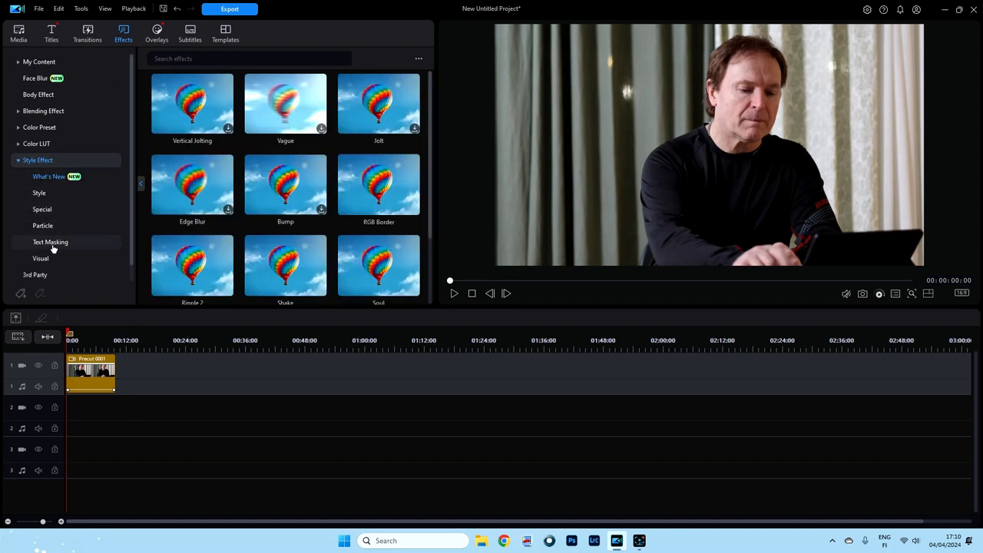
click(49, 242)
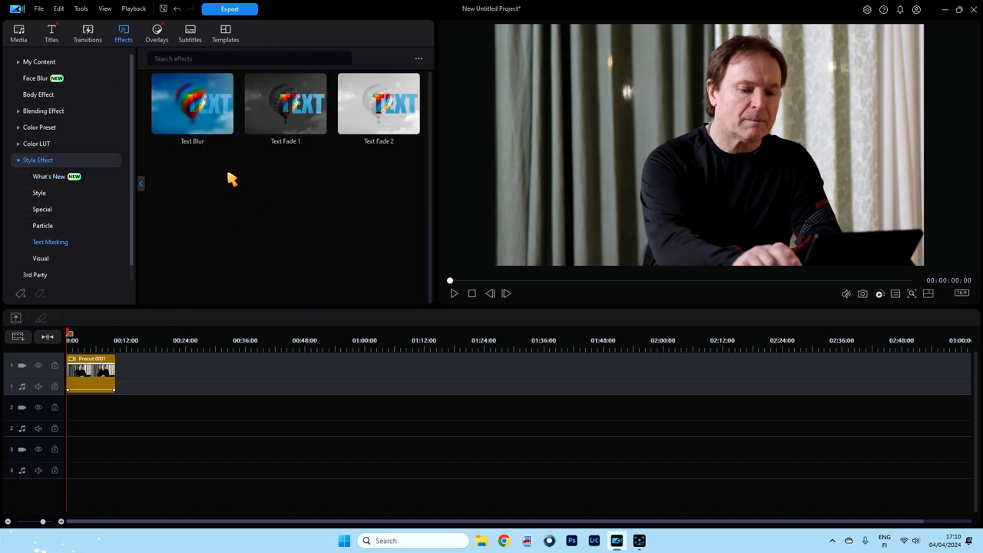
Apply the Text Fade 2 effect to the clip on the timeline.
click(192, 105)
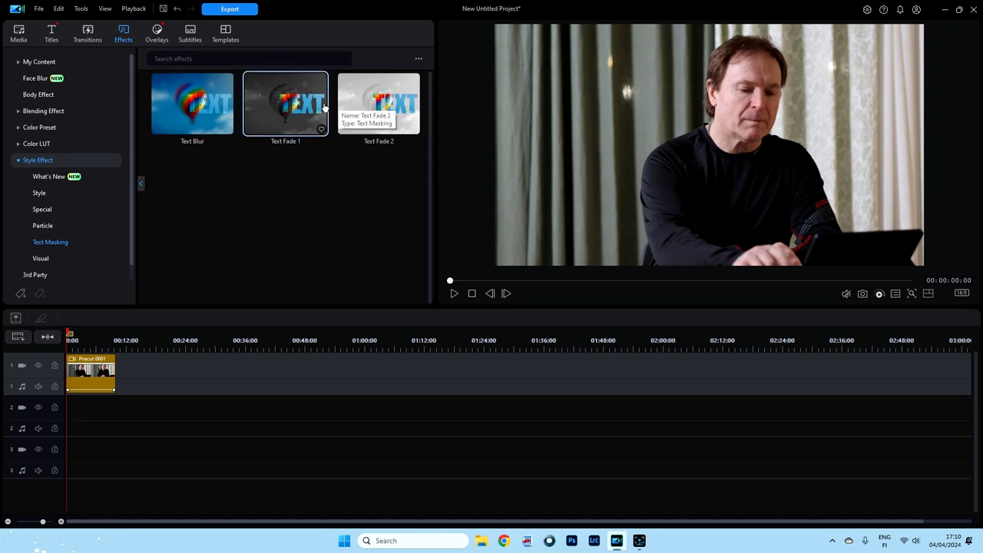
mouse_move(184, 126)
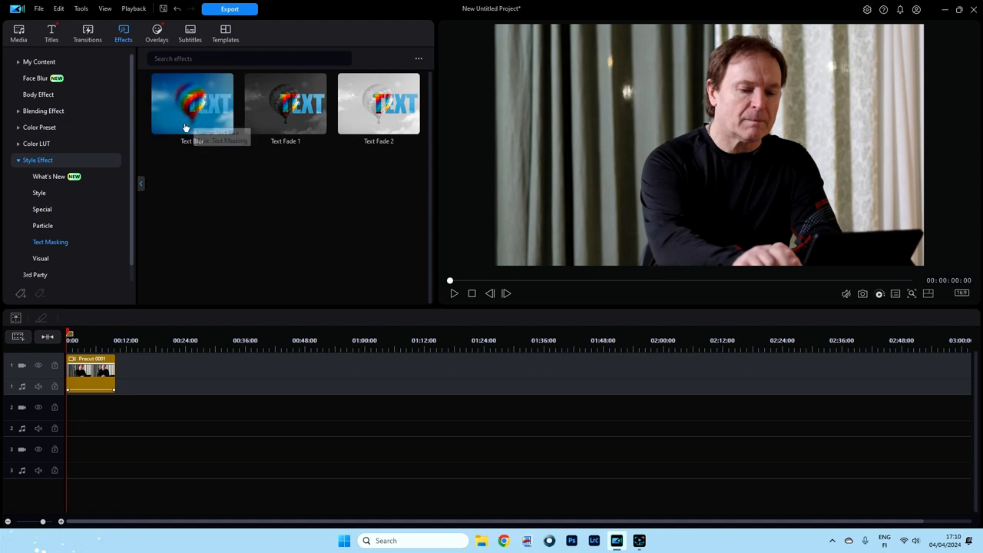
click(192, 104)
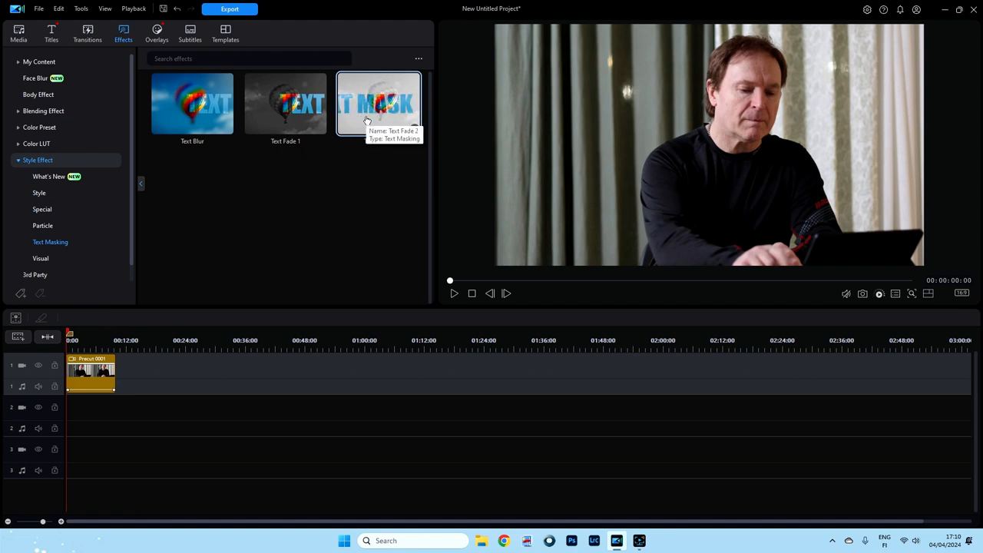
drag(378, 105, 206, 275)
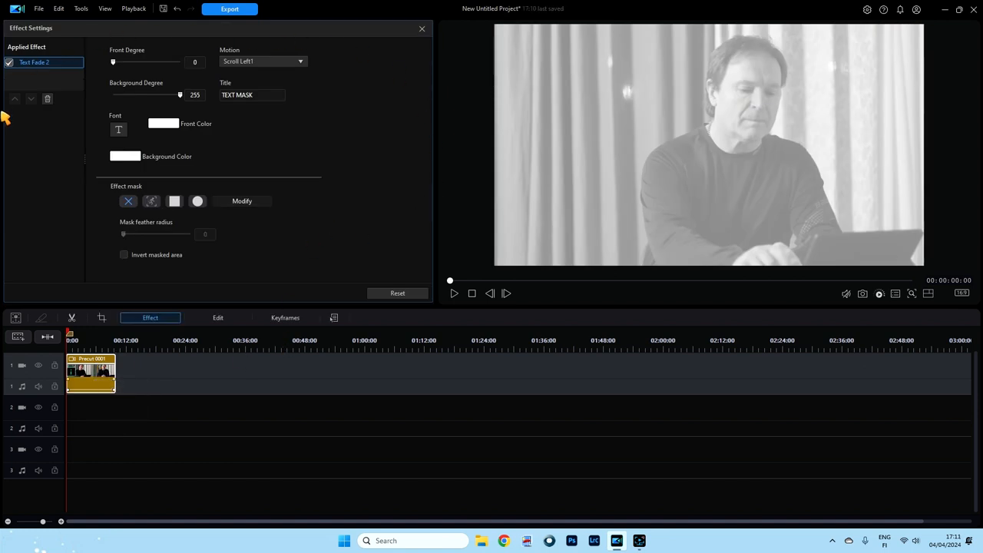
mouse_move(350, 163)
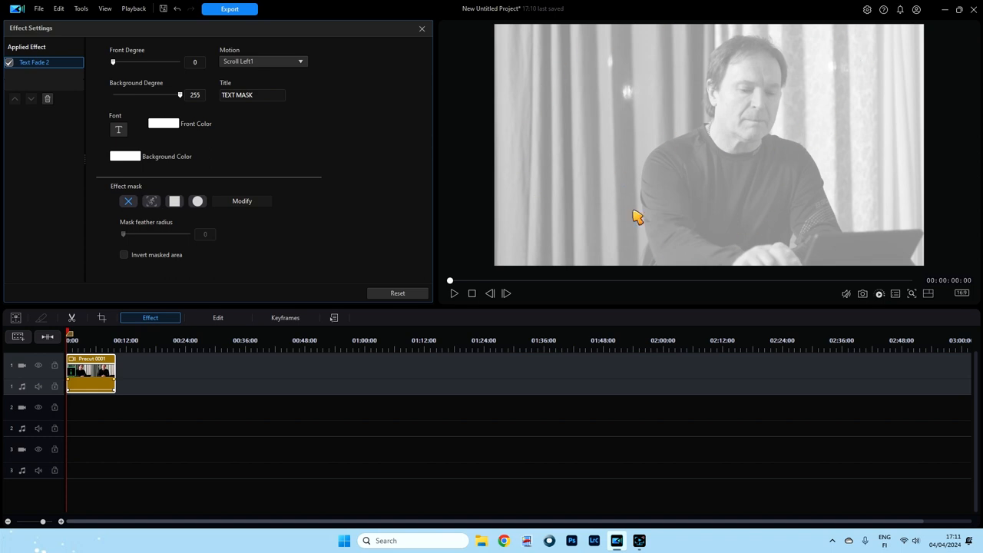
mouse_move(408, 126)
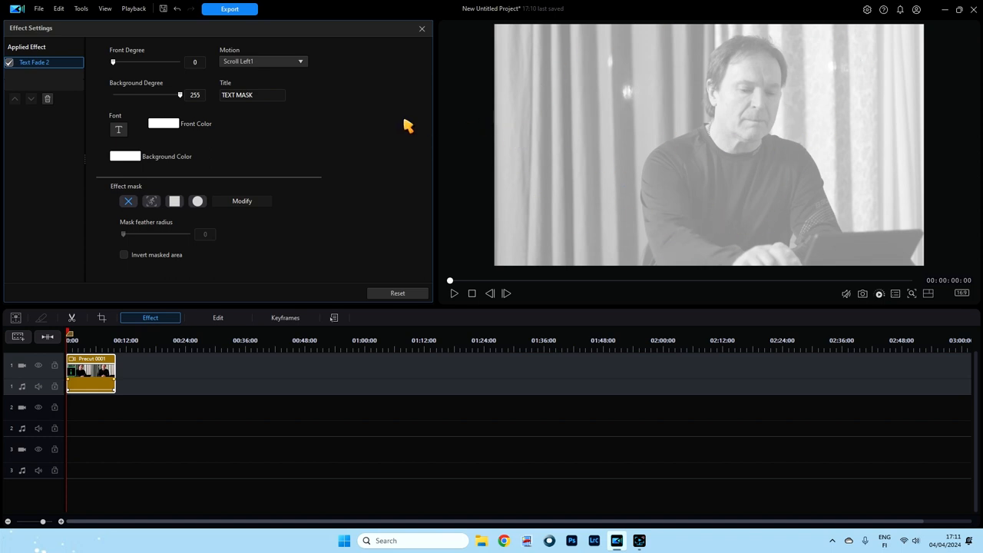
mouse_move(65, 117)
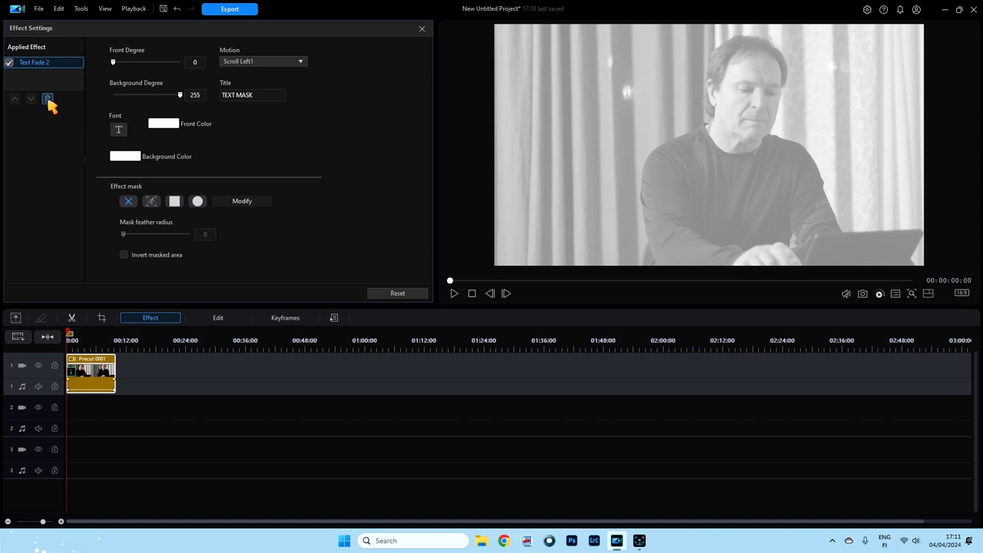
mouse_move(58, 108)
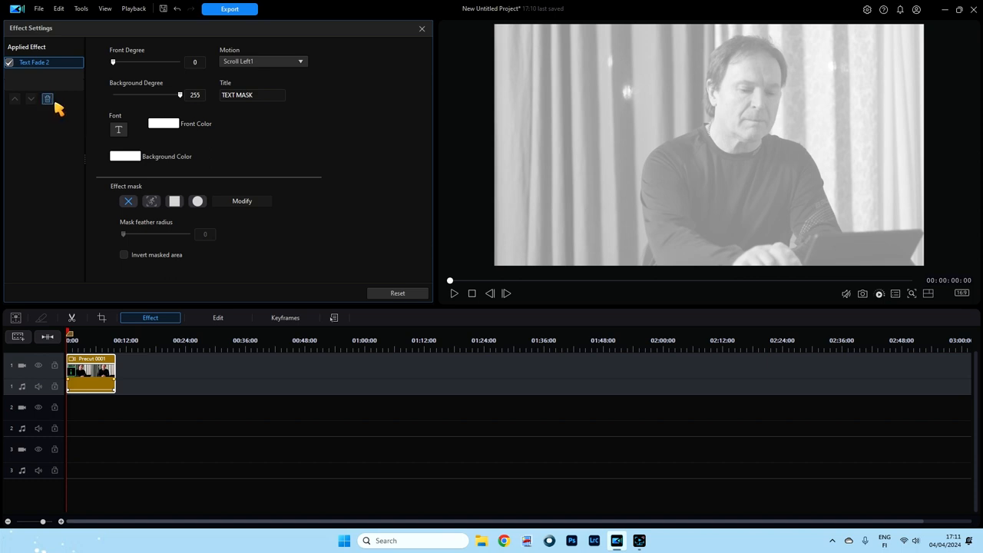
mouse_move(46, 98)
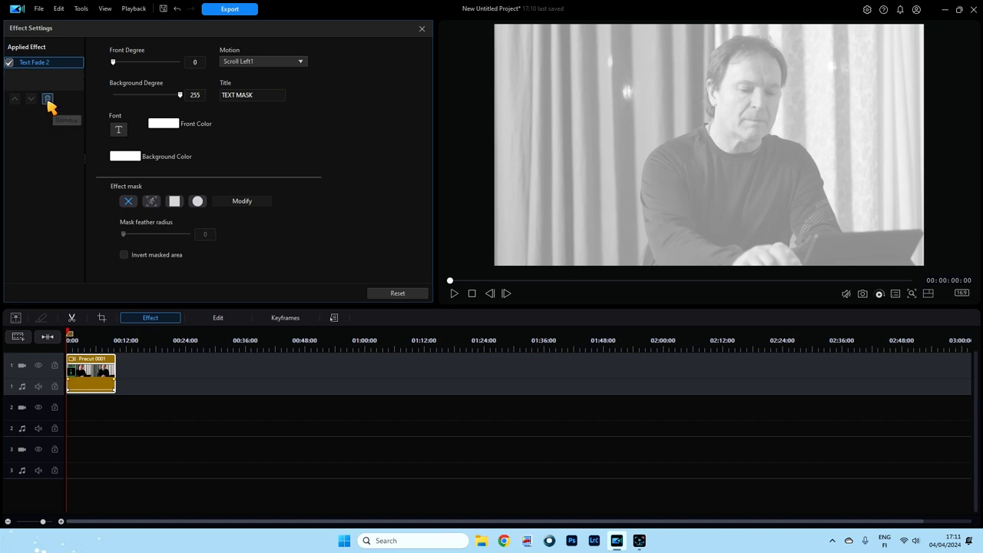
mouse_move(74, 107)
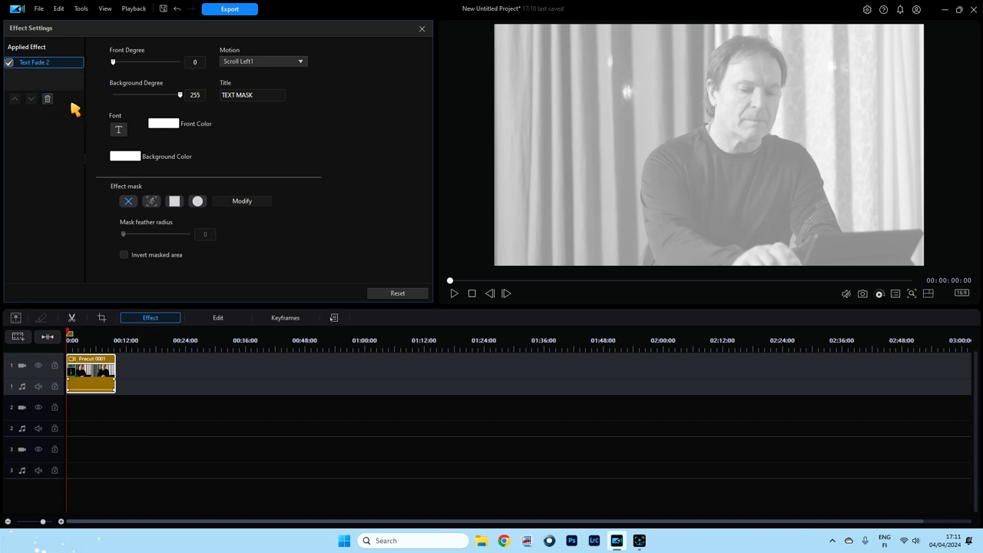
mouse_move(135, 68)
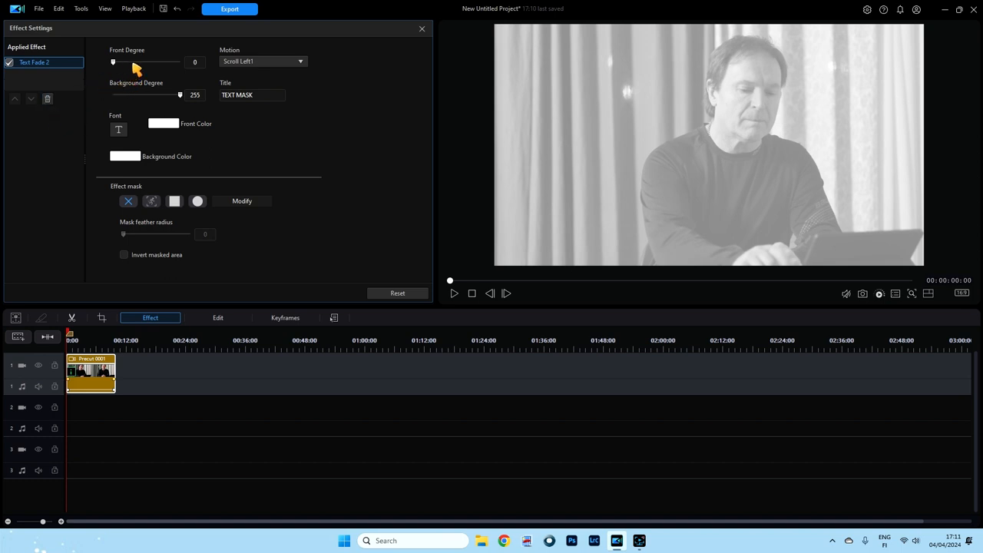
mouse_move(176, 100)
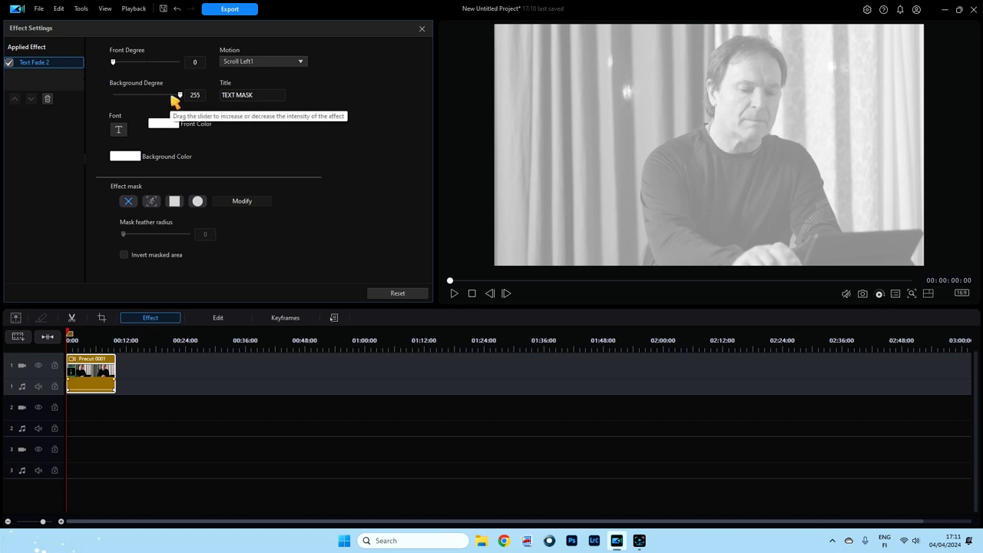
mouse_move(160, 98)
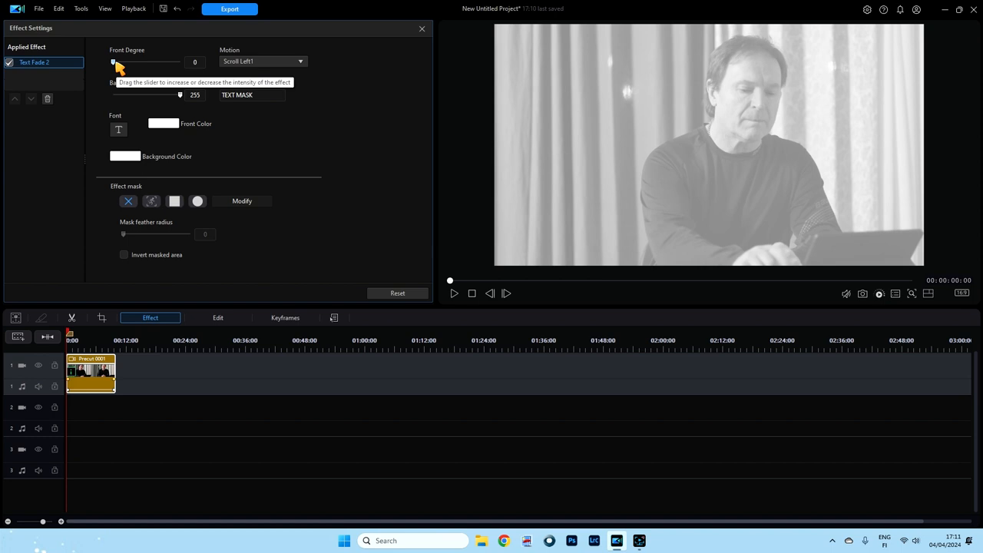
mouse_move(673, 105)
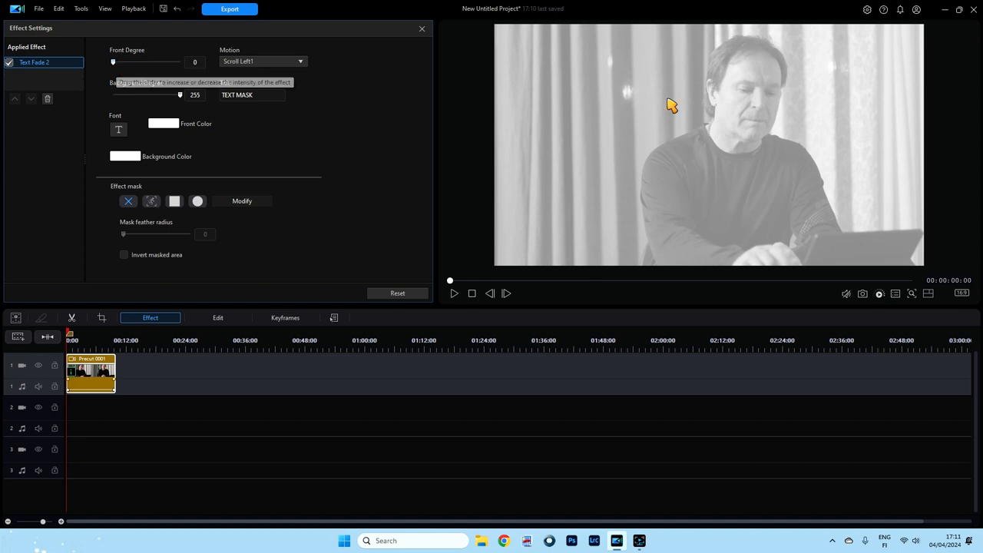
mouse_move(697, 119)
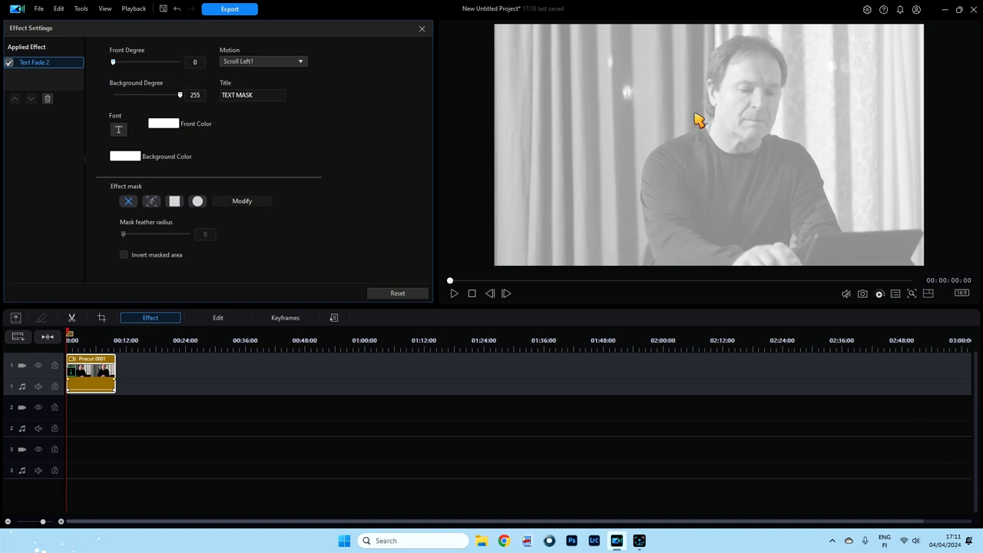
mouse_move(126, 74)
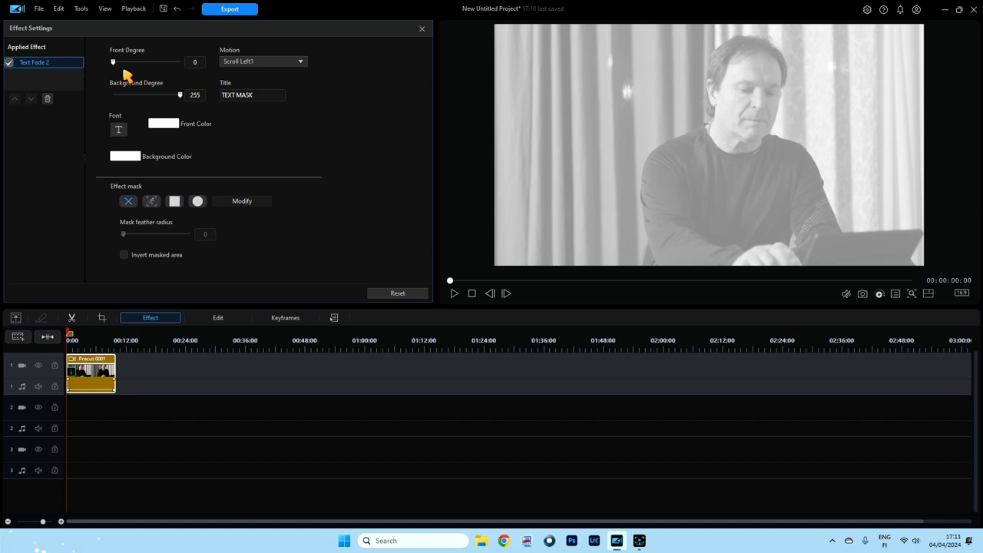
mouse_move(126, 102)
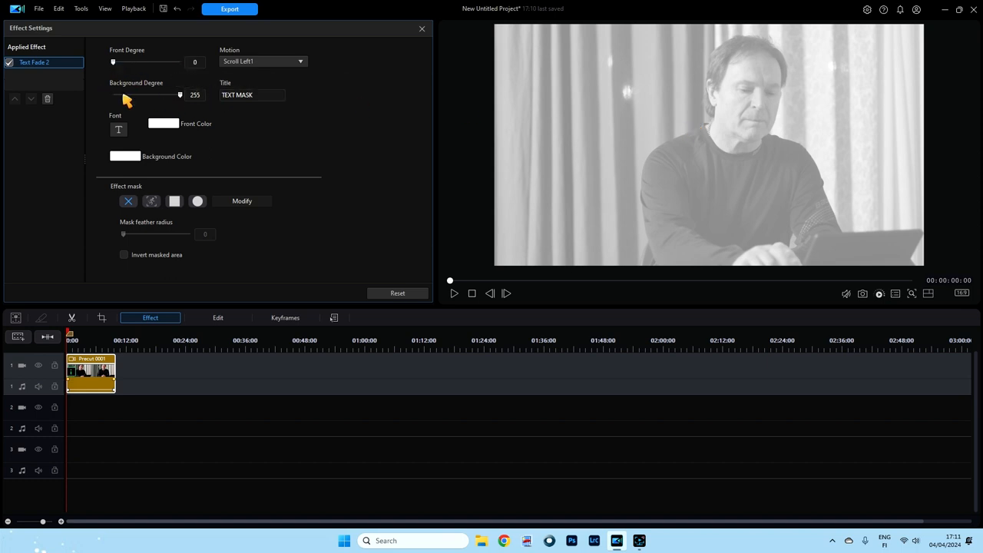
mouse_move(181, 111)
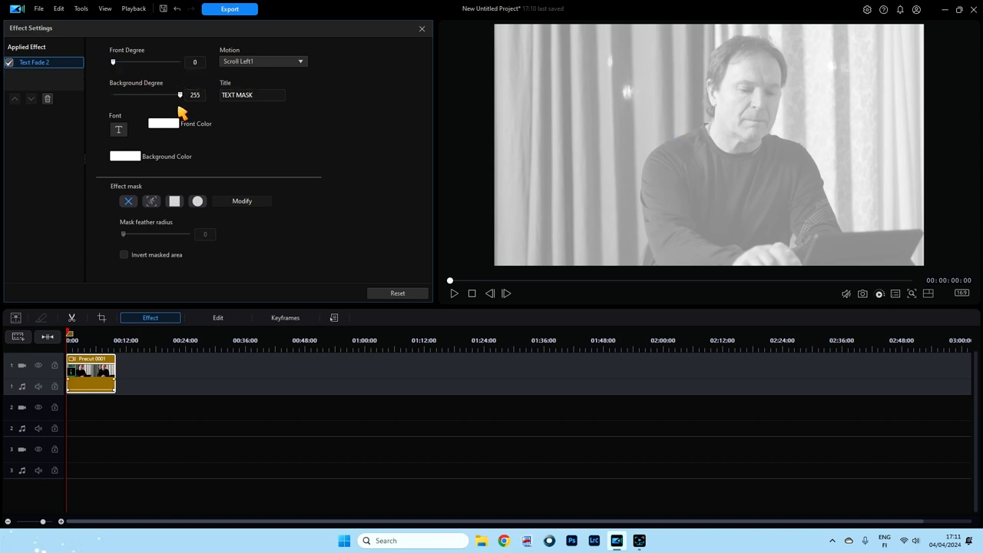
mouse_move(181, 98)
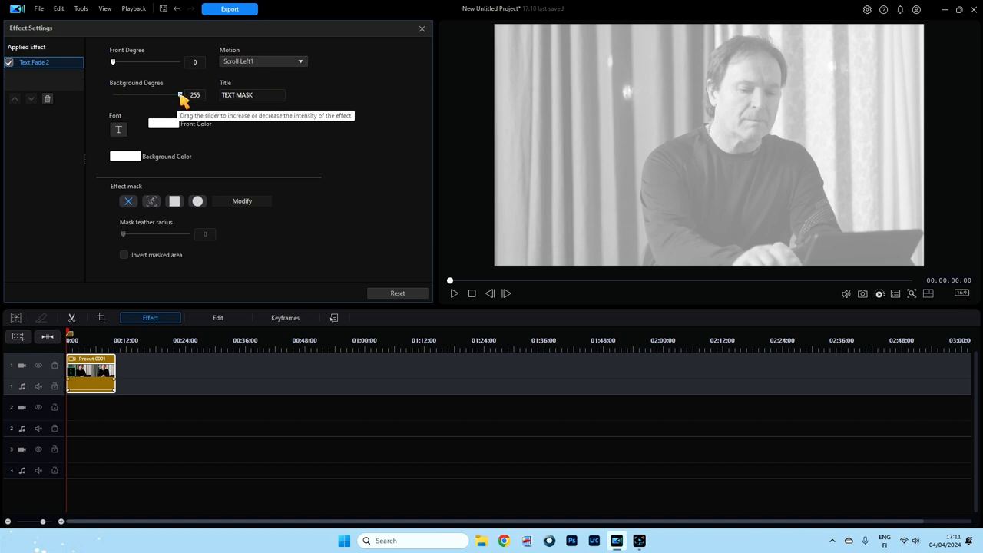
Set Front Degree to 255 and preview the fully opaque TEXT letters over the video.
drag(182, 95, 114, 96)
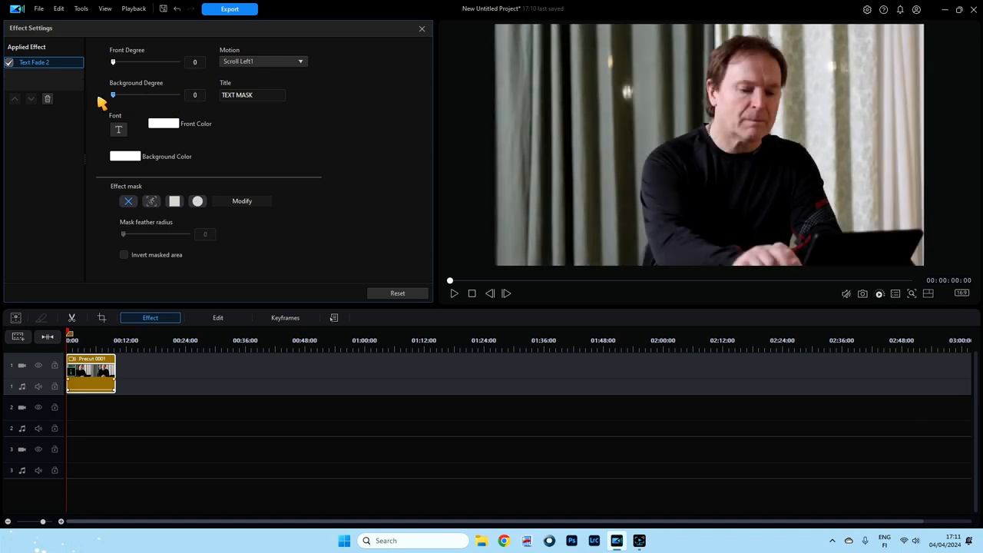
drag(114, 61, 124, 61)
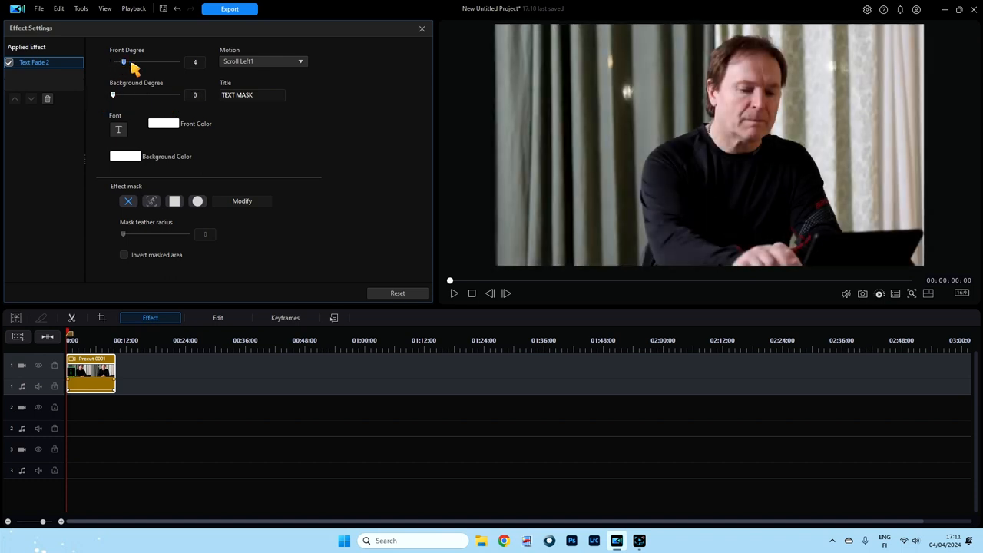
drag(122, 62, 180, 61)
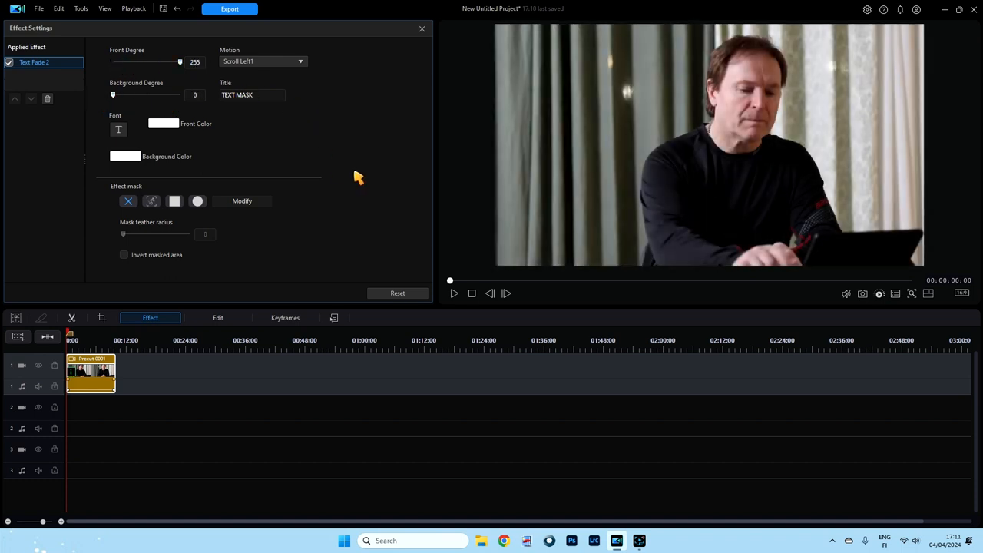
mouse_move(469, 293)
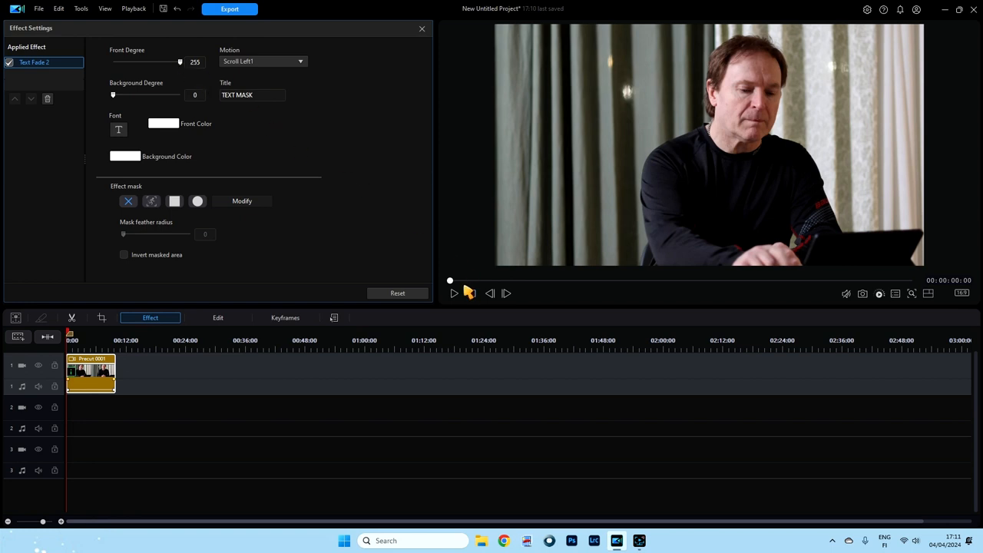
click(453, 292)
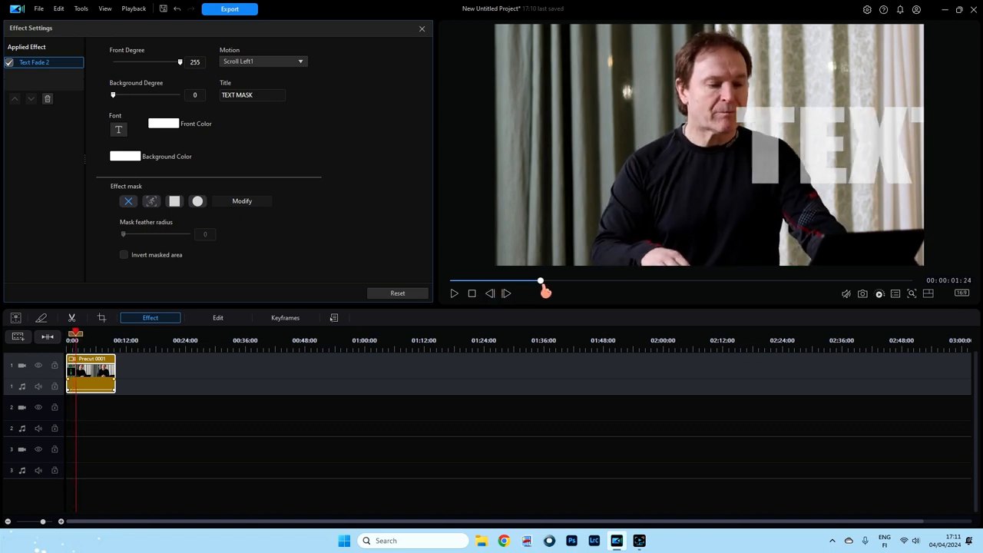
drag(541, 291, 569, 290)
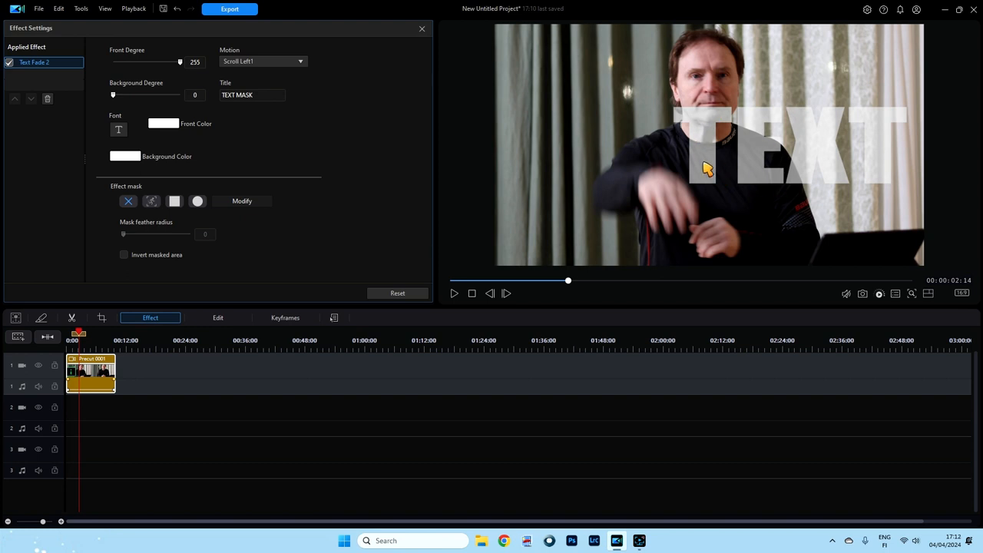
mouse_move(304, 88)
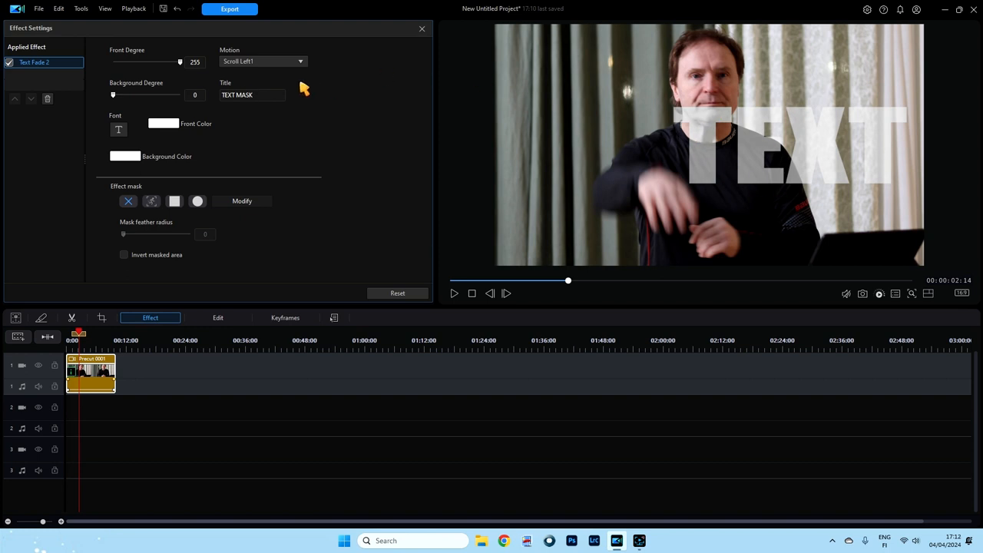
Set Front Degree back to 0 and Background Degree to 255, washing out the area around the letters.
drag(180, 62, 173, 61)
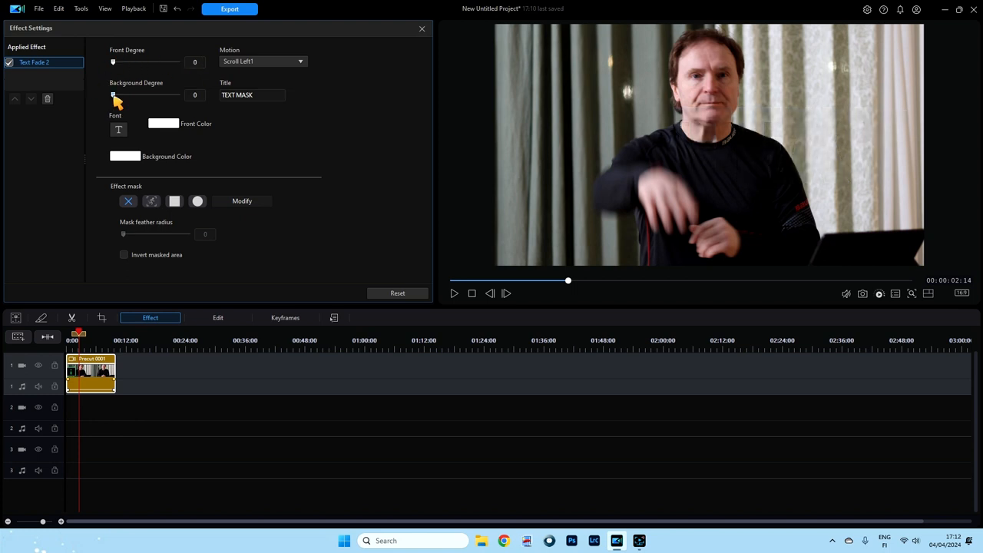
drag(113, 95, 180, 95)
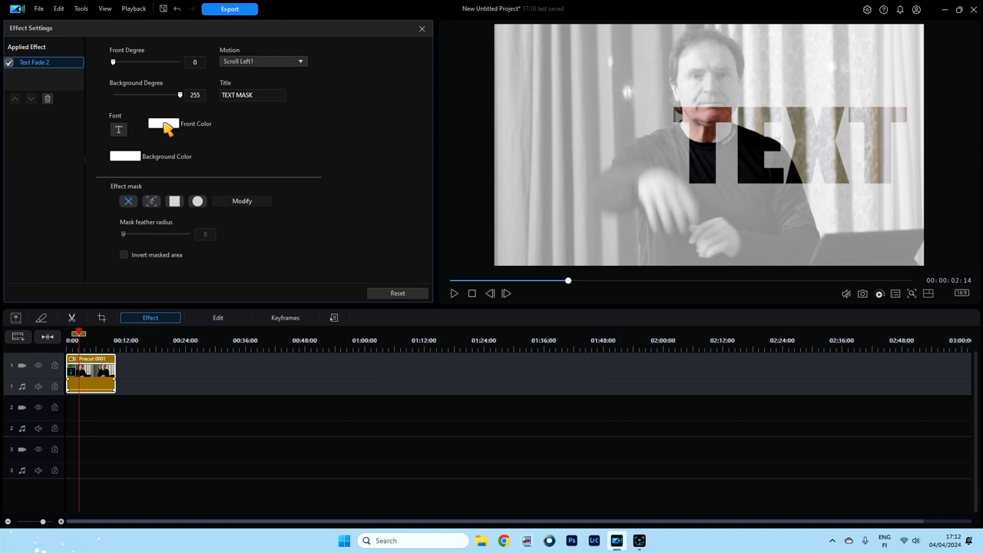
Try red and cyan in the Font and Background Color pickers, then cancel, keeping both white.
click(163, 123)
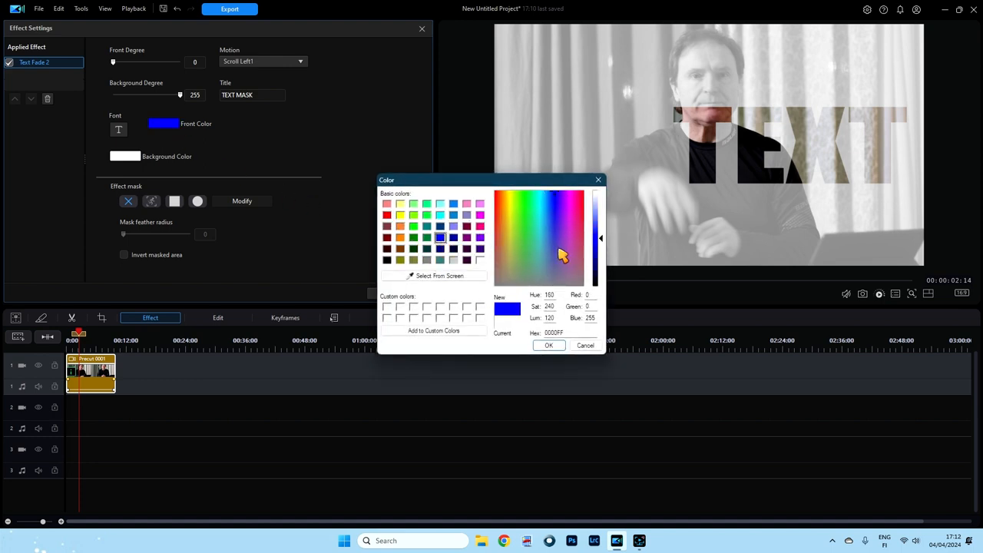
mouse_move(507, 332)
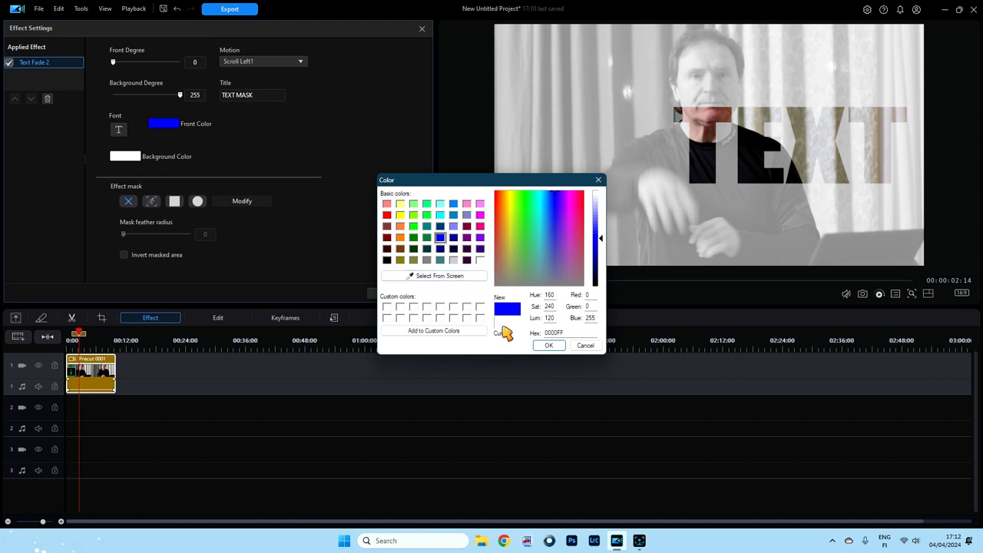
mouse_move(513, 350)
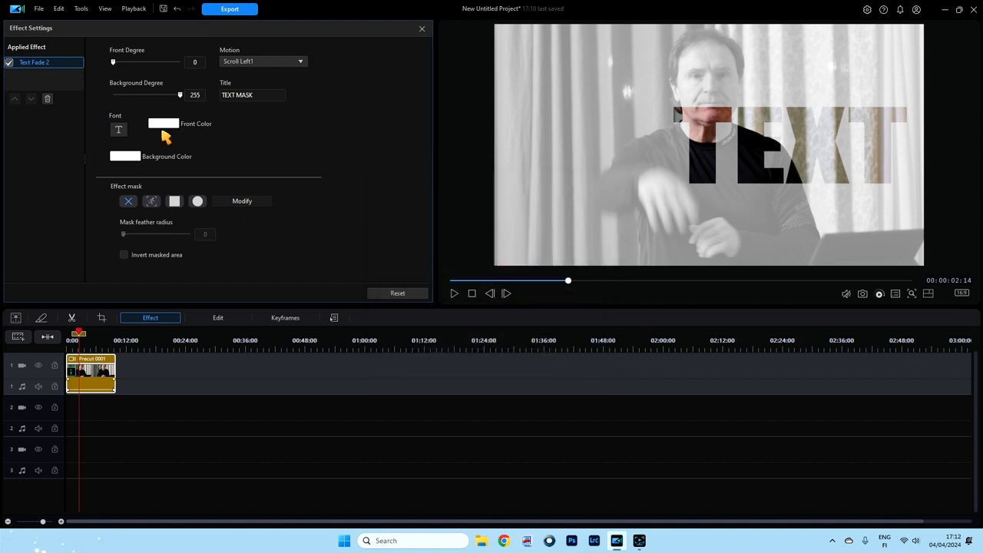
click(124, 157)
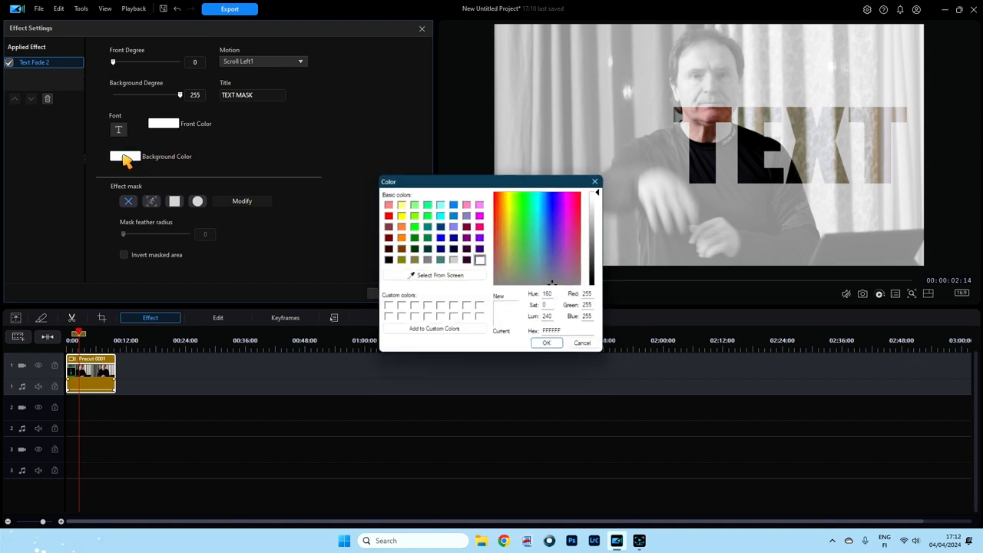
click(387, 215)
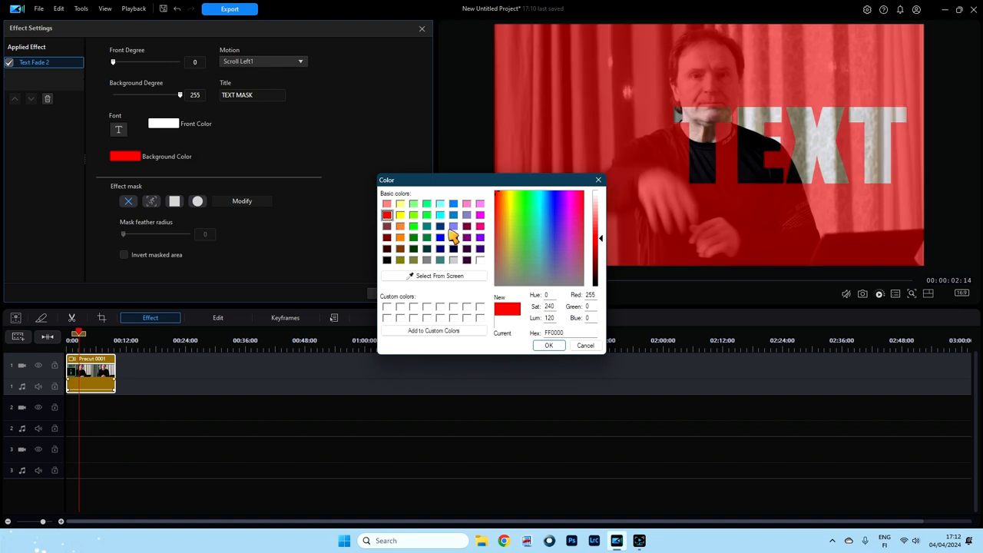
click(439, 215)
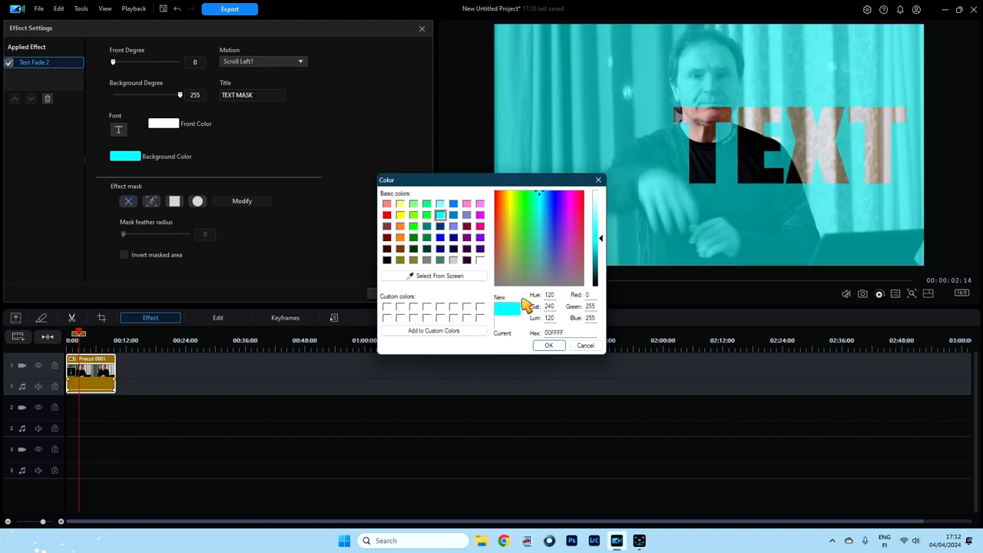
click(548, 345)
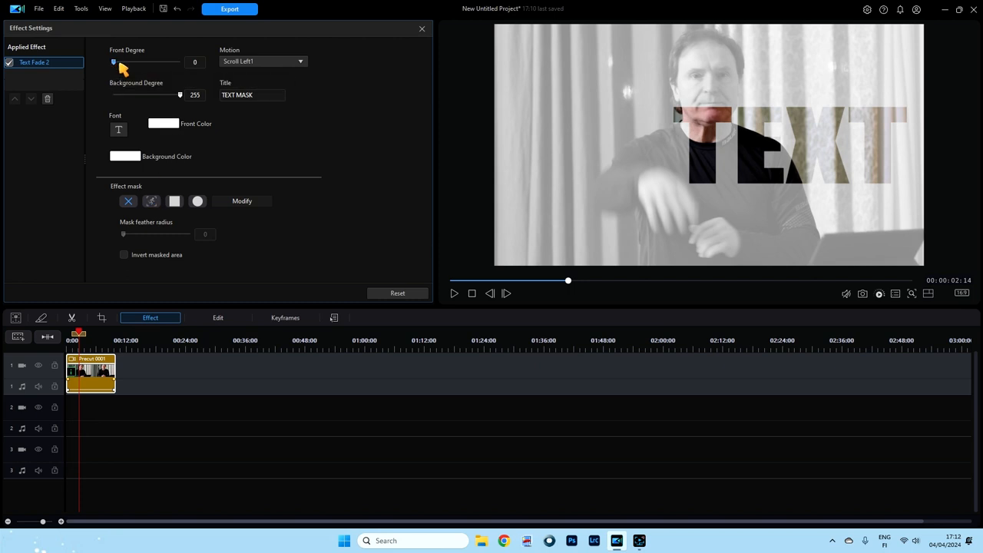
Set Front Degree to 255 and Background Degree to 0 for solid white TEXT over normal video.
drag(114, 62, 180, 61)
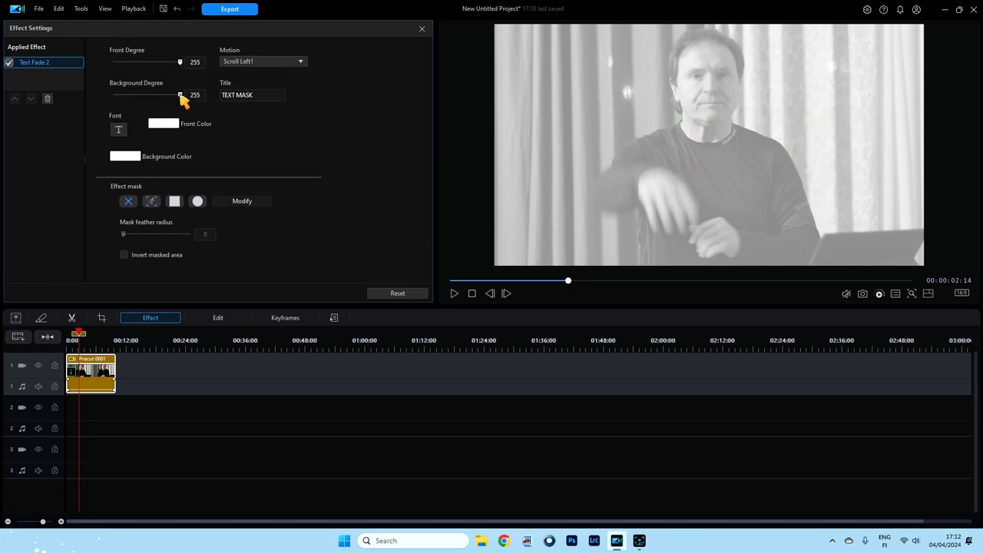
drag(180, 95, 113, 95)
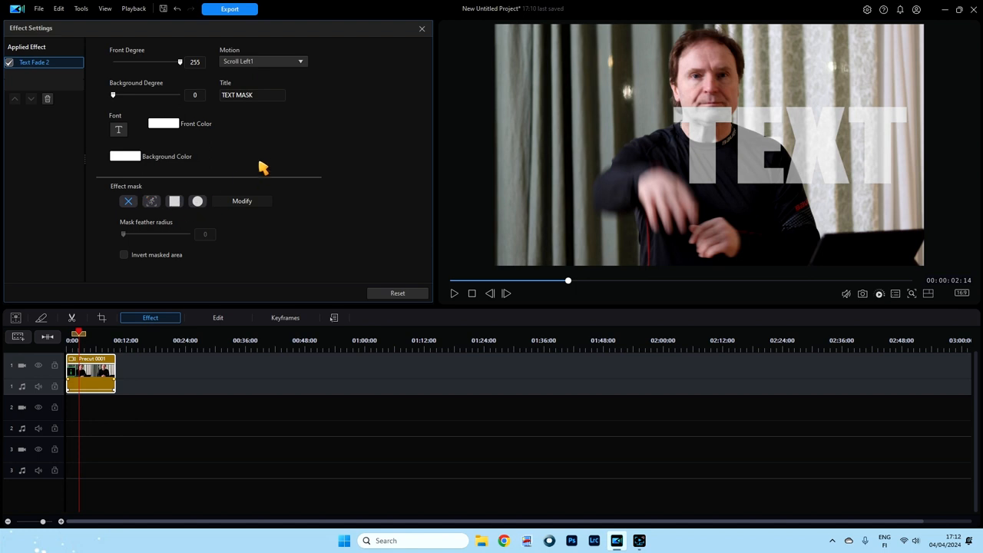
mouse_move(391, 186)
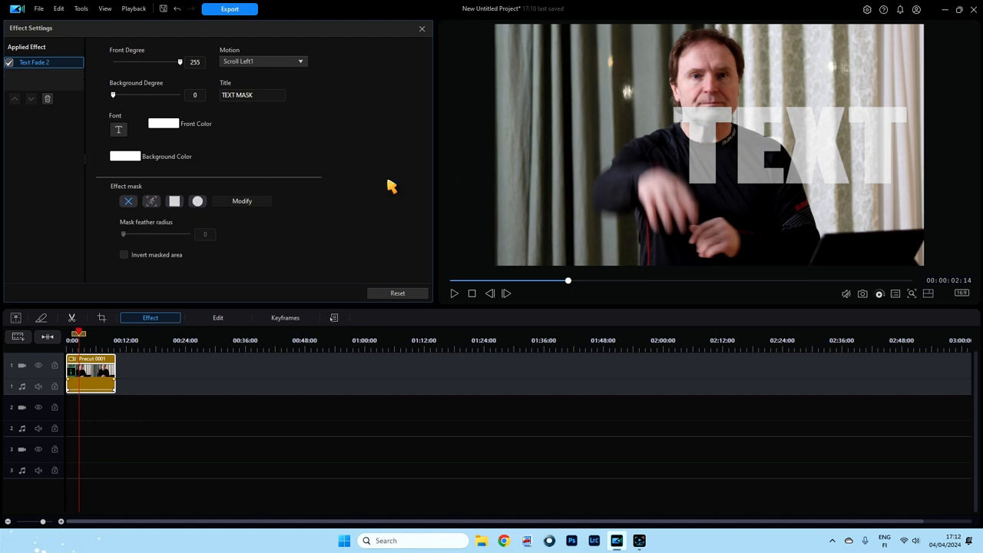
click(162, 123)
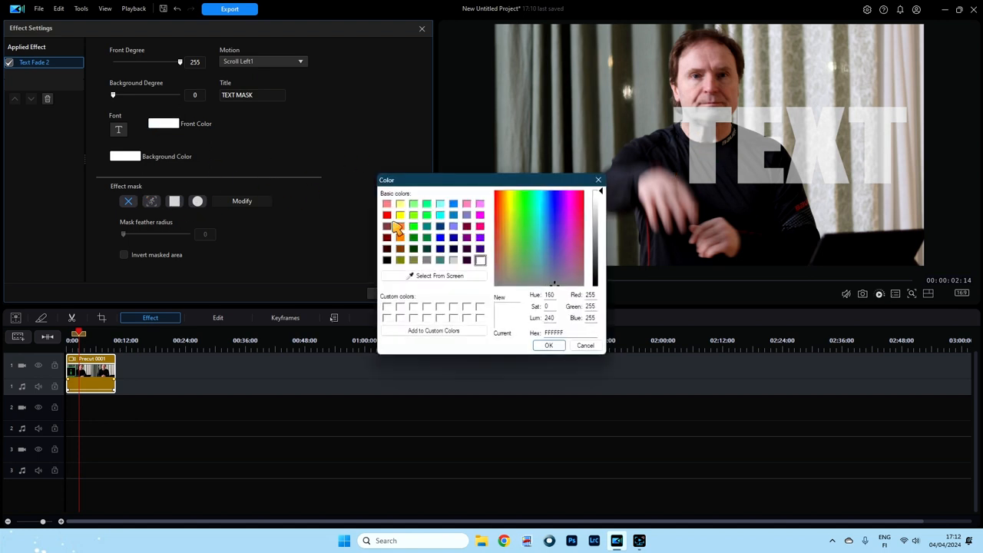
click(453, 226)
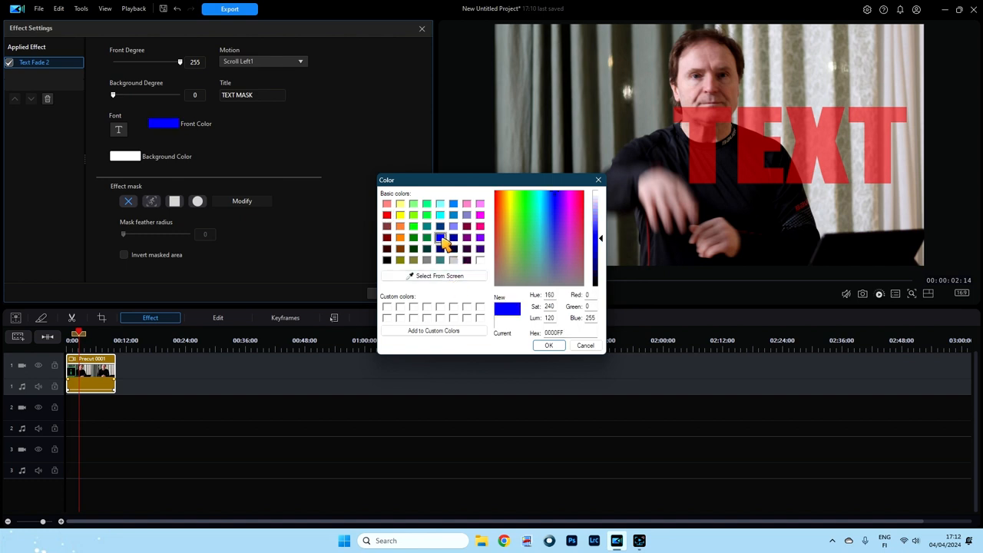
click(549, 344)
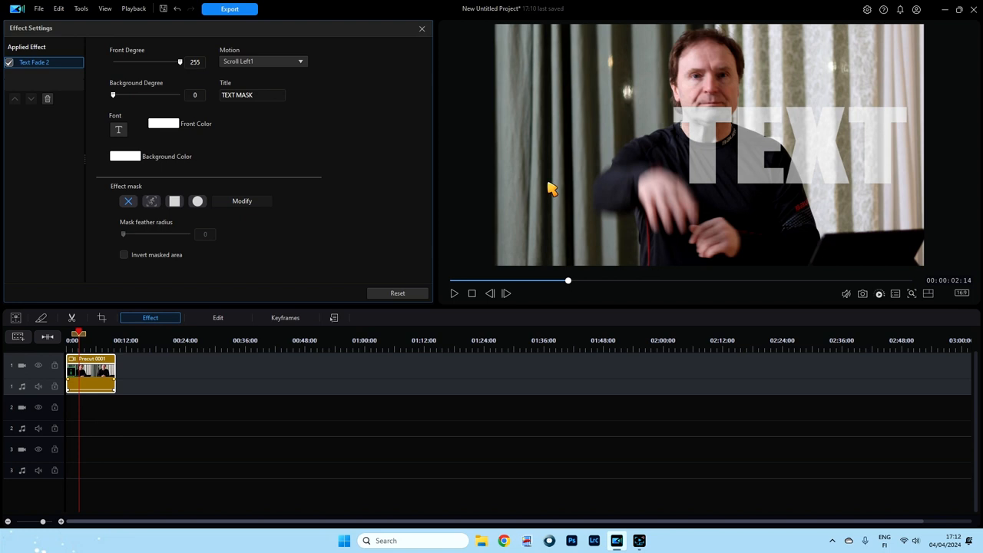
mouse_move(243, 73)
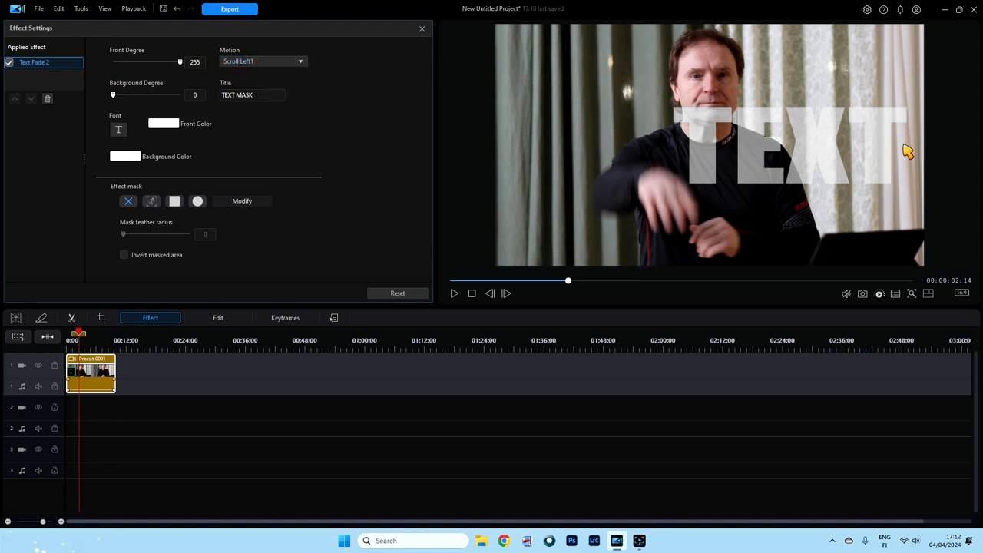
mouse_move(348, 88)
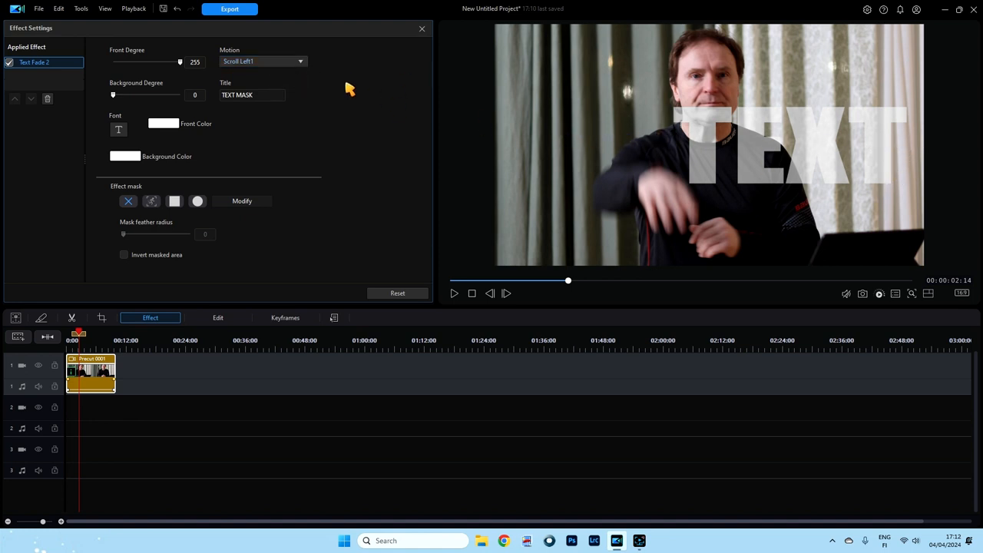
click(263, 61)
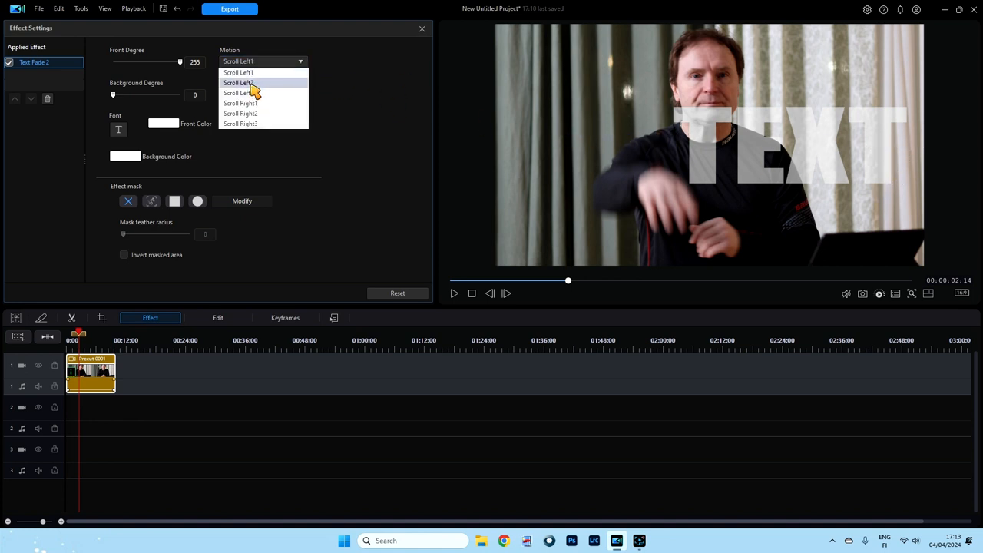
mouse_move(265, 103)
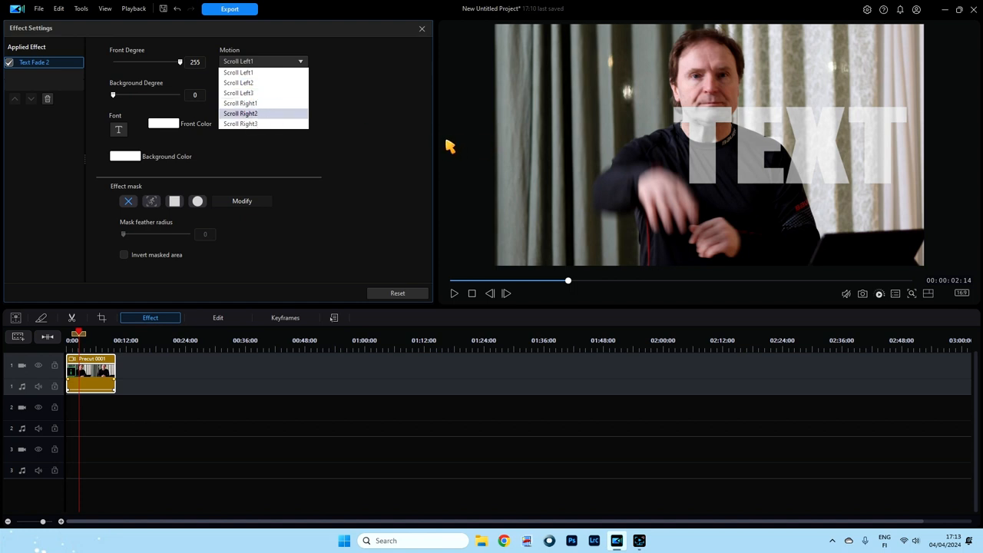
mouse_move(532, 136)
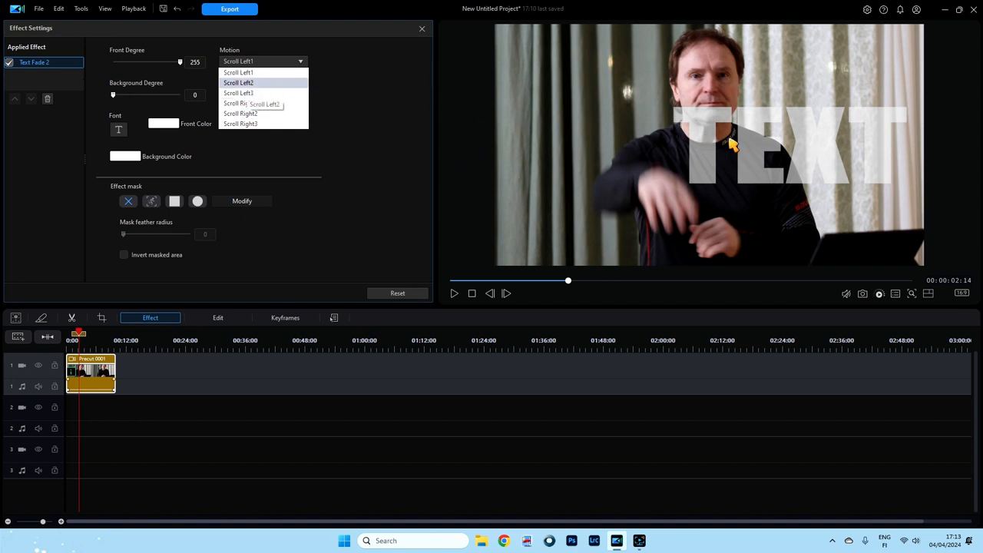
click(238, 83)
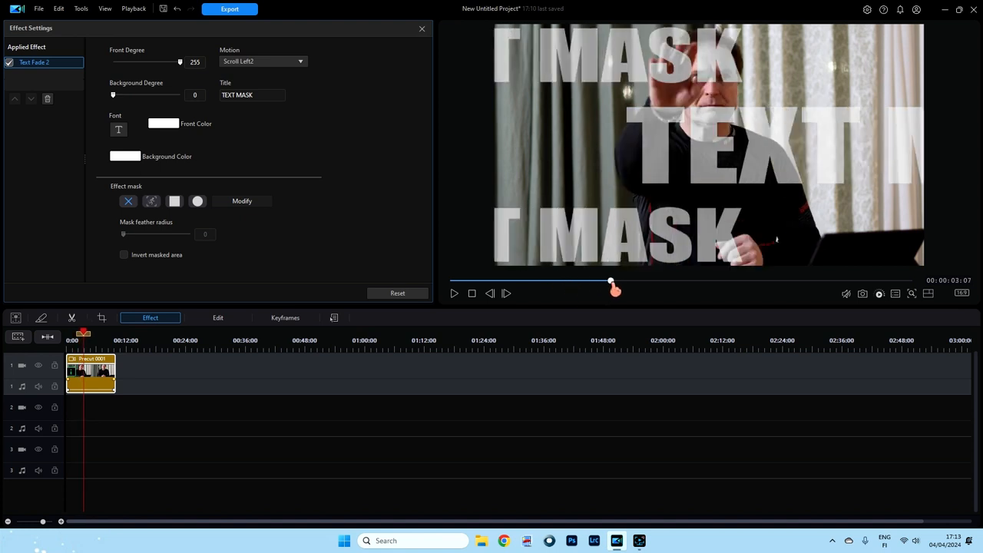
drag(612, 290, 559, 288)
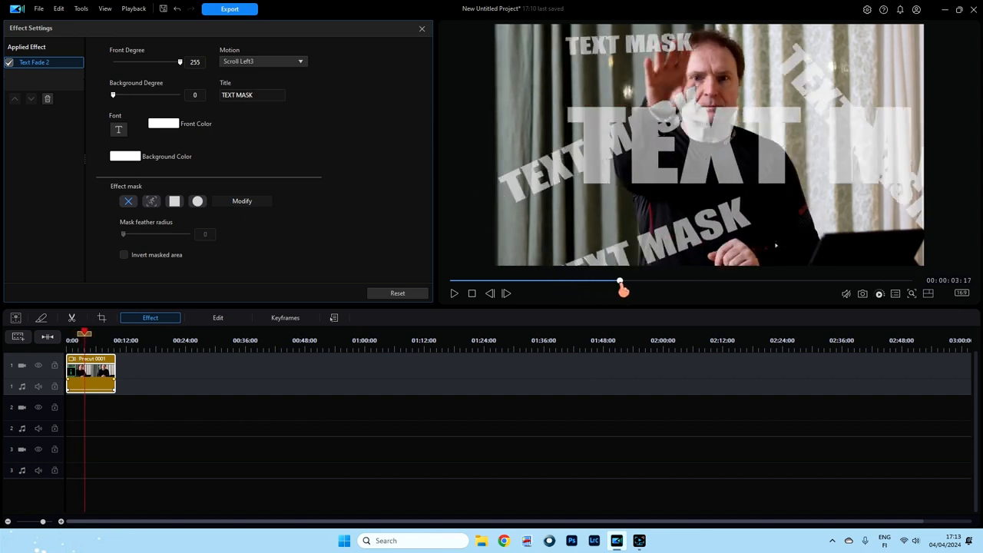
drag(621, 291, 562, 290)
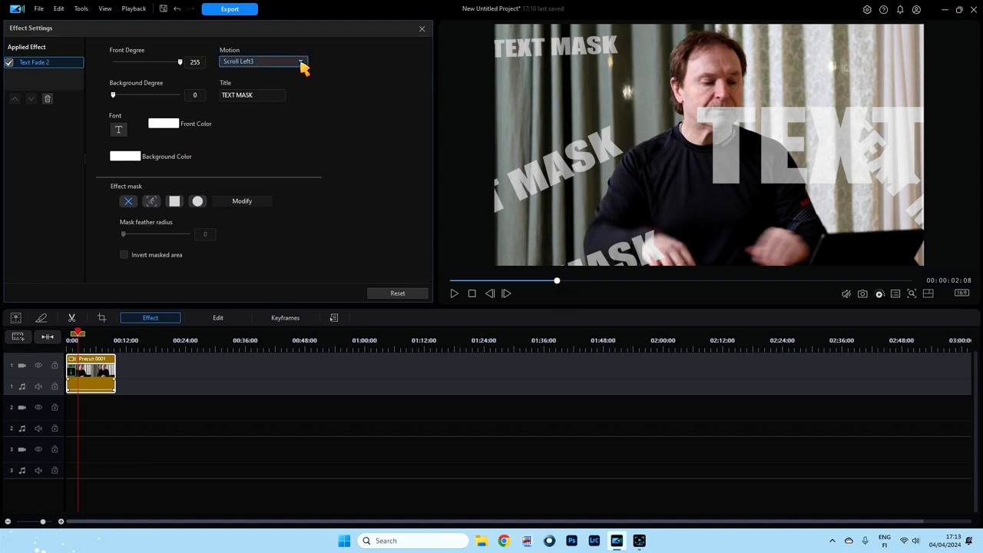
click(301, 61)
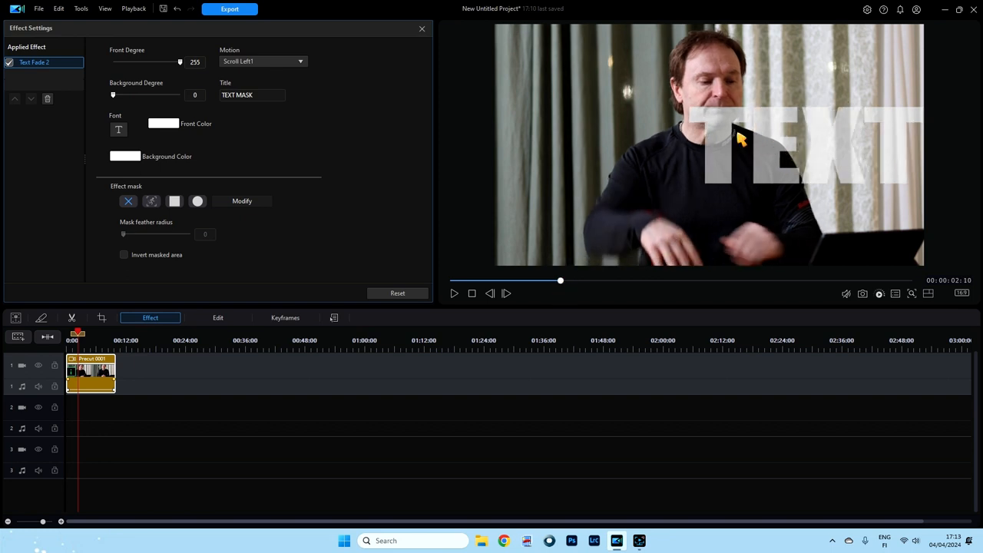
mouse_move(280, 91)
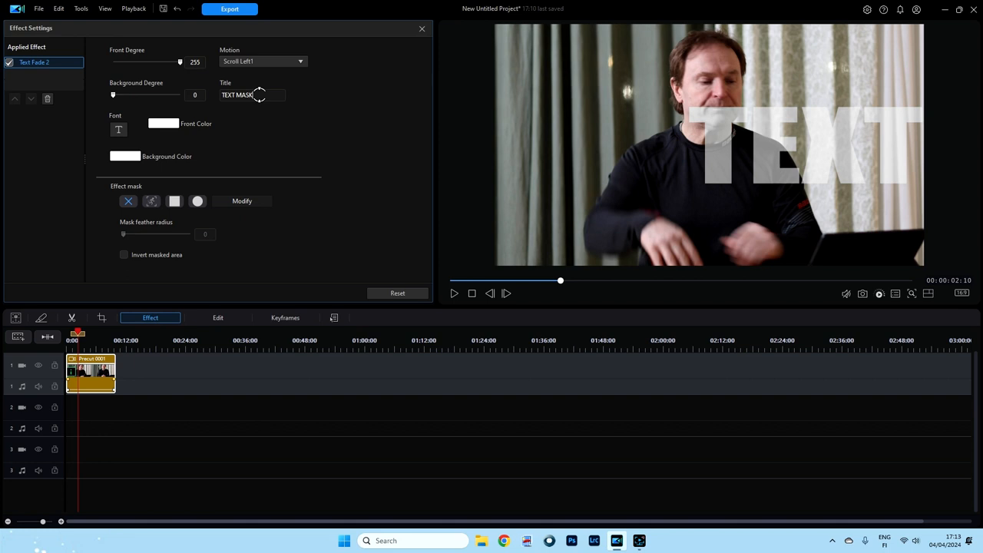
Replace the Title text with HELSINKI and scrub the preview to check the scrolling lettering.
triple_click(238, 96)
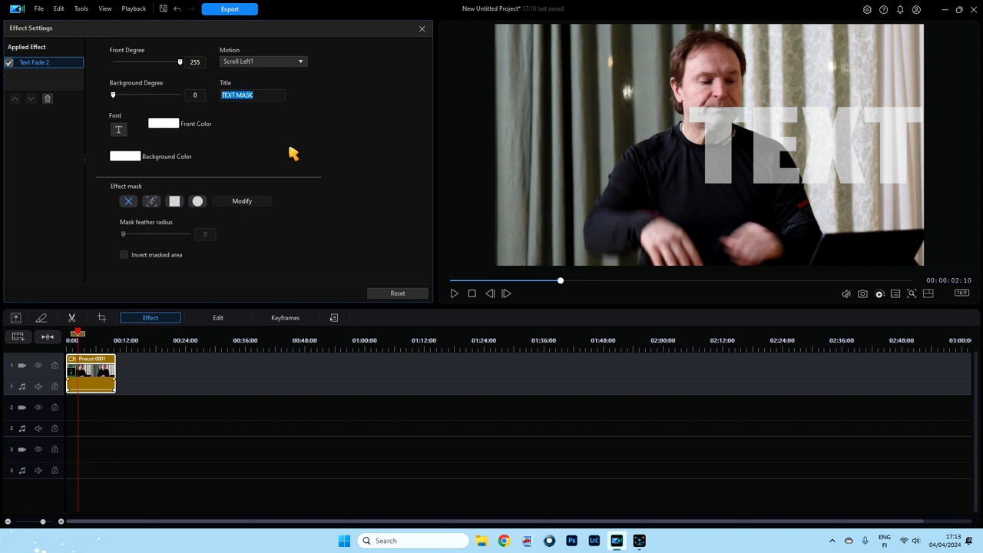
text(HELS)
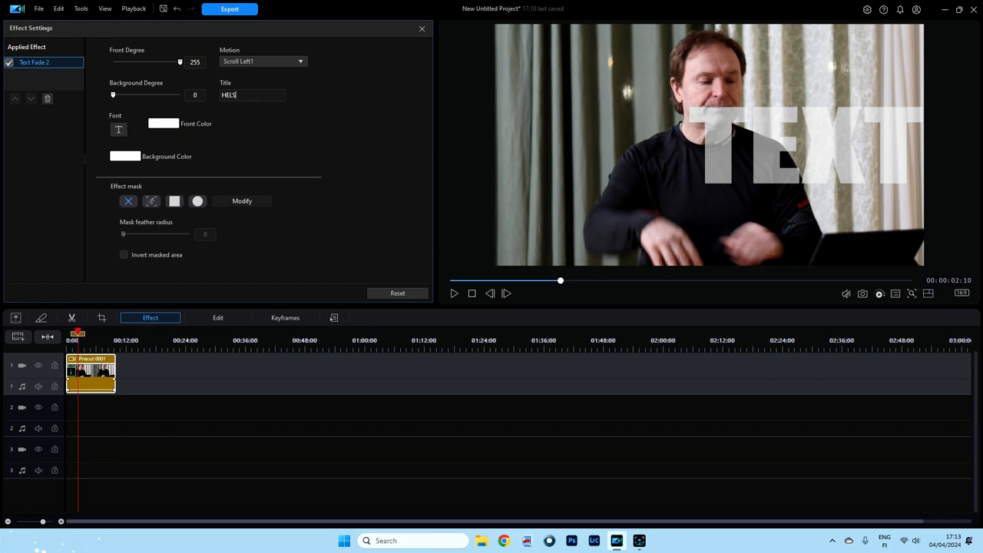
text(INKI)
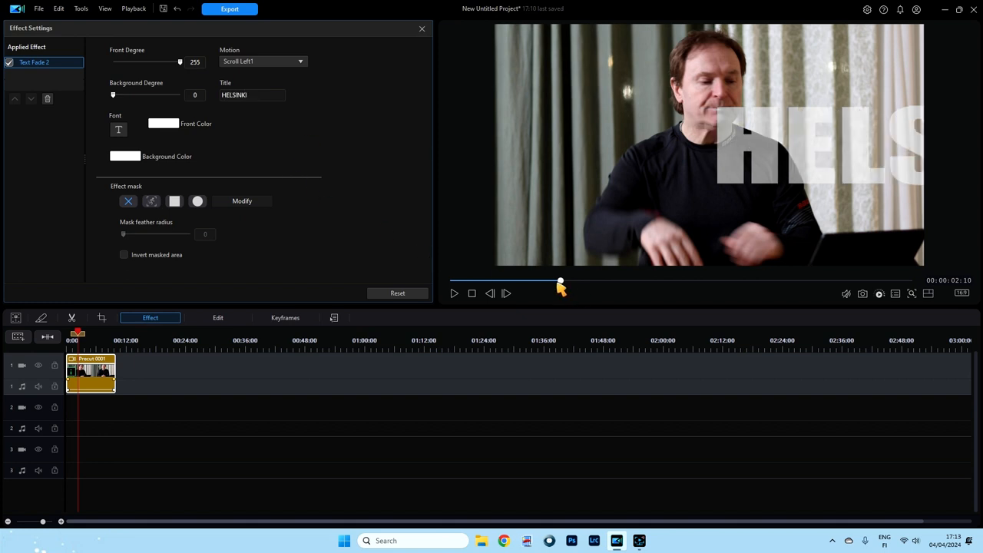
drag(560, 286, 623, 290)
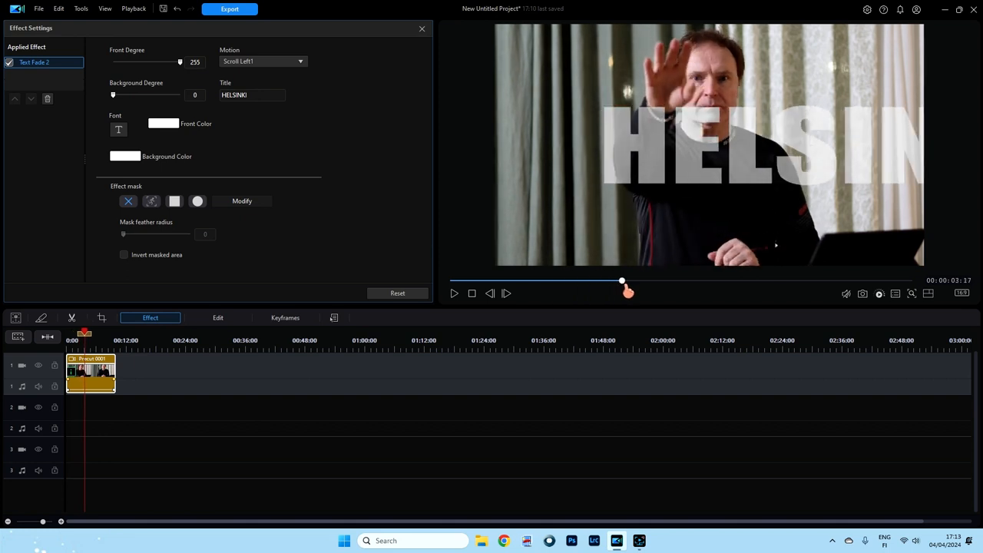
drag(621, 290, 602, 290)
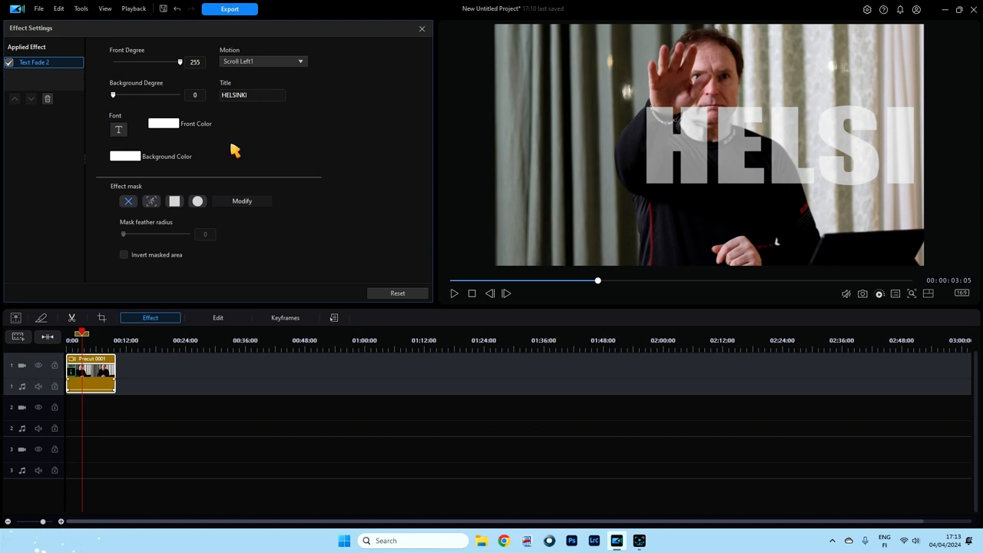
mouse_move(153, 142)
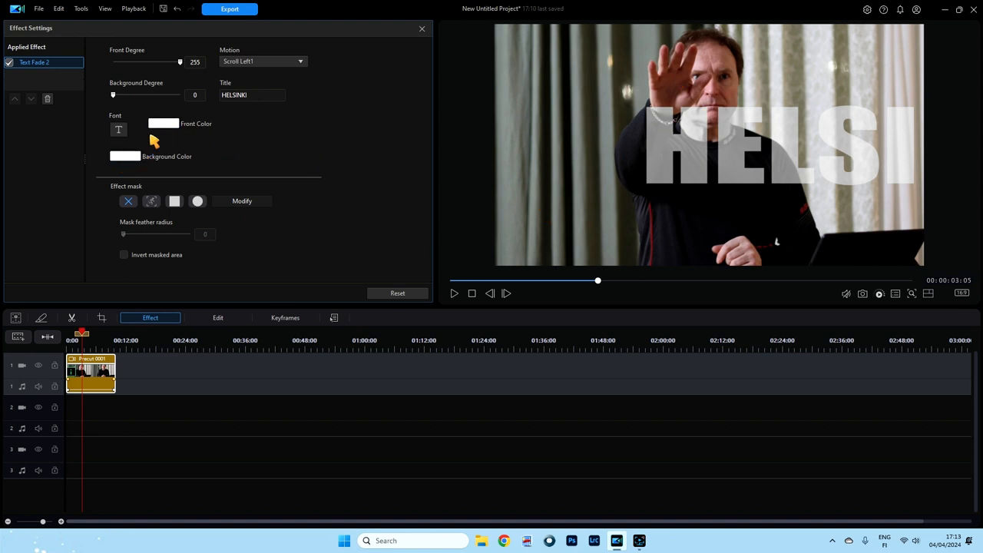
mouse_move(237, 114)
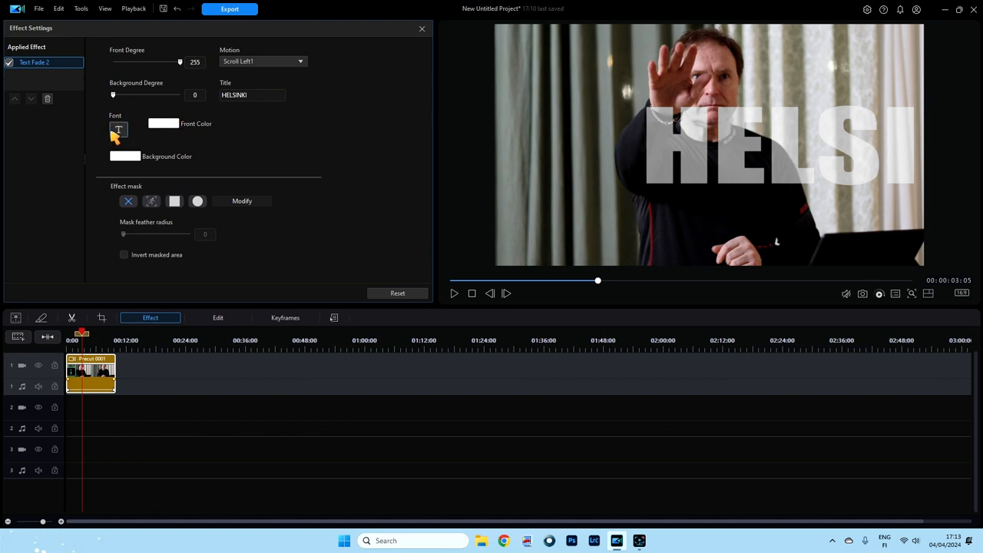
Set the mask text font to Impact, Condensed Bold style at a large size and apply it.
click(118, 129)
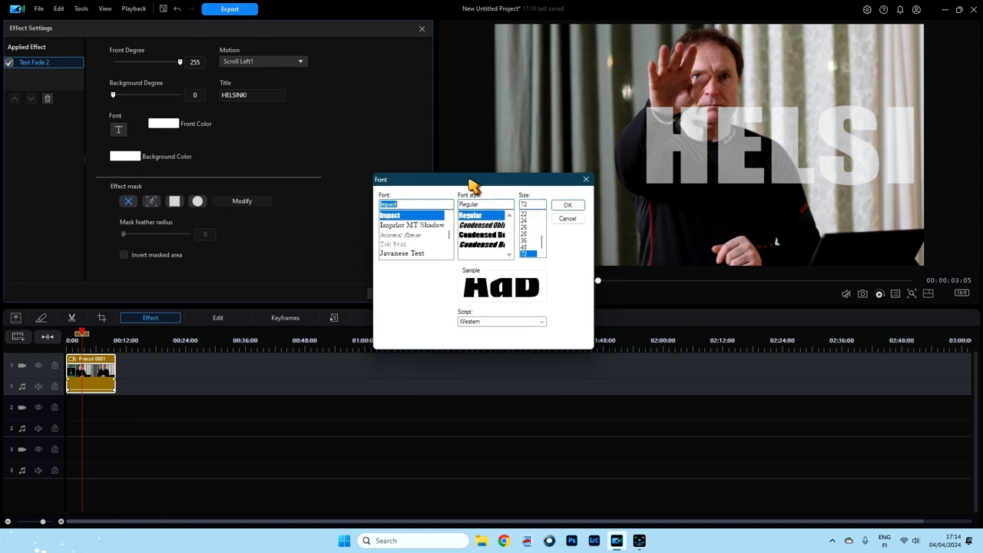
drag(474, 178, 446, 146)
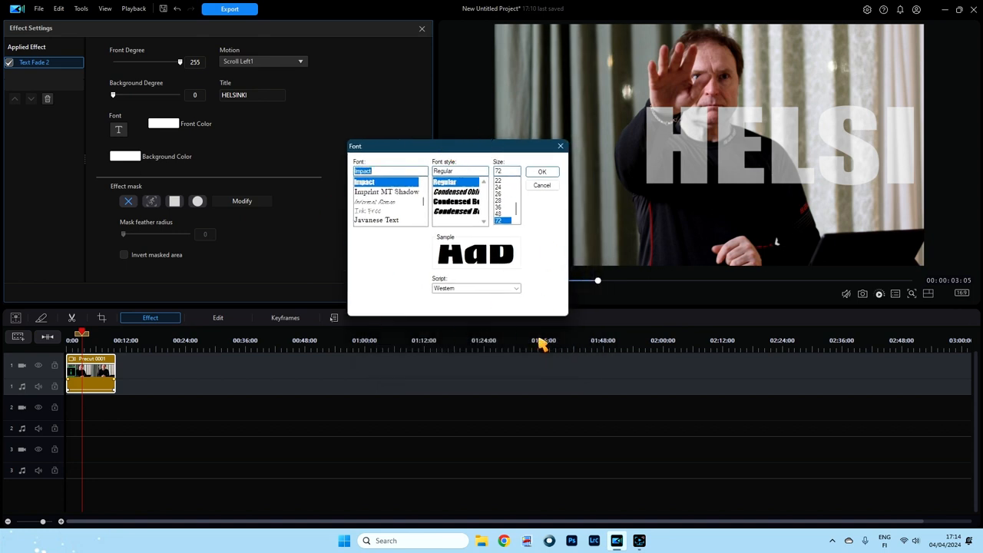
mouse_move(561, 223)
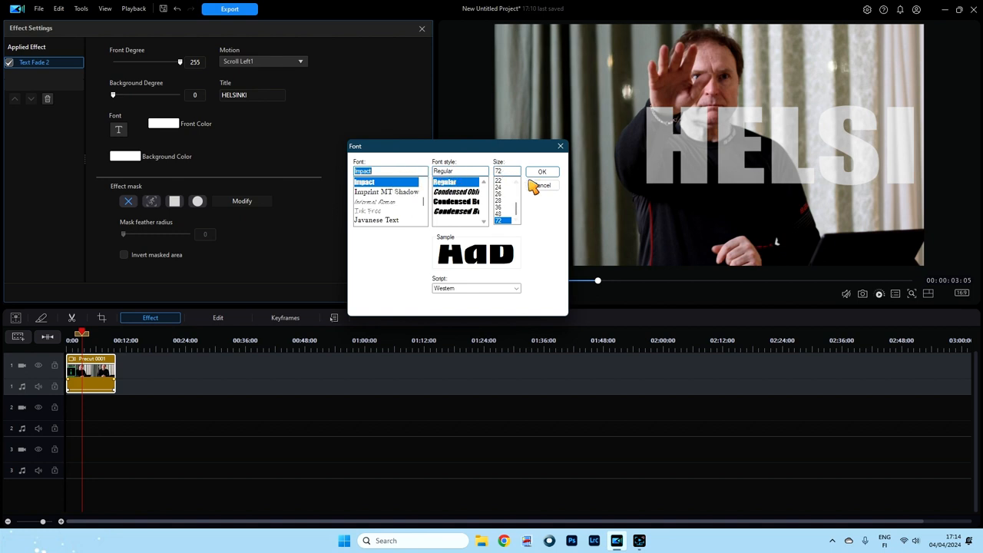
mouse_move(497, 264)
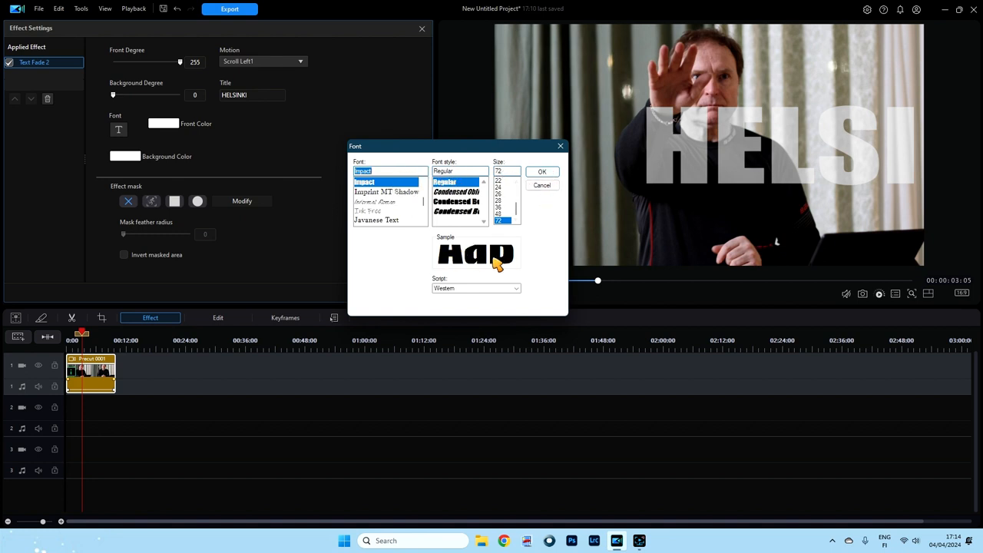
mouse_move(406, 240)
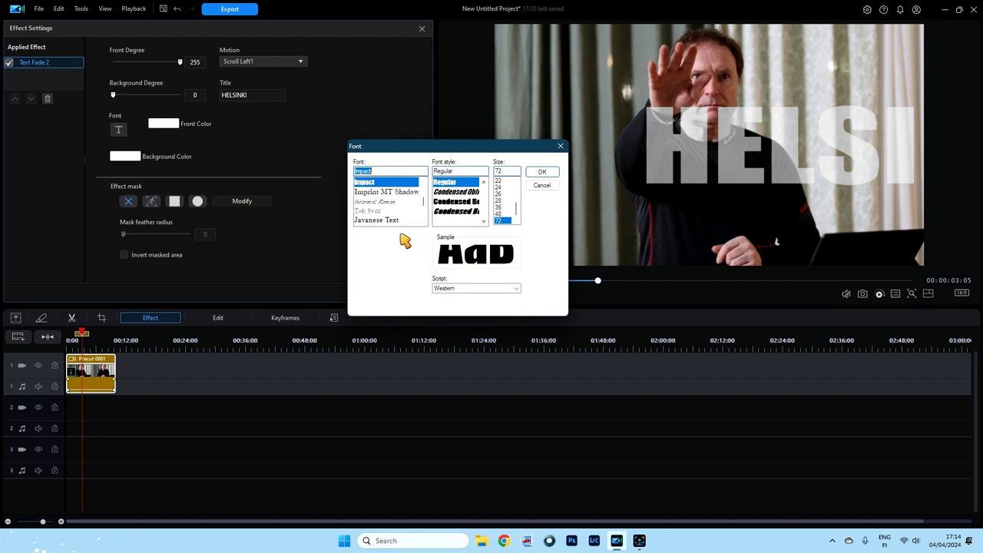
mouse_move(366, 225)
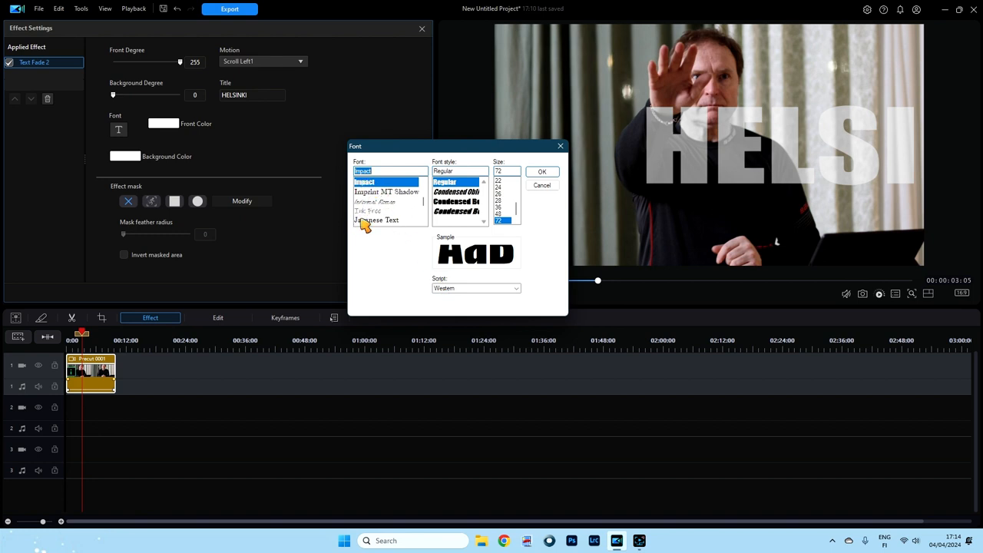
mouse_move(435, 298)
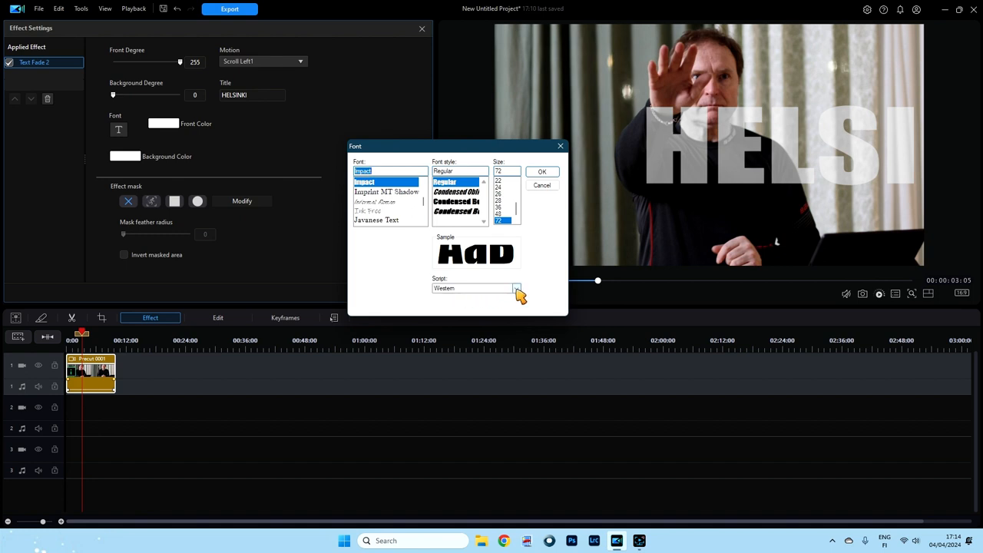
click(516, 289)
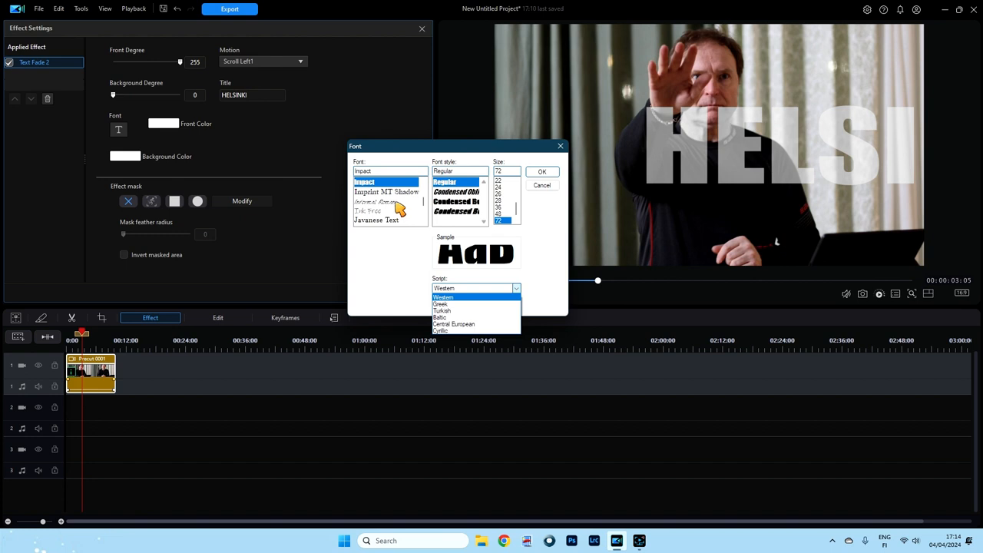
click(387, 190)
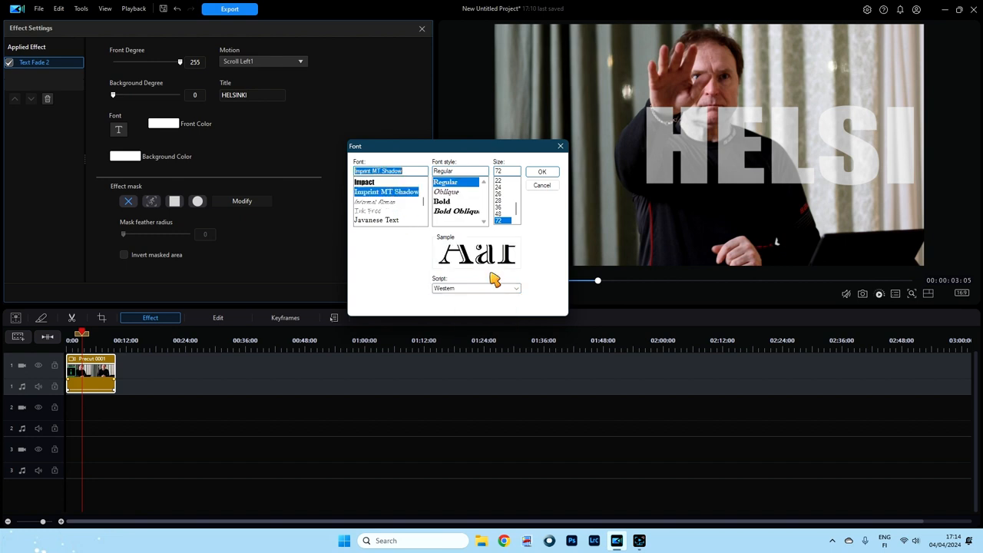
click(516, 289)
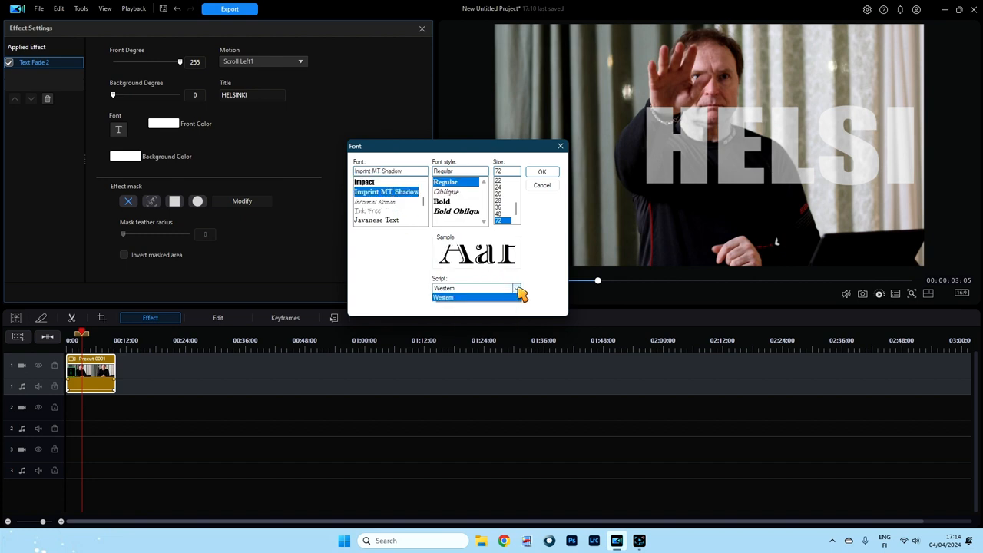
click(364, 182)
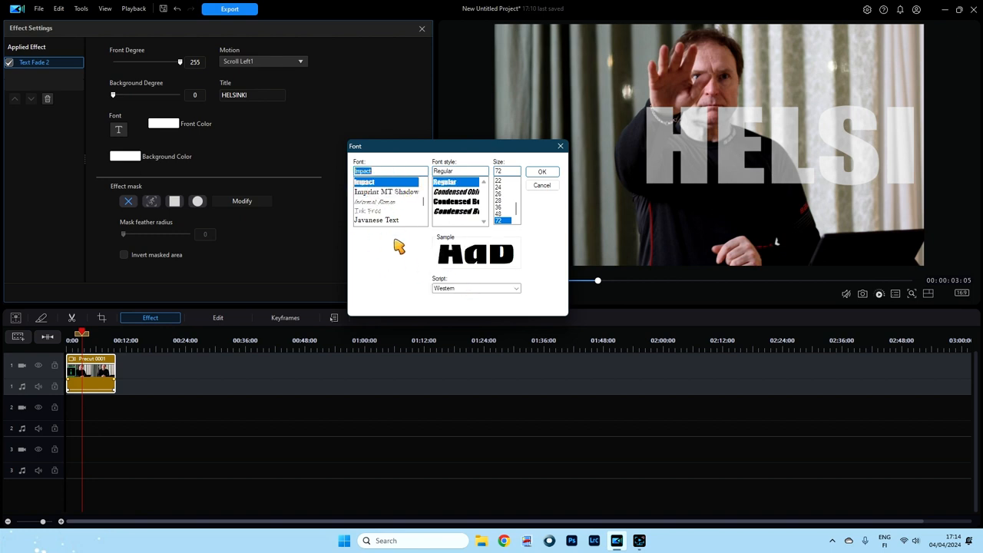
mouse_move(453, 209)
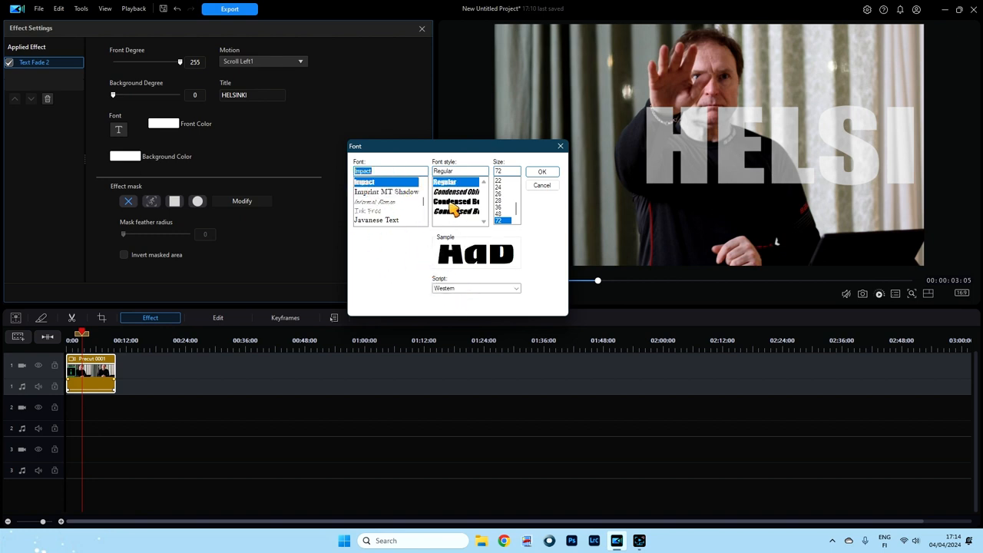
click(455, 201)
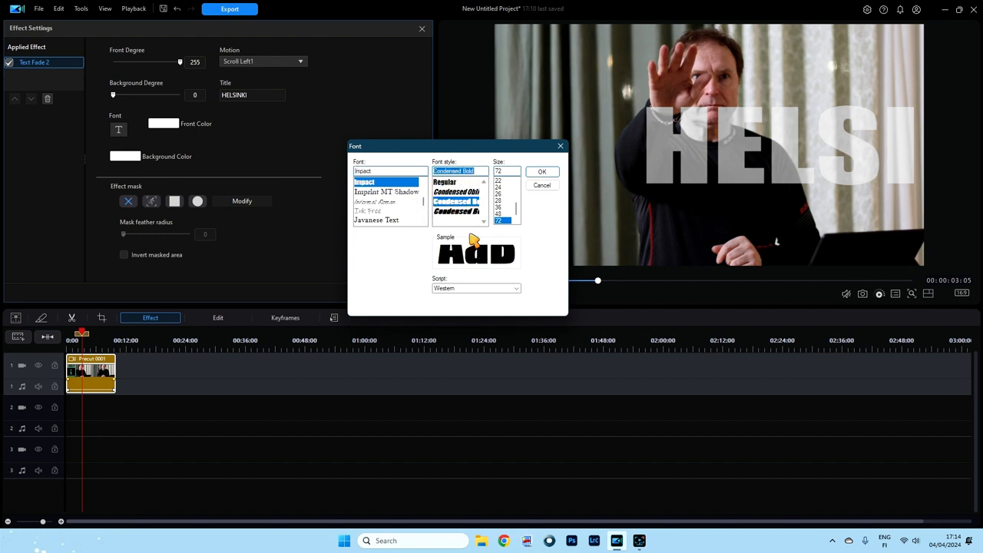
mouse_move(519, 213)
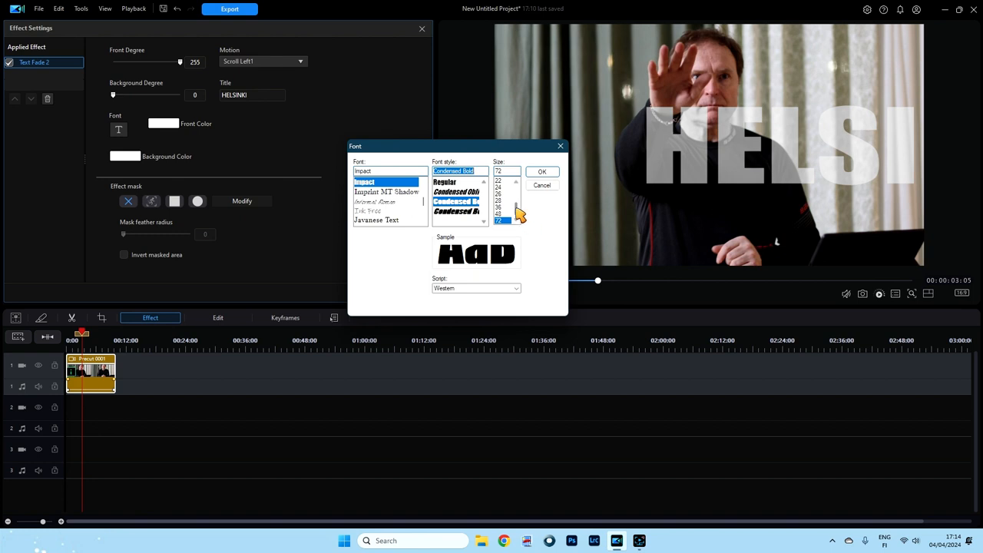
mouse_move(510, 233)
text(15)
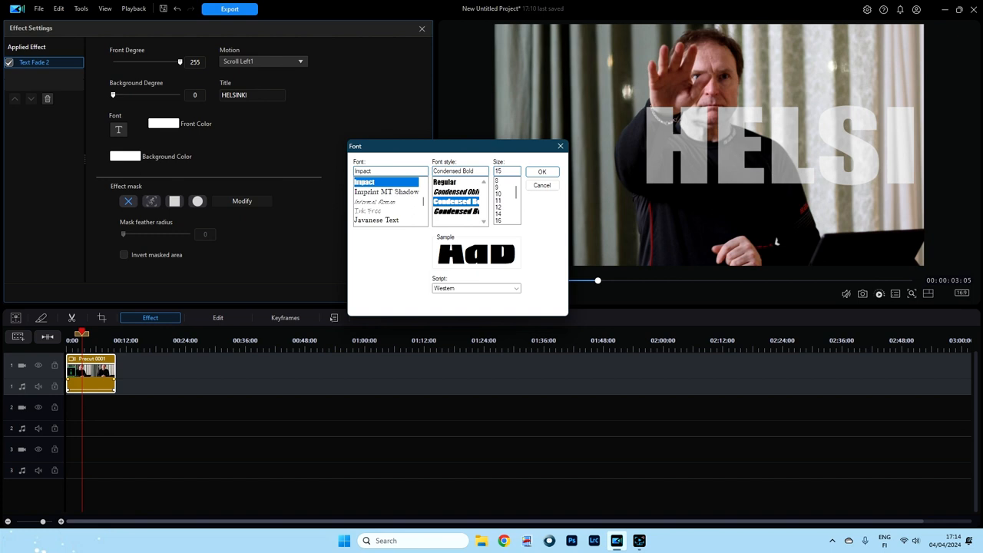
click(541, 172)
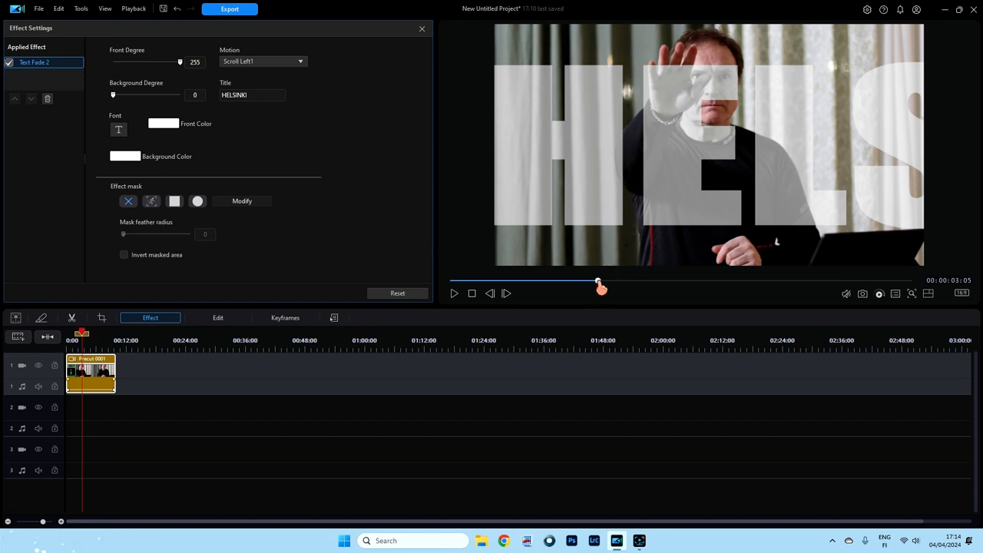
Scrub the preview of the bigger text, review the font dialog again and cancel without changes.
drag(598, 289, 563, 279)
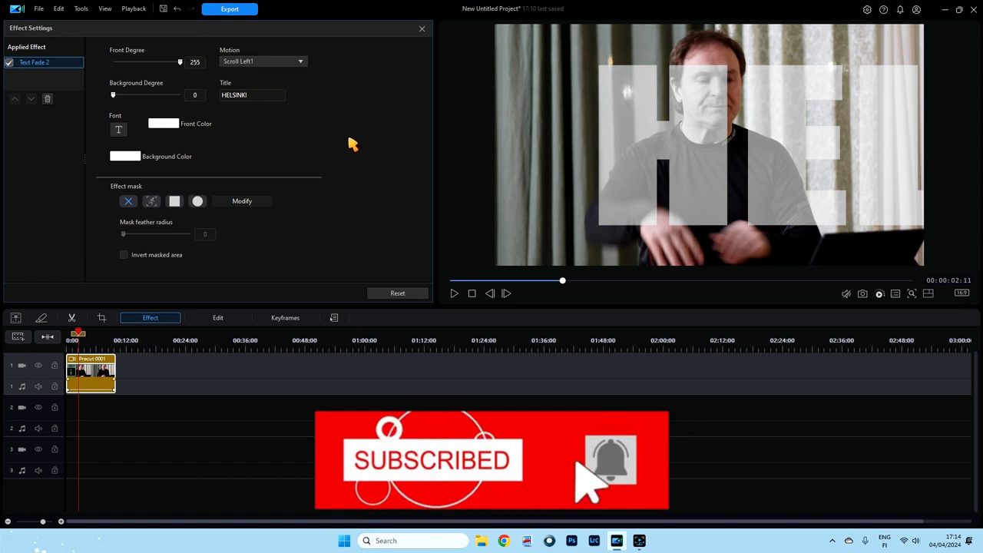
click(118, 129)
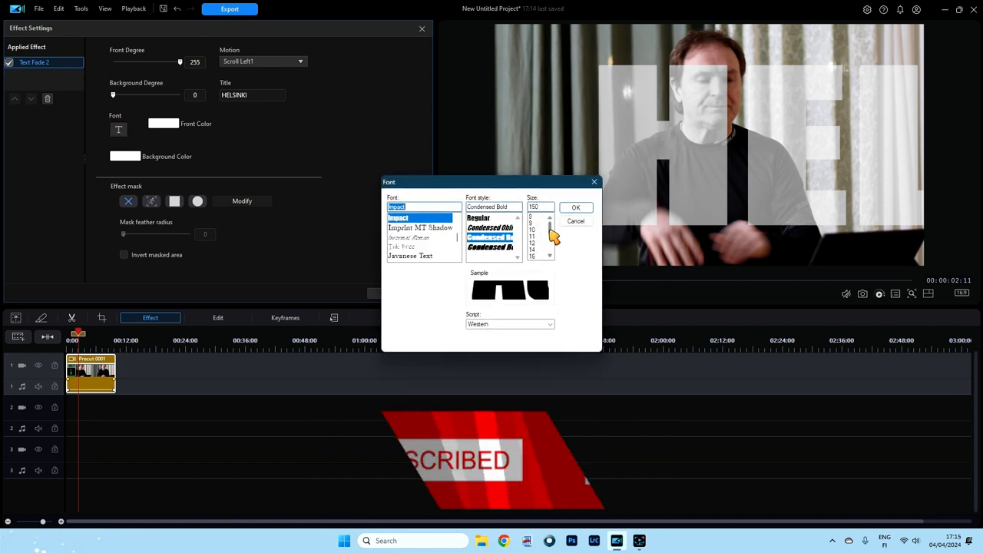
scroll(down, 3)
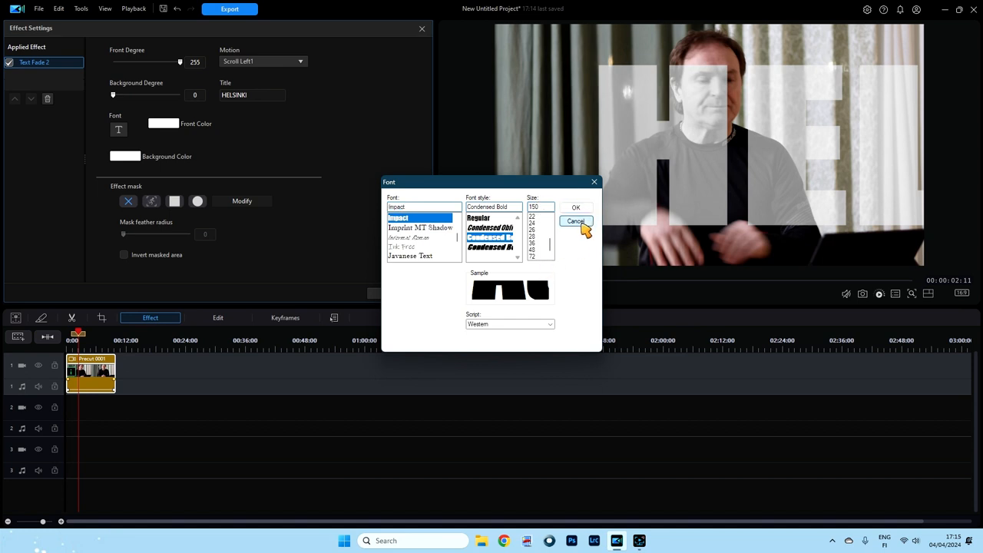
click(575, 221)
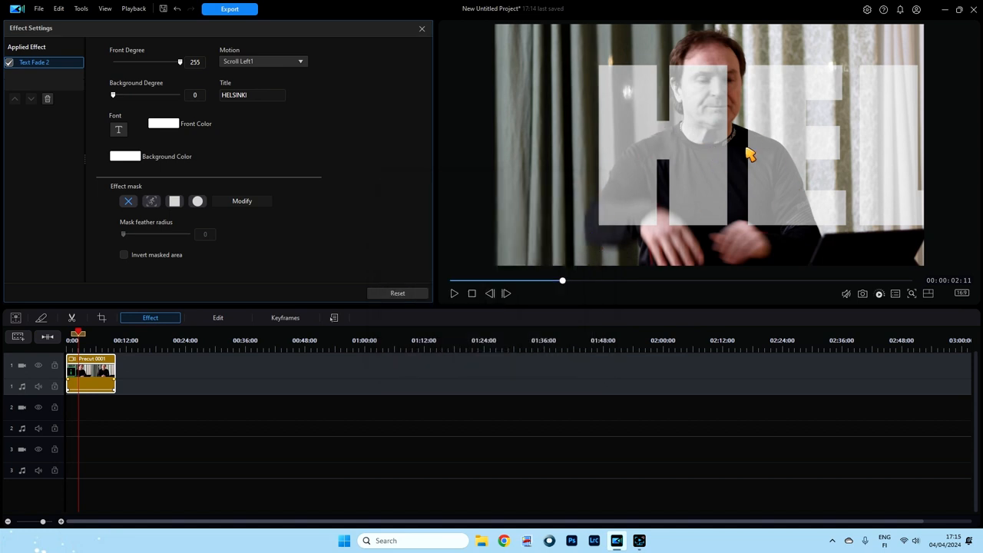
mouse_move(510, 206)
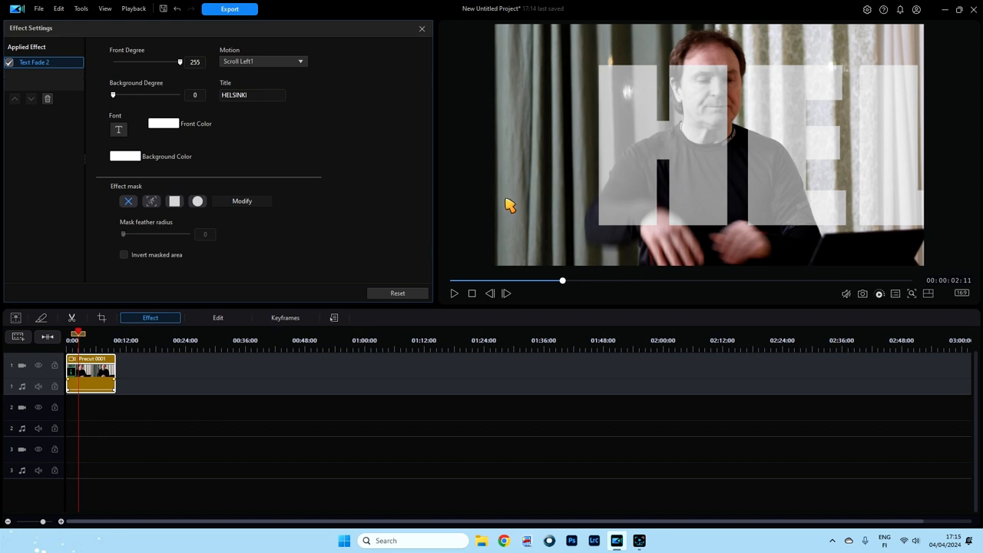
mouse_move(152, 191)
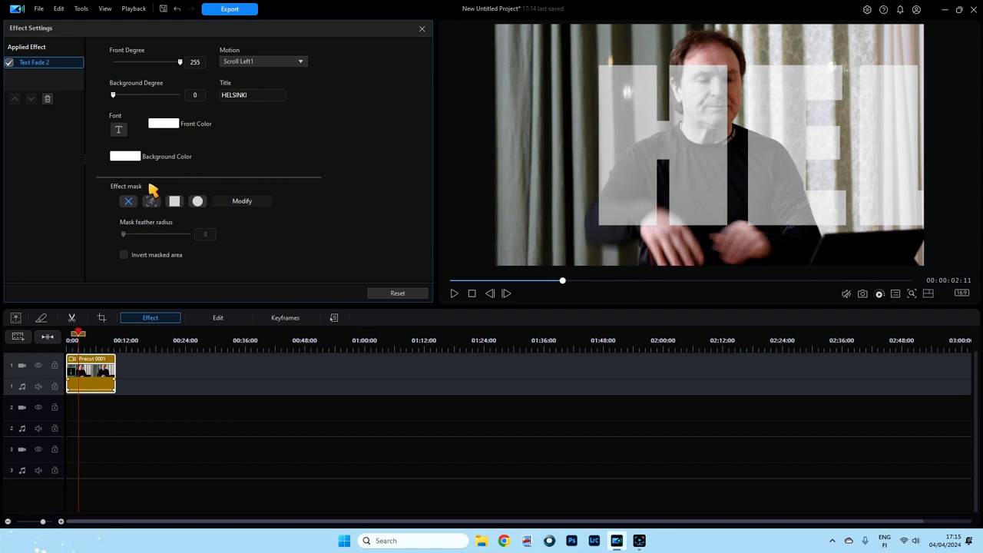
mouse_move(313, 258)
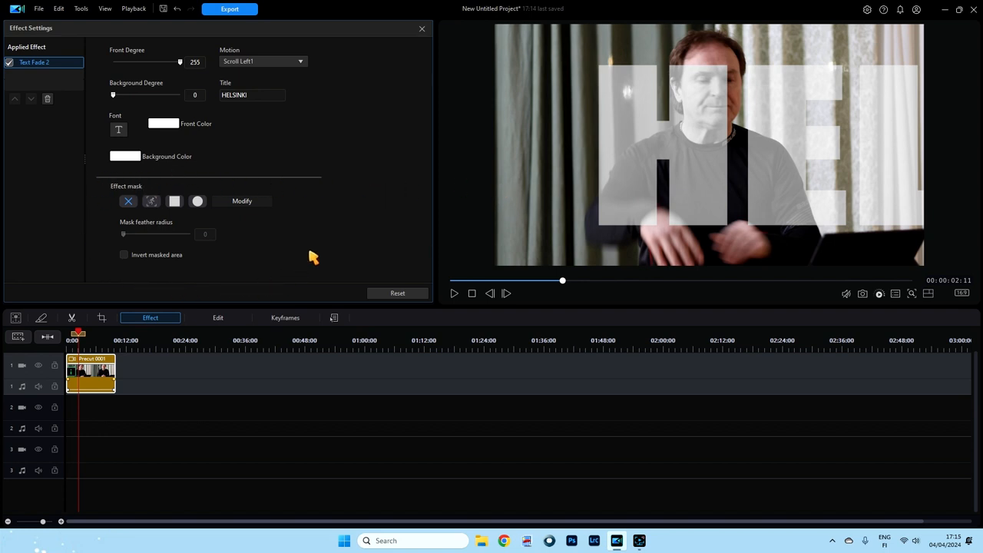
mouse_move(326, 234)
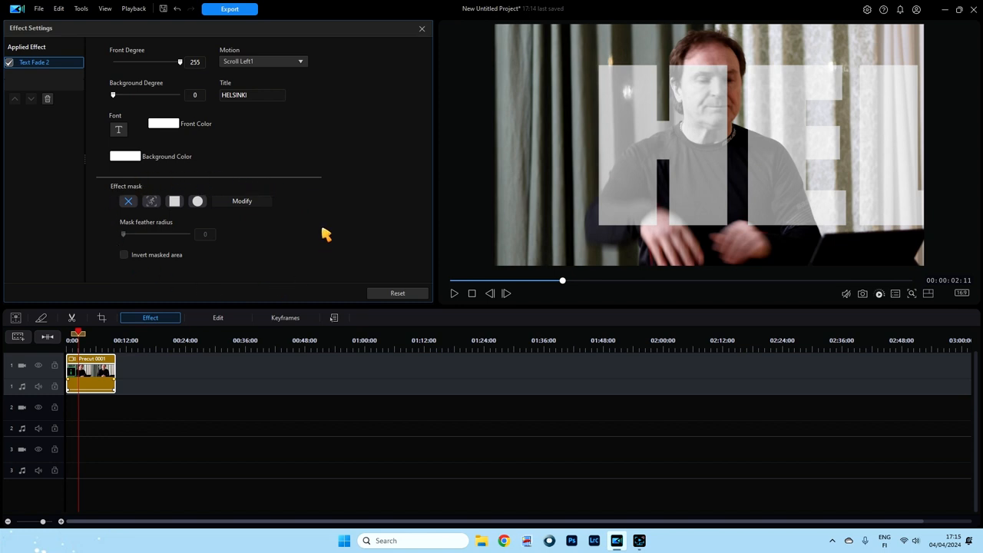
mouse_move(135, 224)
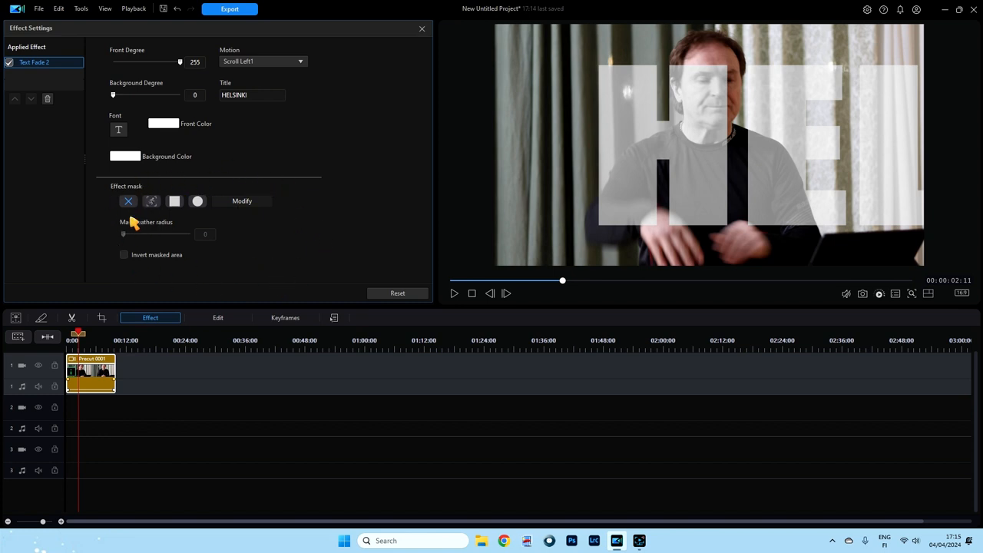
mouse_move(255, 250)
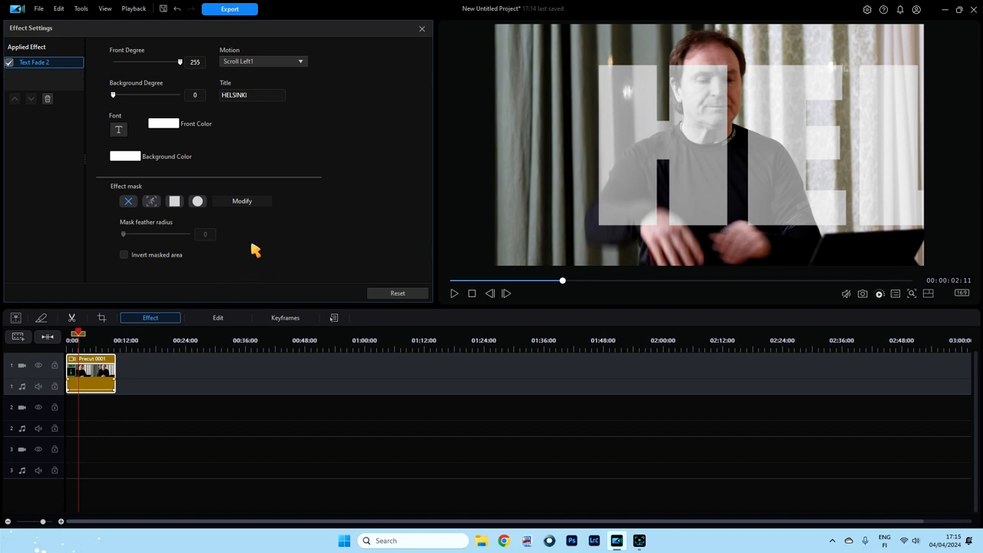
mouse_move(644, 134)
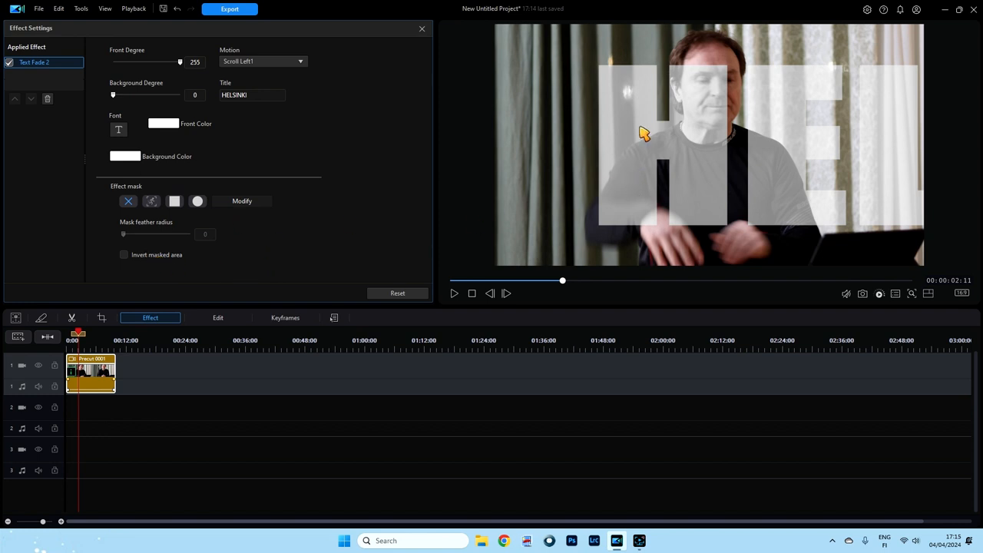
mouse_move(384, 207)
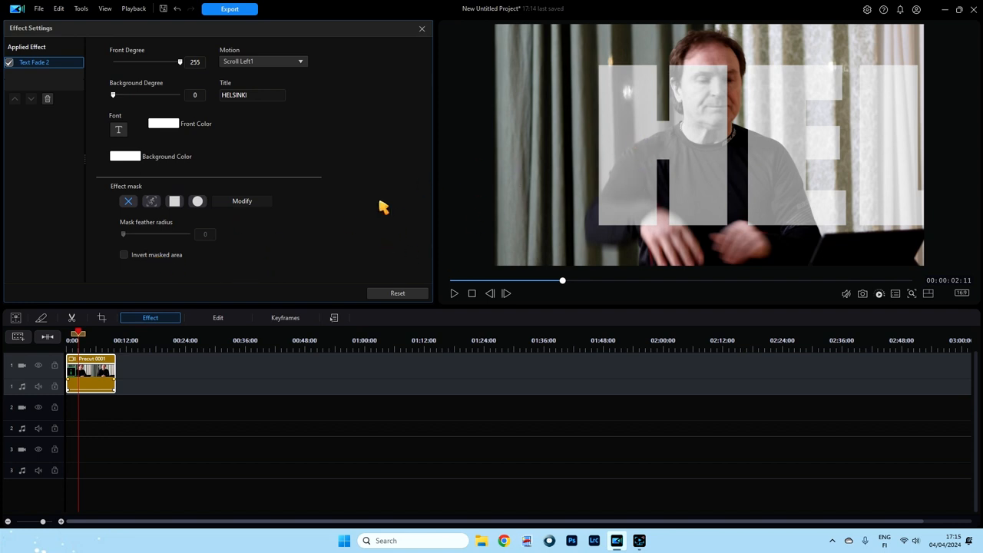
mouse_move(438, 209)
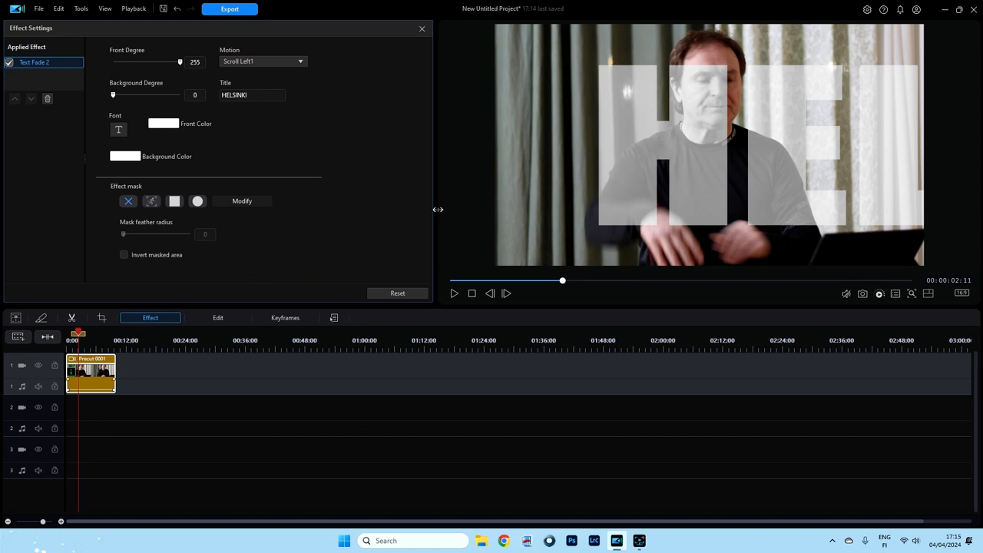
mouse_move(526, 186)
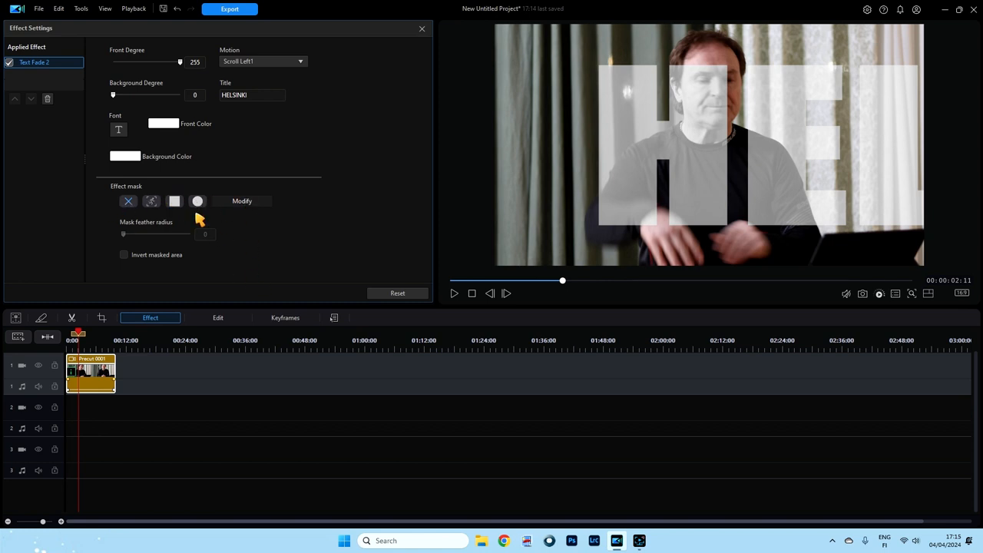
Give the effect a circular mask, preview it, and bring up the Mask editor via Modify.
click(197, 199)
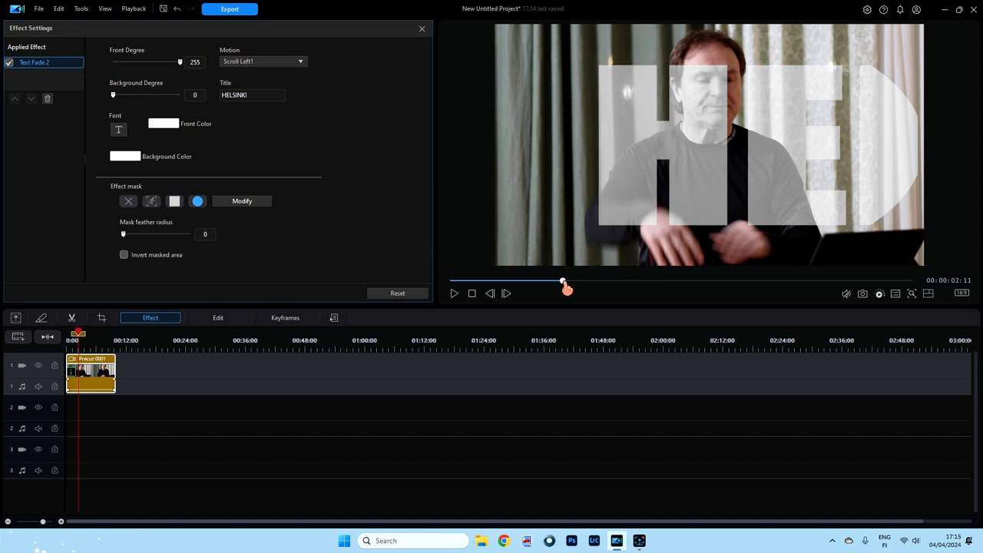
drag(562, 283, 589, 282)
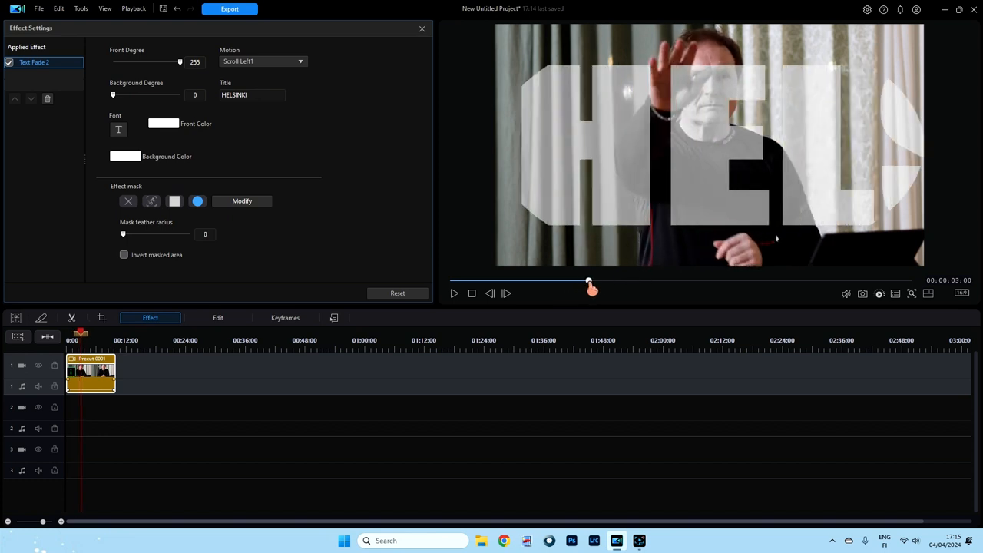
drag(589, 289, 603, 288)
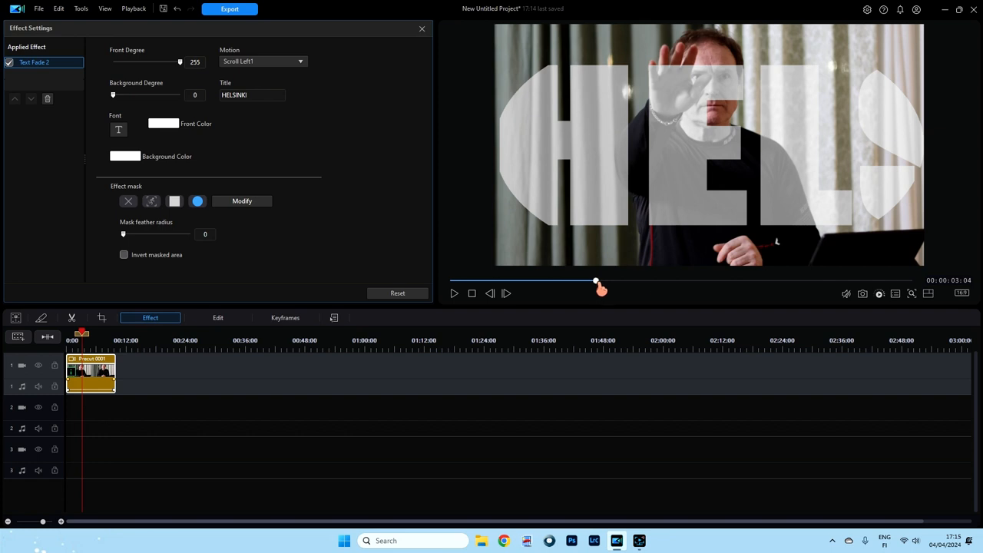
mouse_move(791, 249)
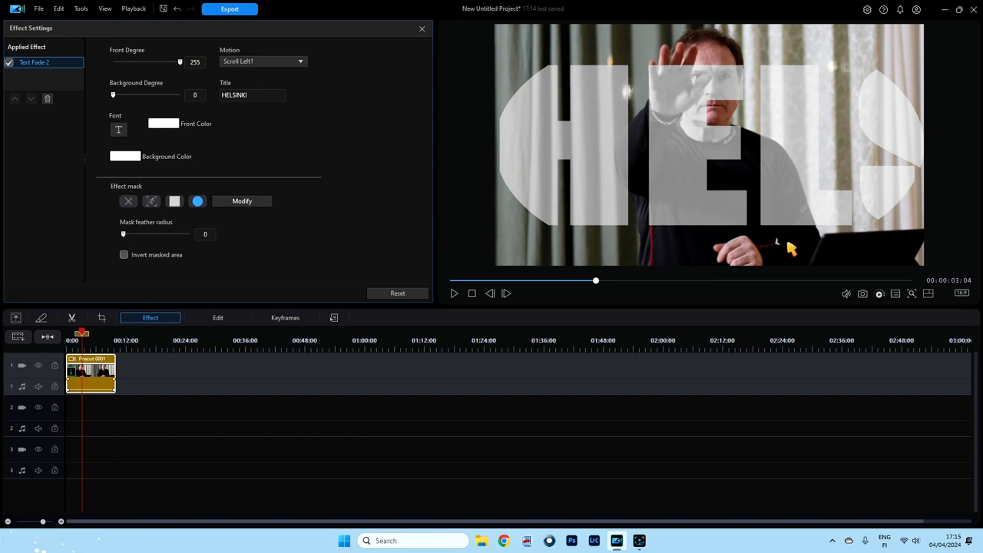
mouse_move(384, 273)
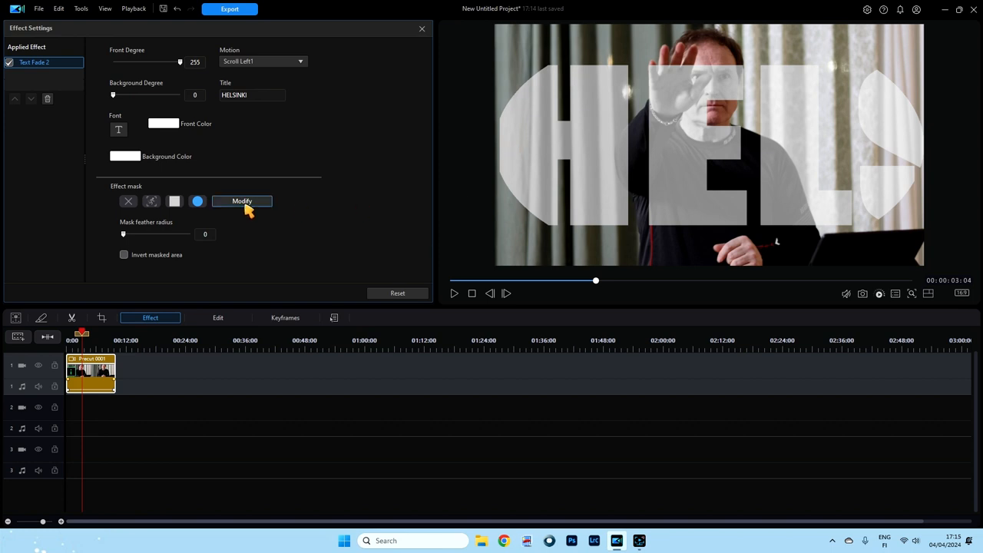
click(243, 199)
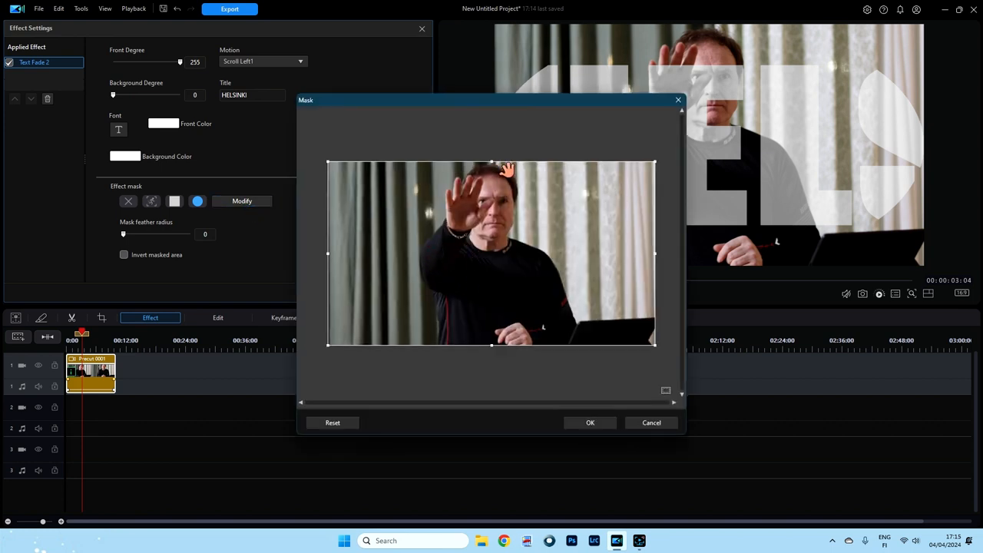
mouse_move(330, 169)
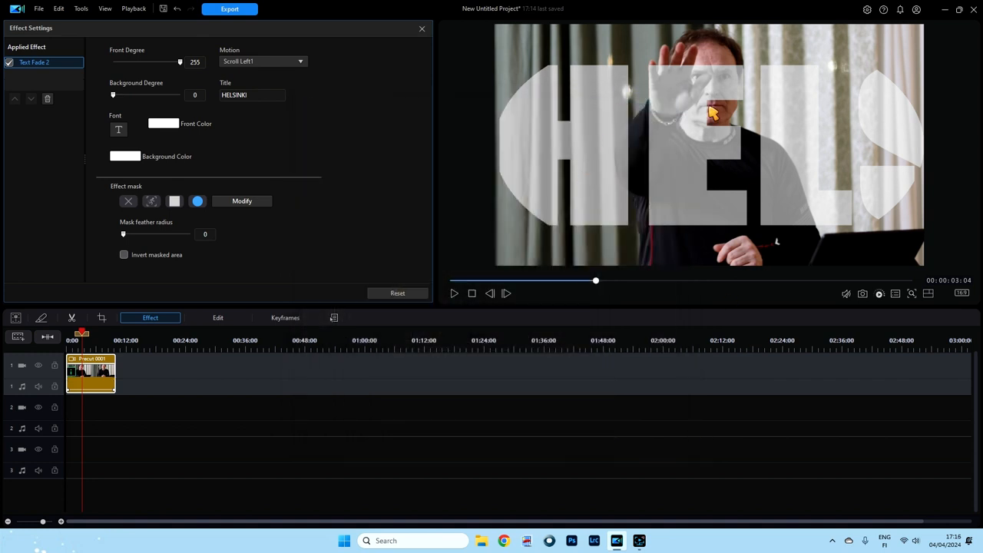
mouse_move(216, 214)
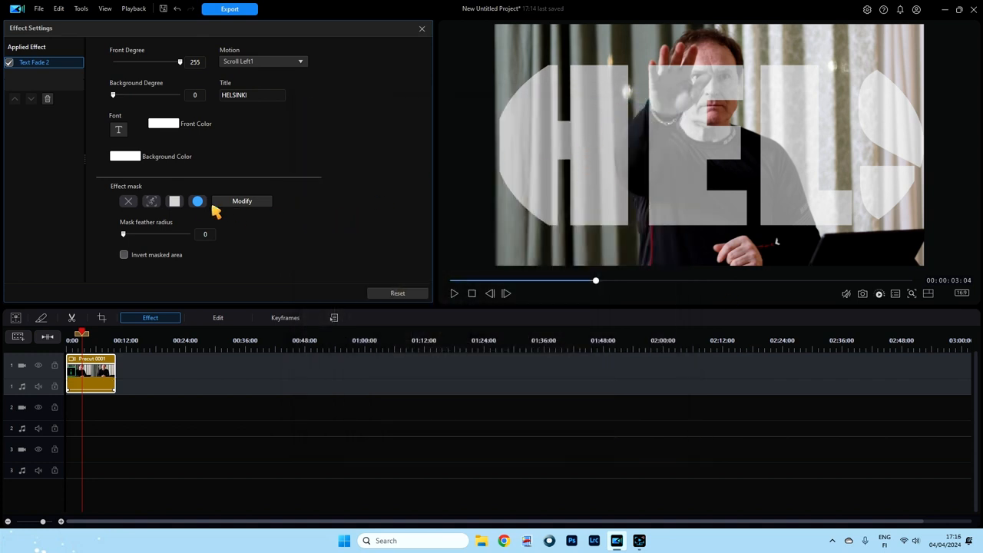
mouse_move(203, 229)
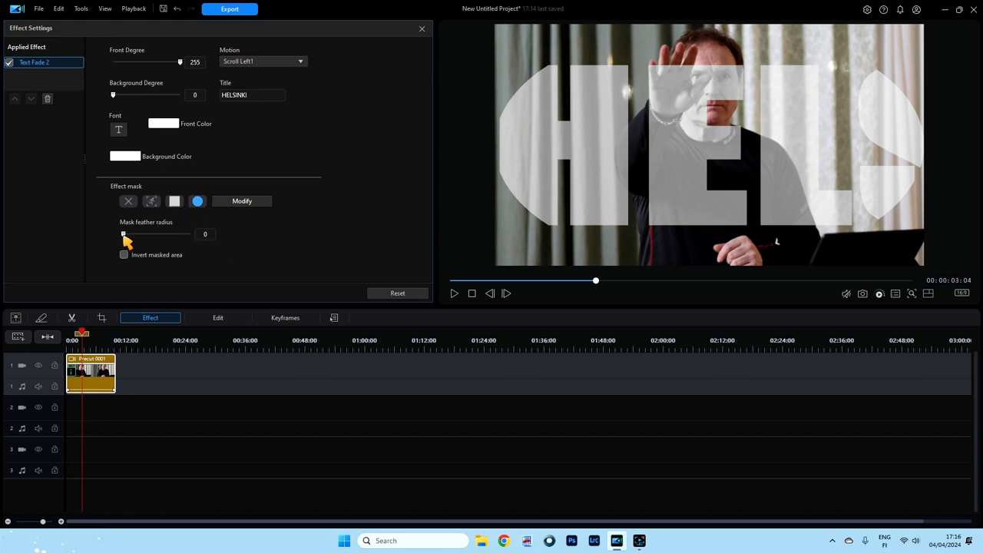
Raise Mask feather radius to 200 and return it to 0.
drag(123, 233, 150, 234)
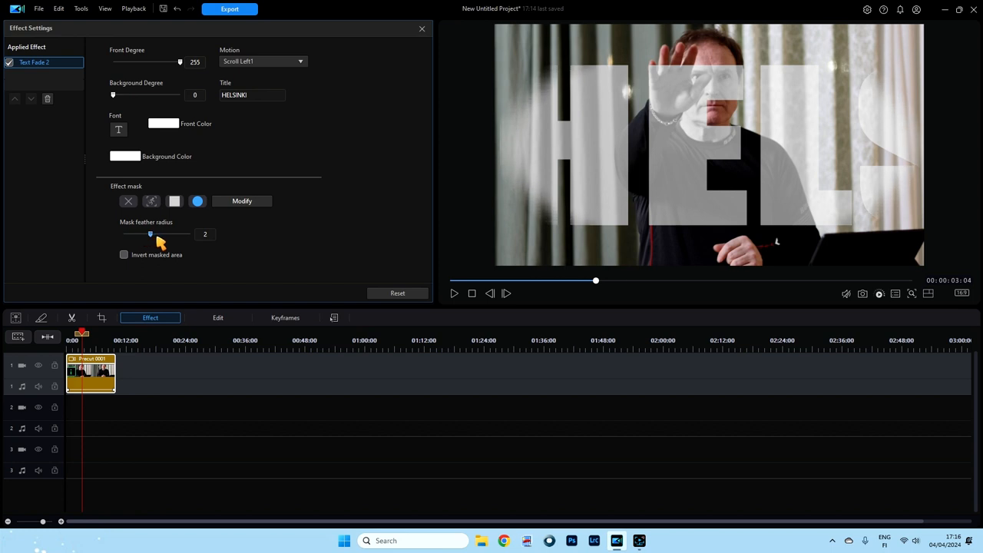
drag(151, 234, 191, 234)
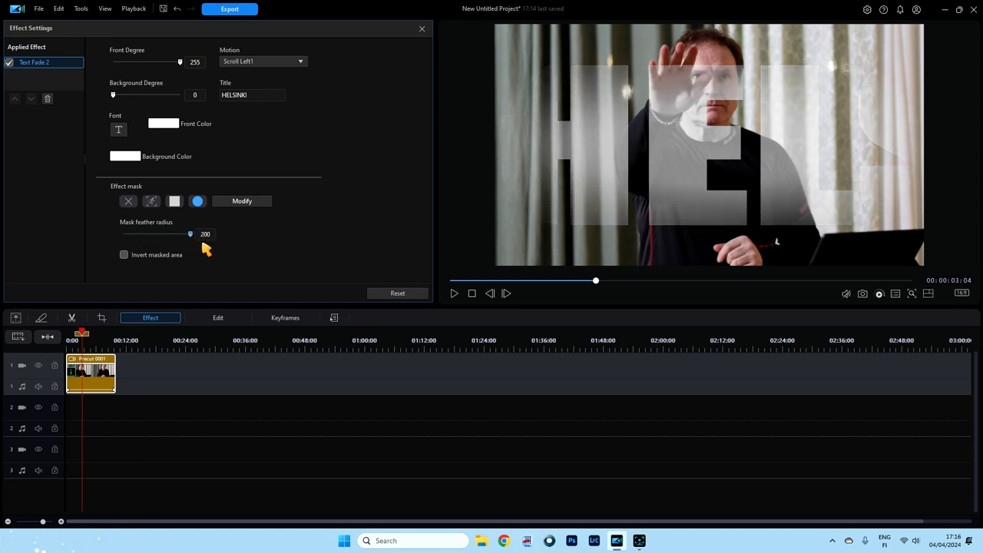
mouse_move(218, 258)
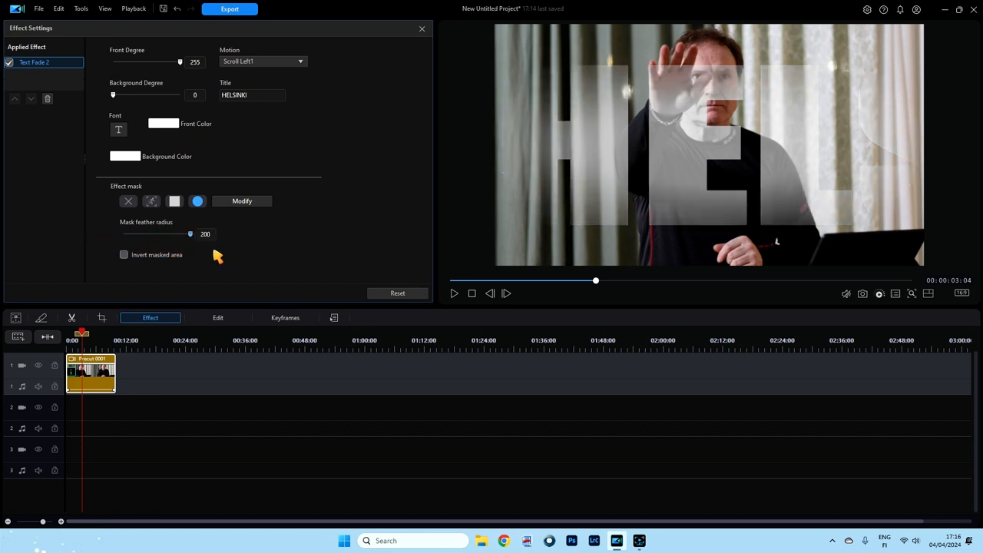
drag(190, 234, 123, 234)
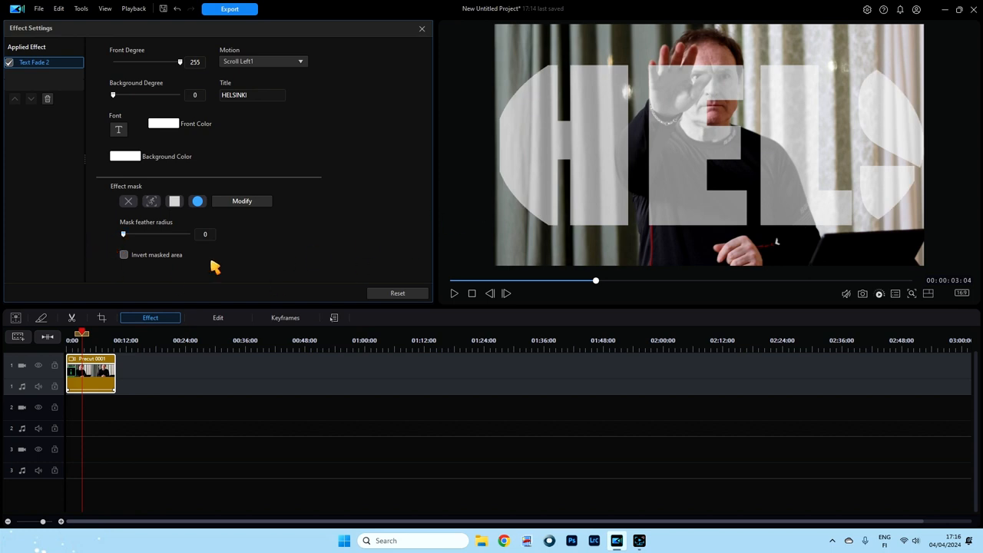
Tick Invert masked area and scrub the preview to see HELSINKI only outside the circle.
click(123, 255)
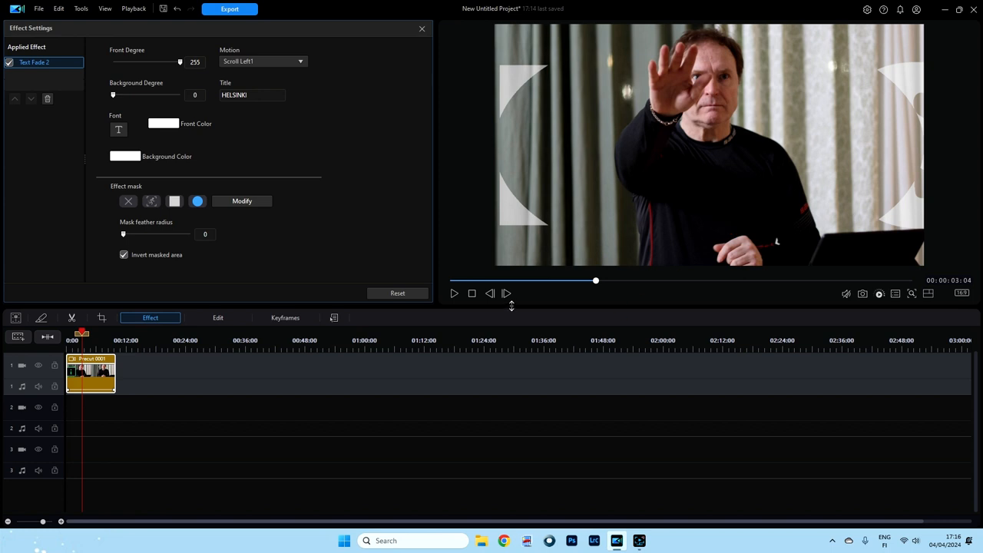
drag(596, 279, 632, 279)
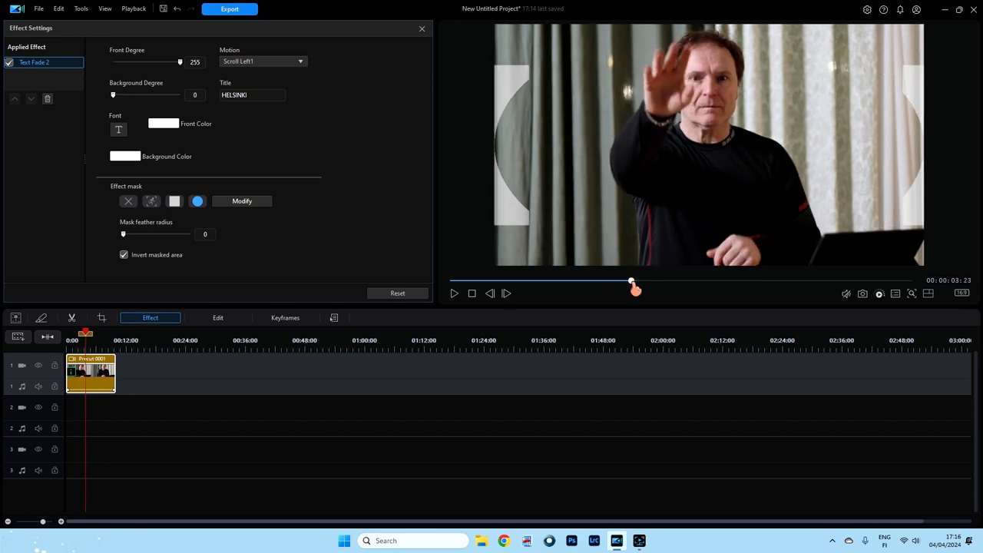
drag(631, 289, 658, 289)
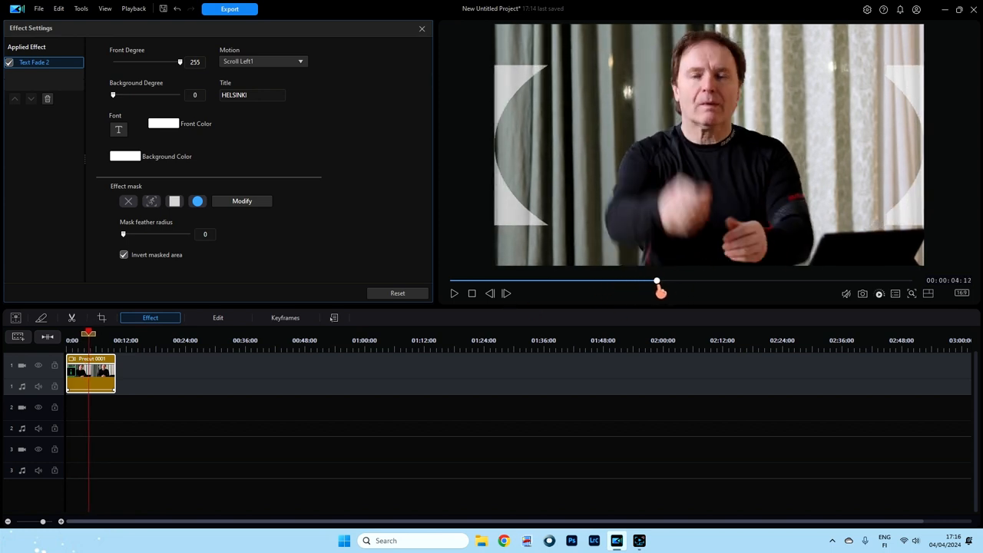
drag(657, 279, 602, 280)
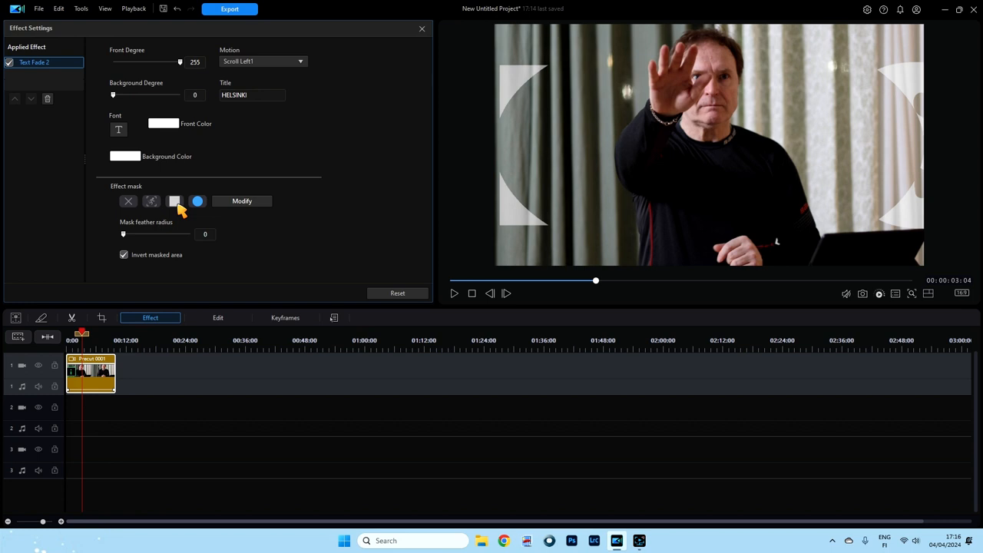
Switch to a rectangular mask and shrink its region from the left and top in the Mask dialog.
click(176, 200)
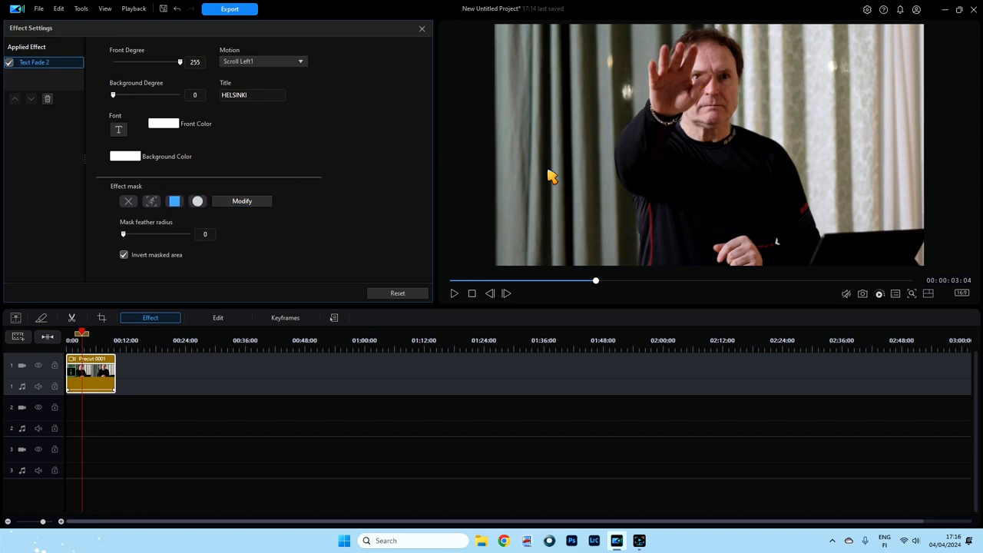
mouse_move(586, 14)
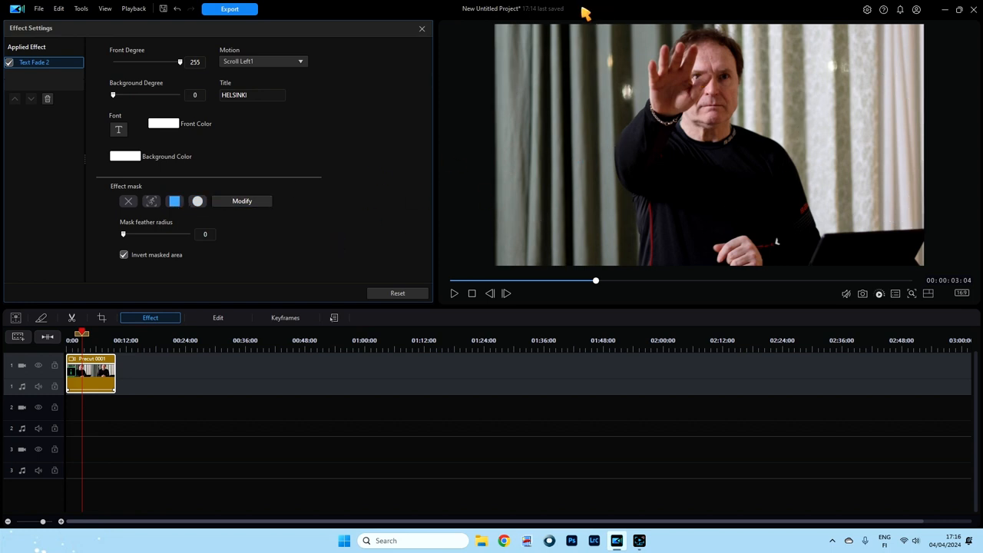
click(242, 200)
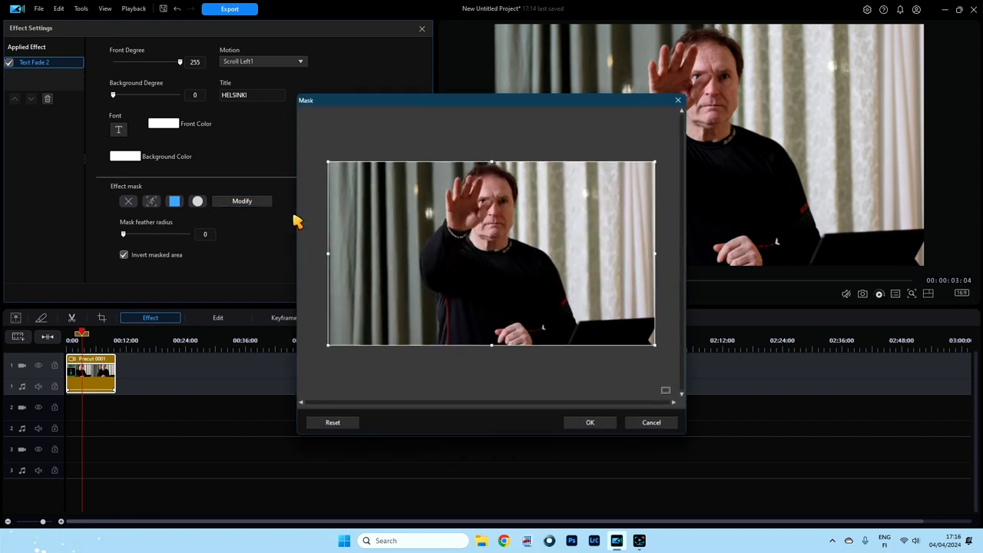
drag(326, 254, 377, 254)
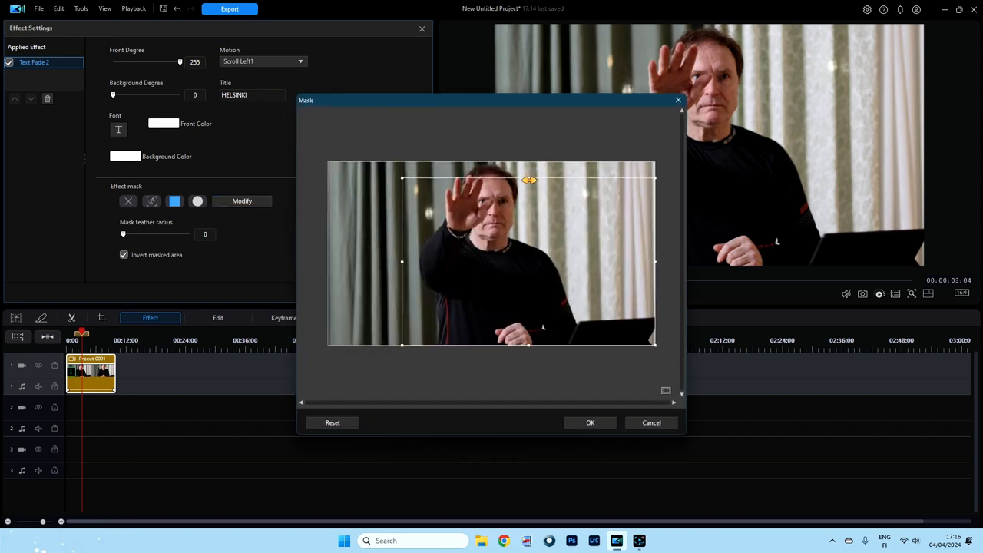
drag(528, 178, 528, 218)
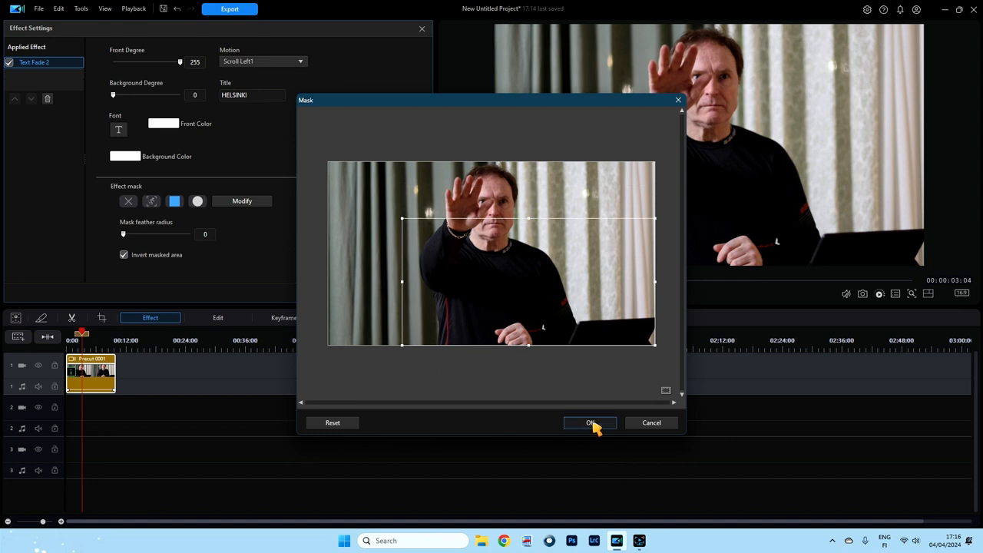
click(590, 423)
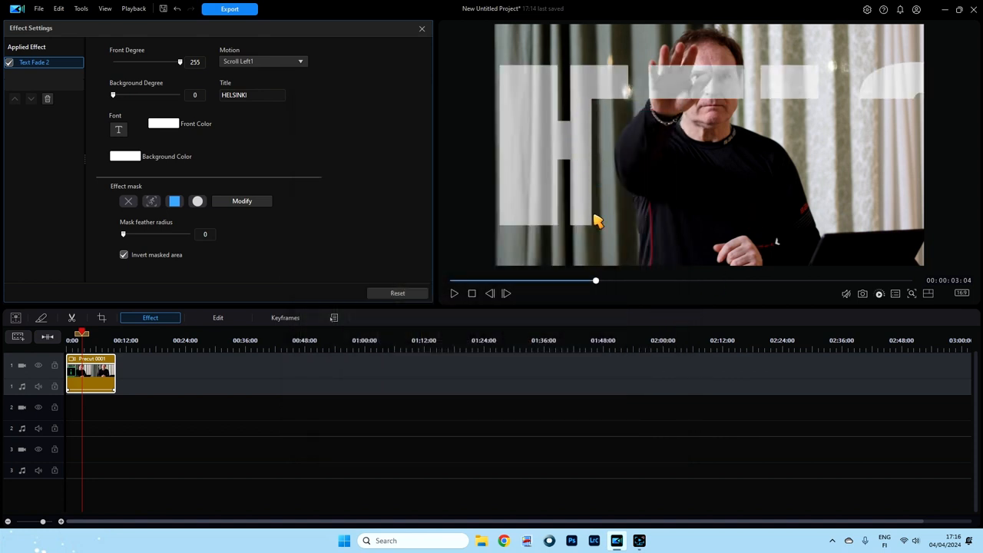
mouse_move(899, 104)
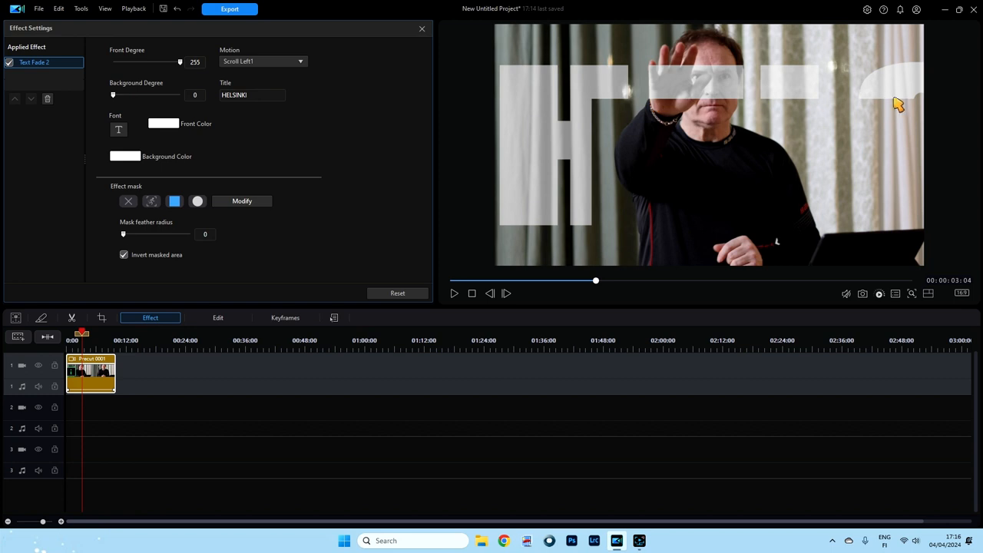
mouse_move(596, 107)
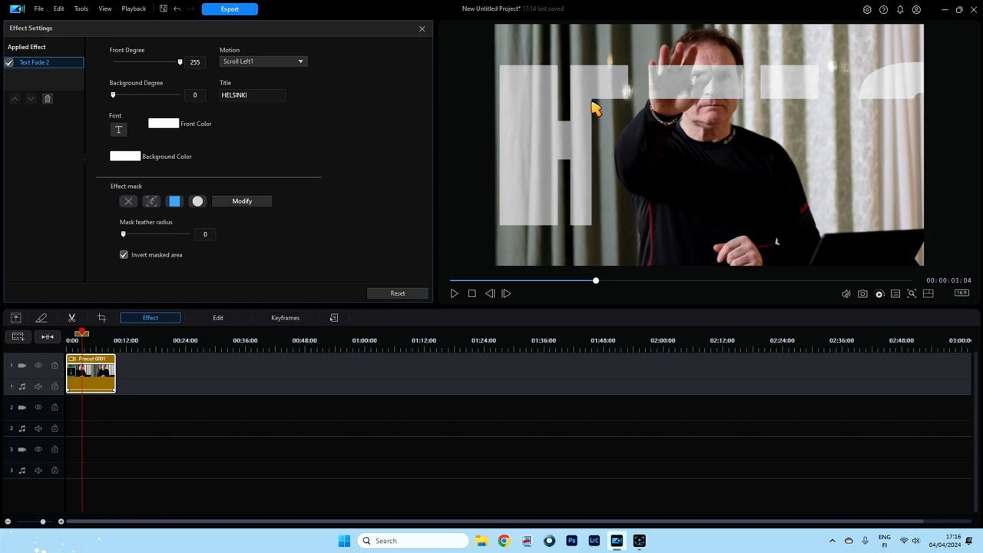
mouse_move(124, 234)
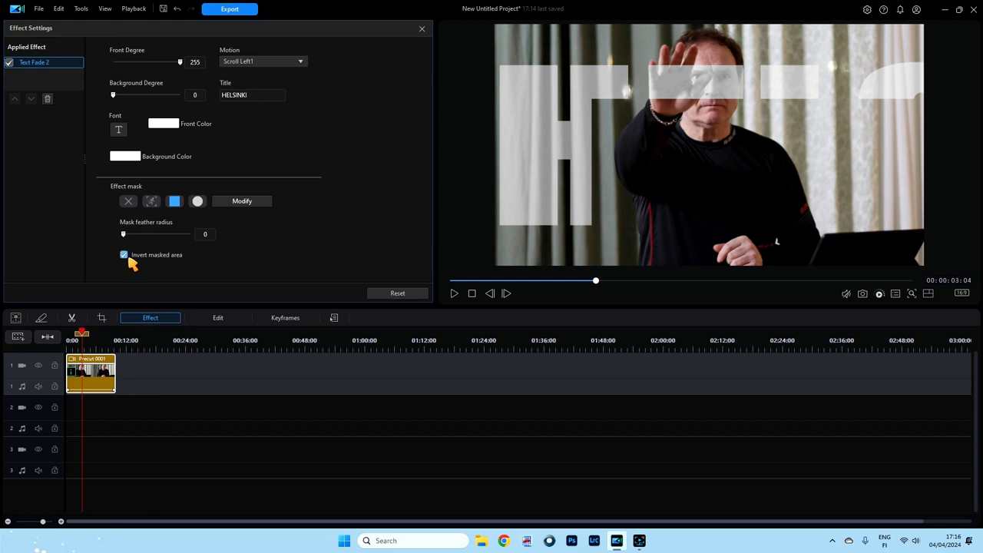
Uncheck Invert masked area, scrub the preview, and reopen the Mask dialog via Modify.
click(123, 255)
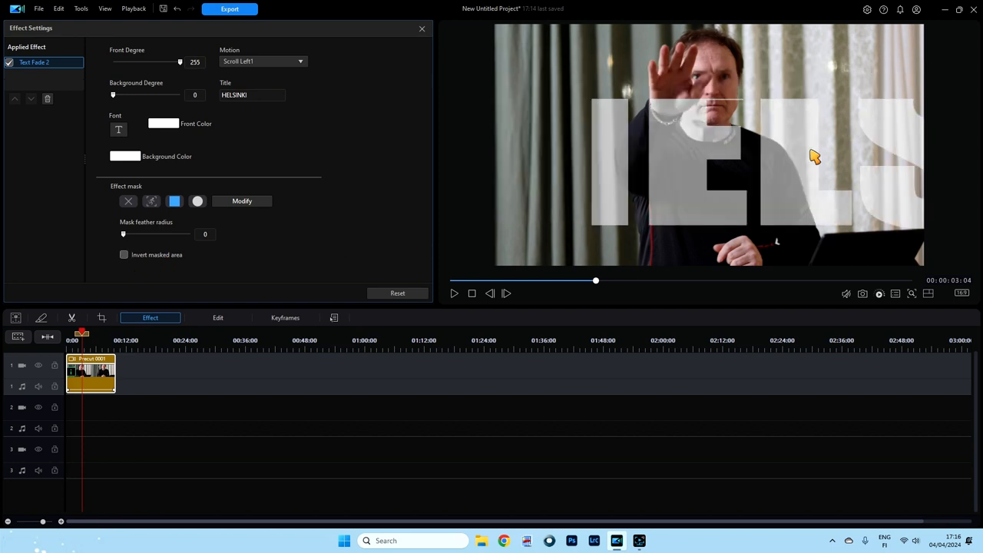
mouse_move(596, 105)
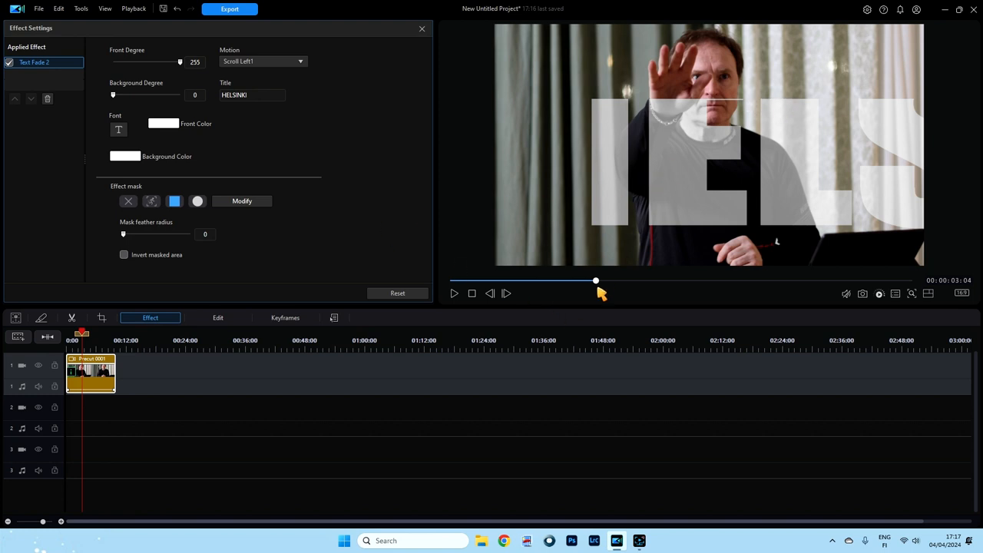
drag(596, 280, 652, 287)
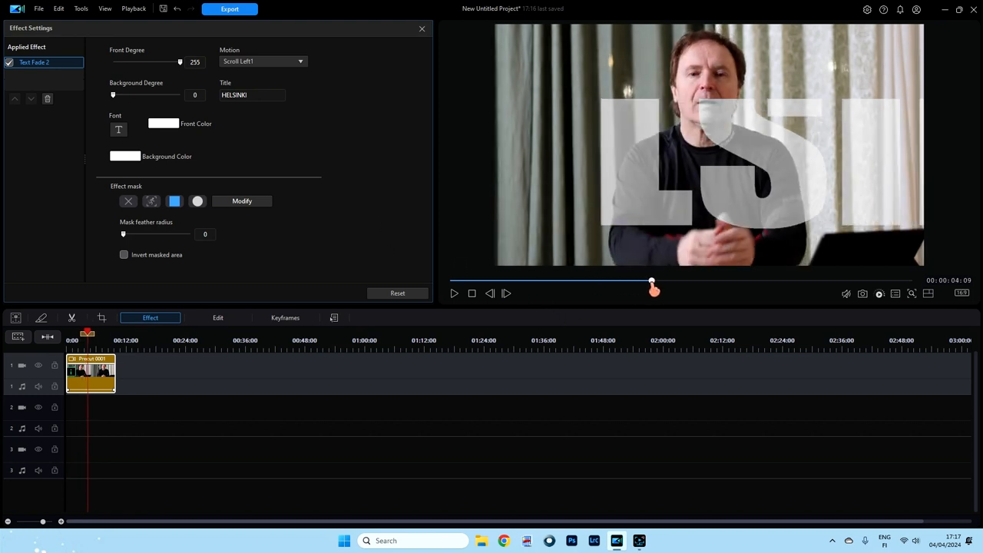
drag(651, 286, 574, 286)
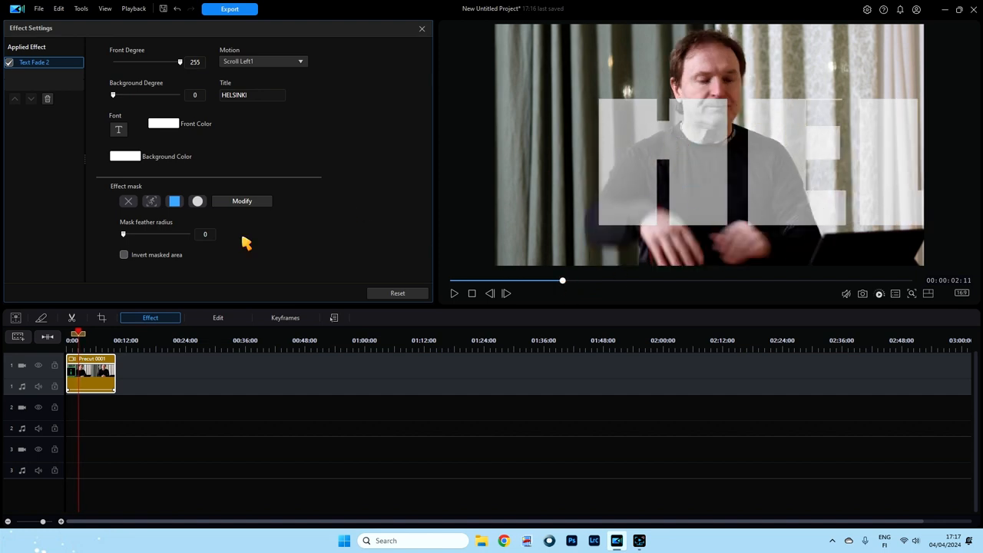
click(243, 199)
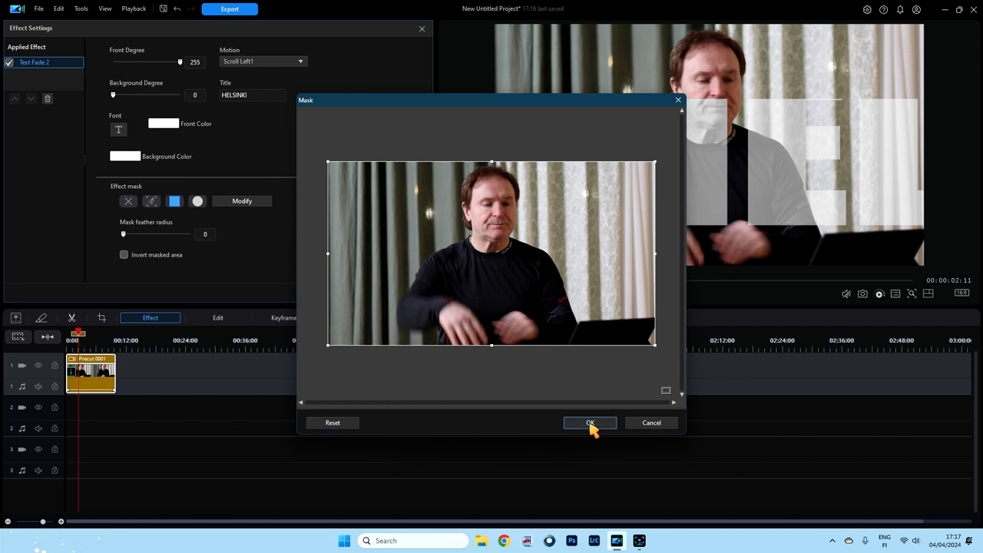
Confirm the Mask dialog and switch the mask to Auto object selection to follow the person.
click(590, 422)
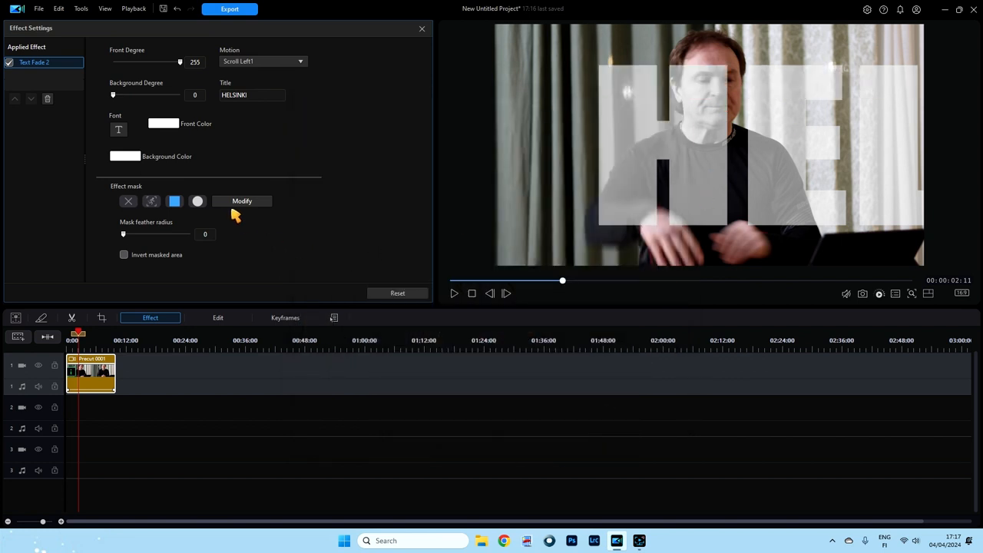
mouse_move(230, 233)
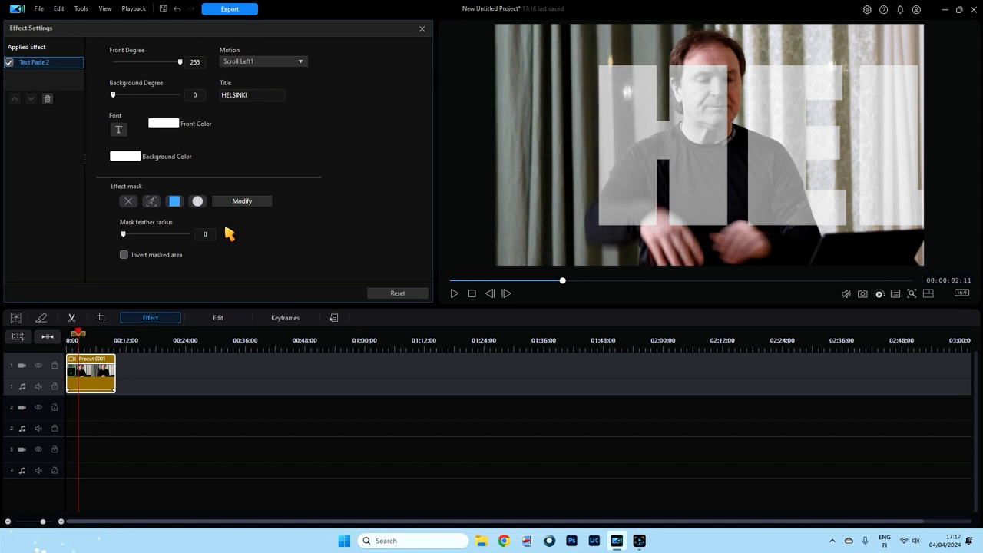
mouse_move(169, 226)
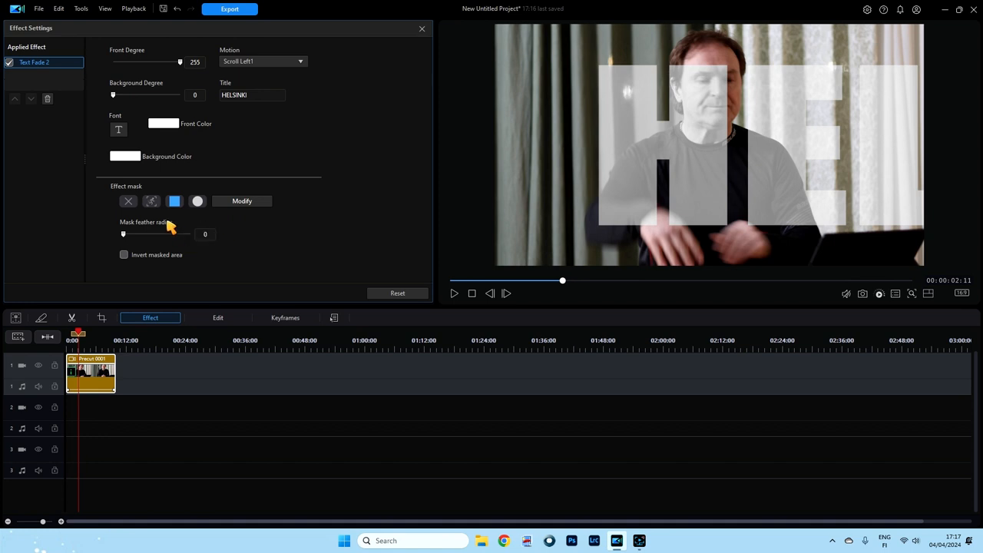
mouse_move(151, 200)
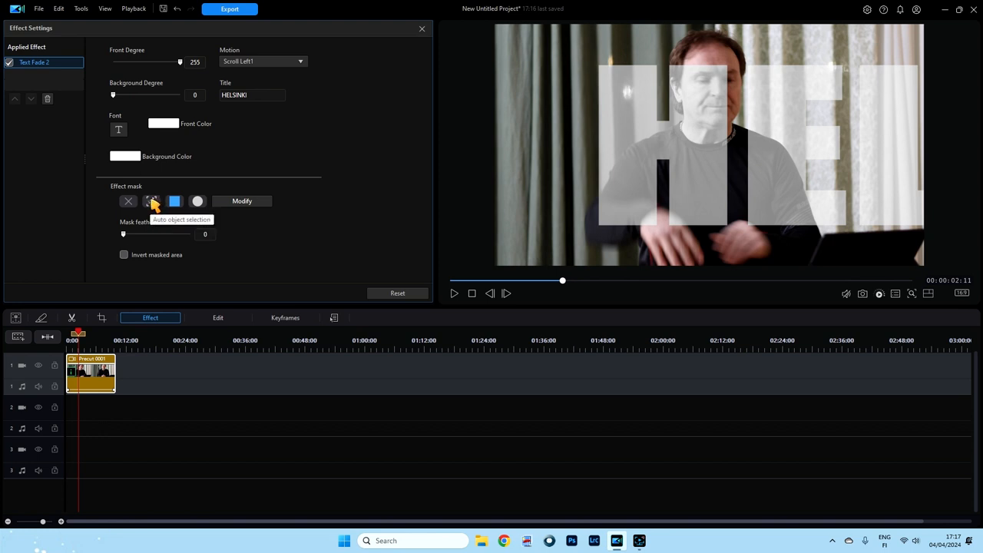
mouse_move(756, 60)
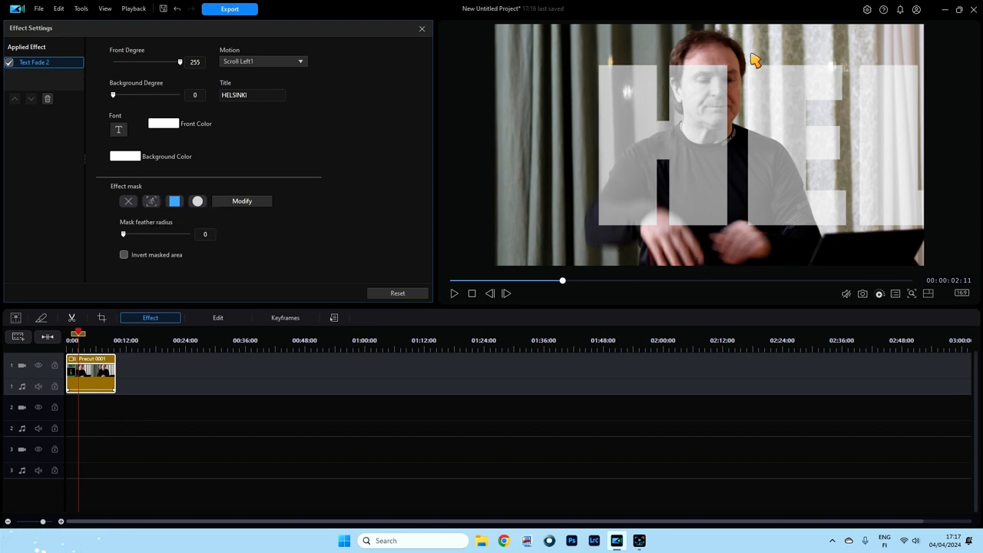
click(150, 200)
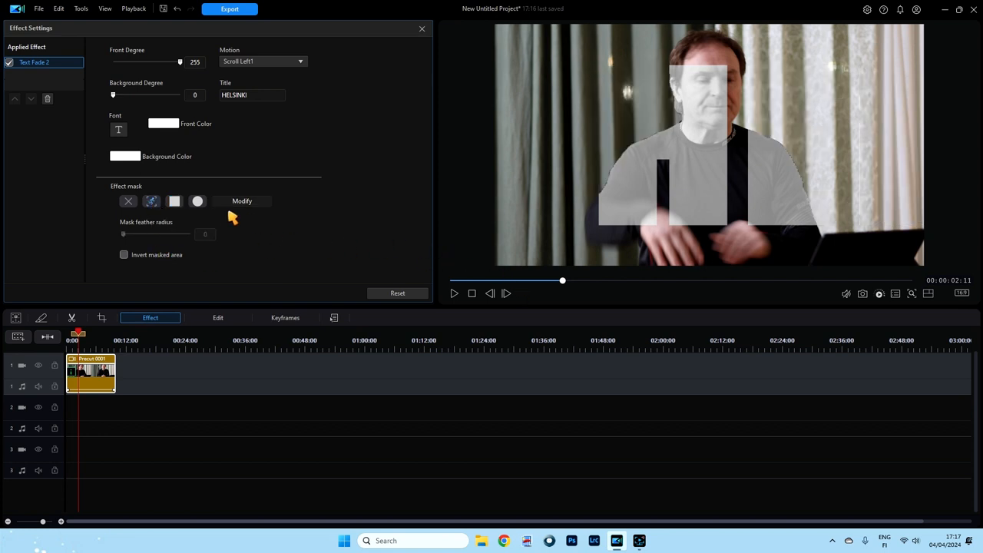
mouse_move(726, 107)
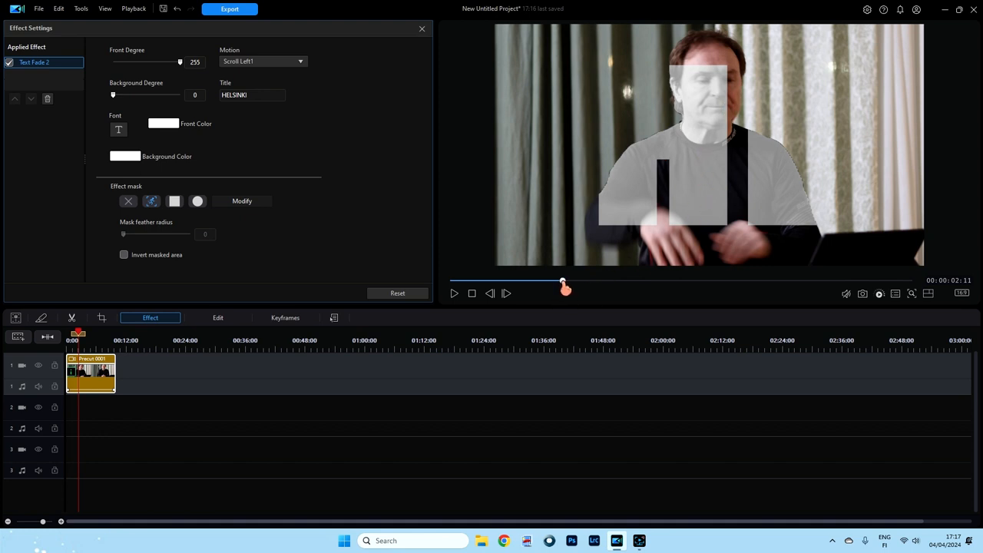
Scrub across the clip to check the HELSINKI text showing only over the man.
drag(565, 288, 587, 287)
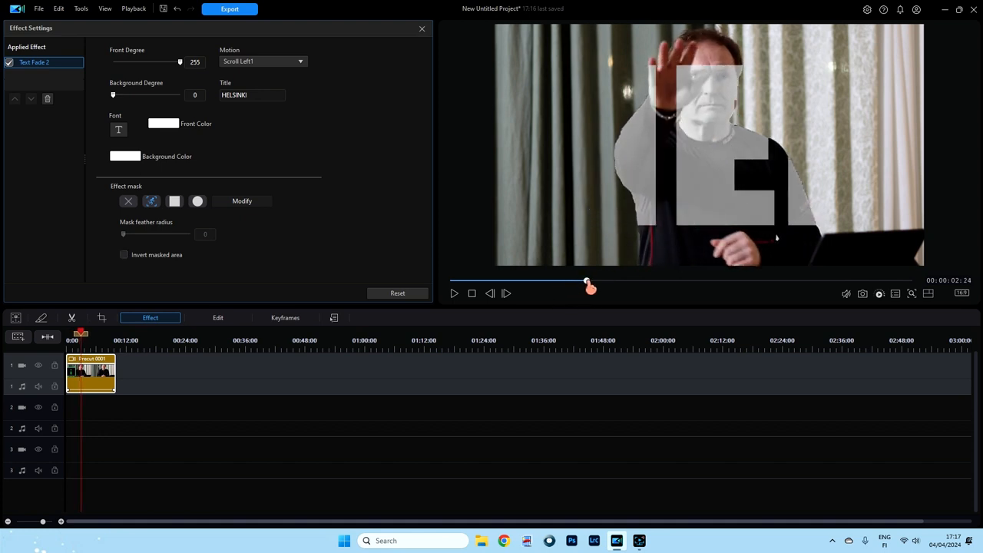
drag(587, 287, 630, 284)
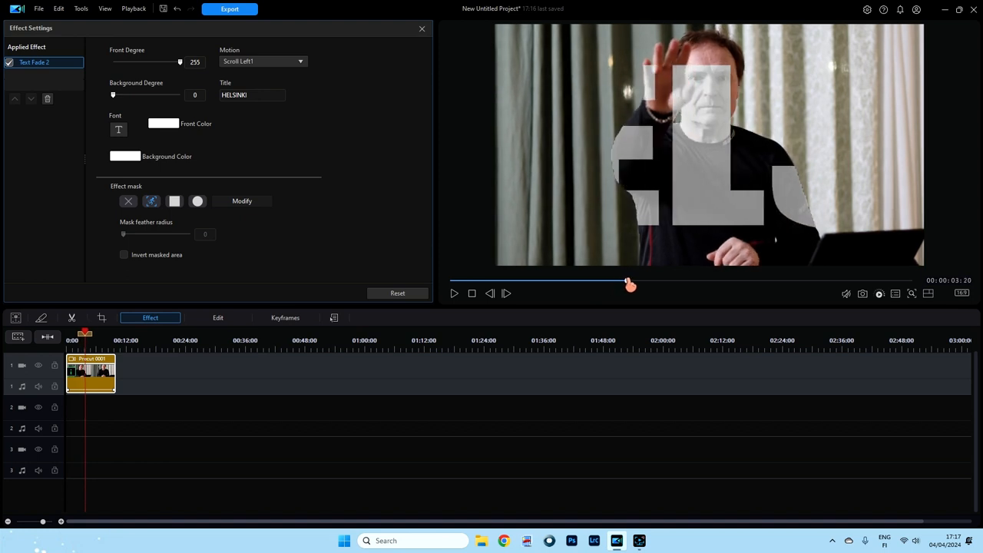
drag(630, 284, 666, 284)
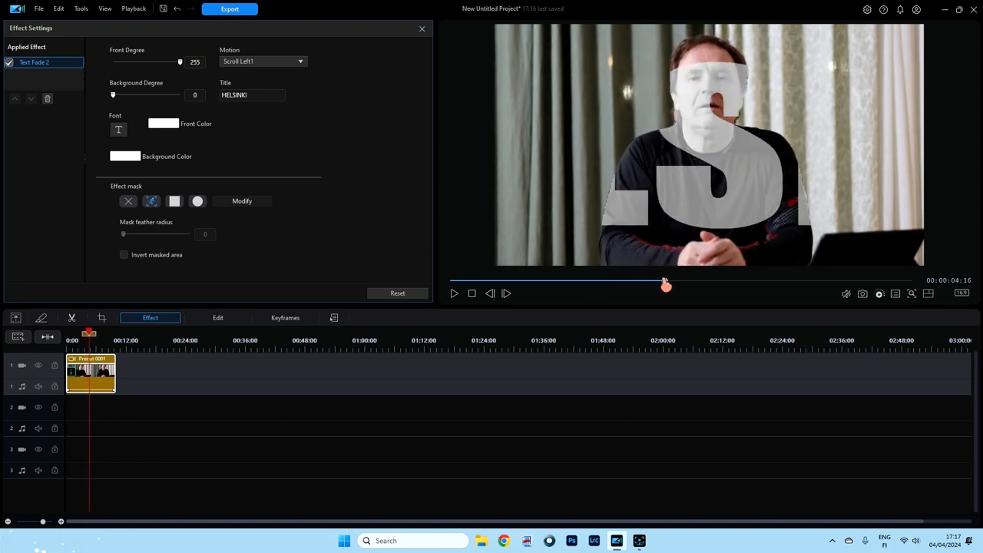
drag(667, 282, 590, 283)
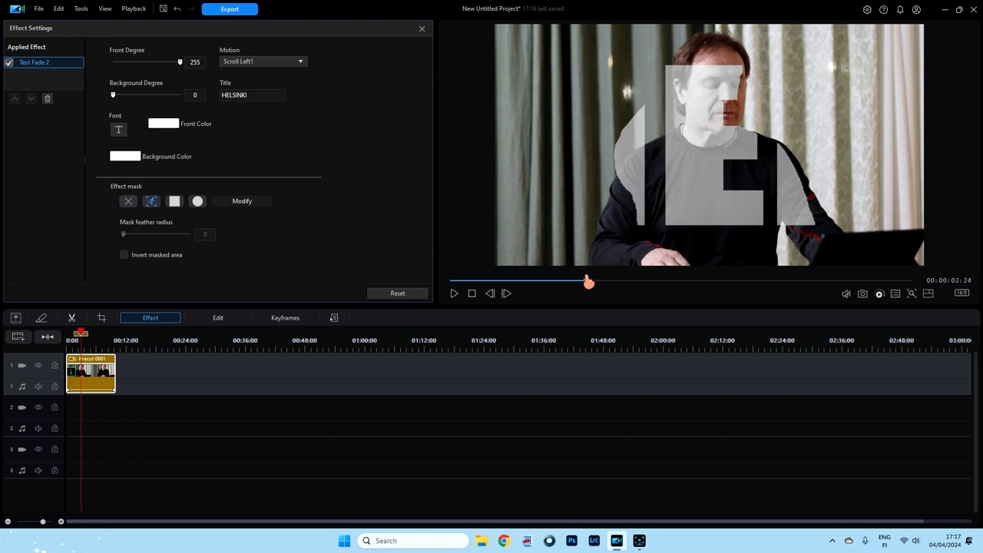
drag(590, 280, 541, 280)
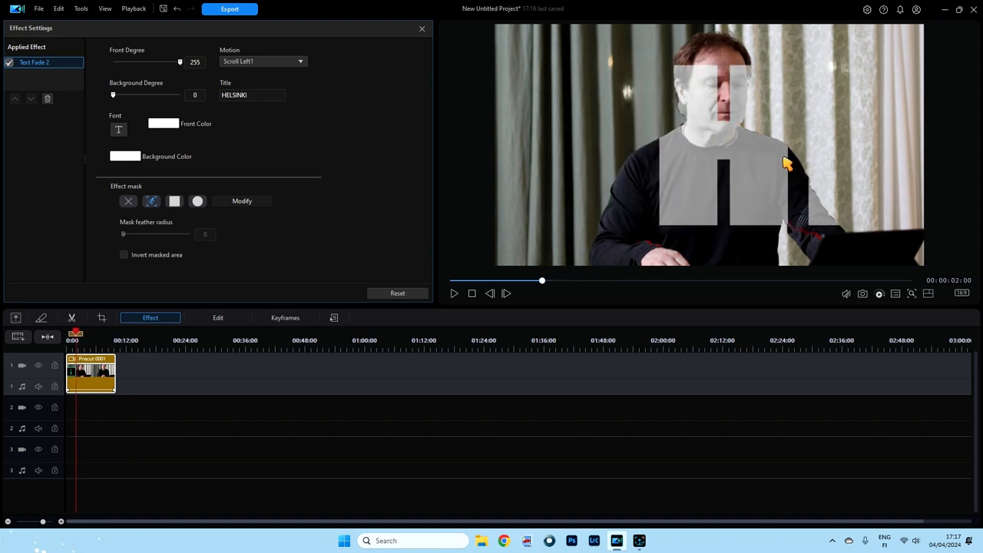
mouse_move(138, 131)
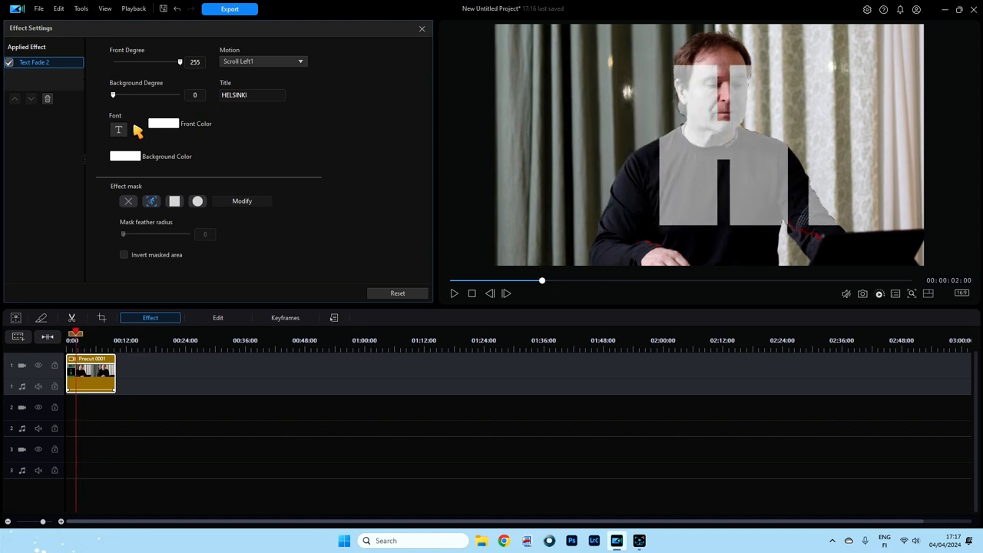
Reduce the HELSINKI title to a small font size and scrub the preview to check it.
click(118, 129)
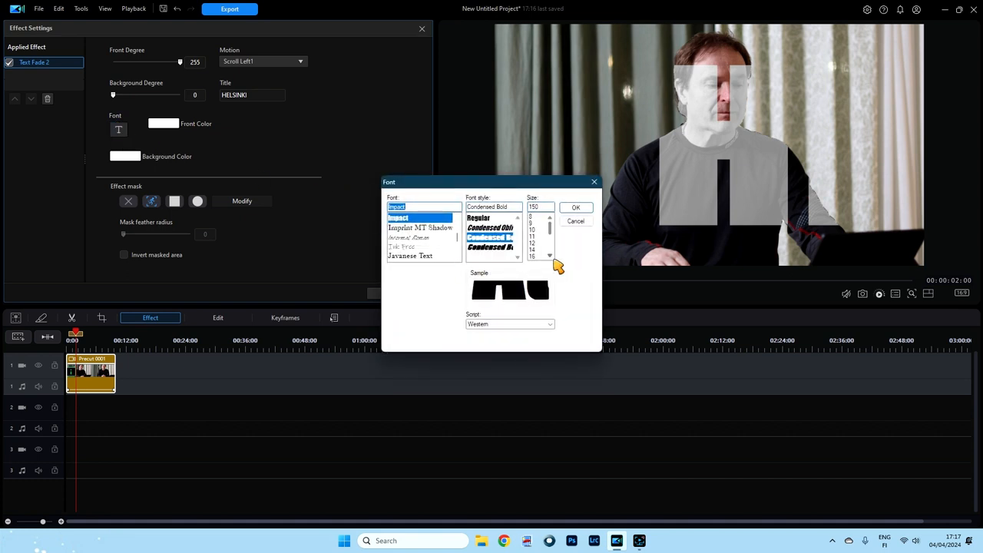
mouse_move(553, 236)
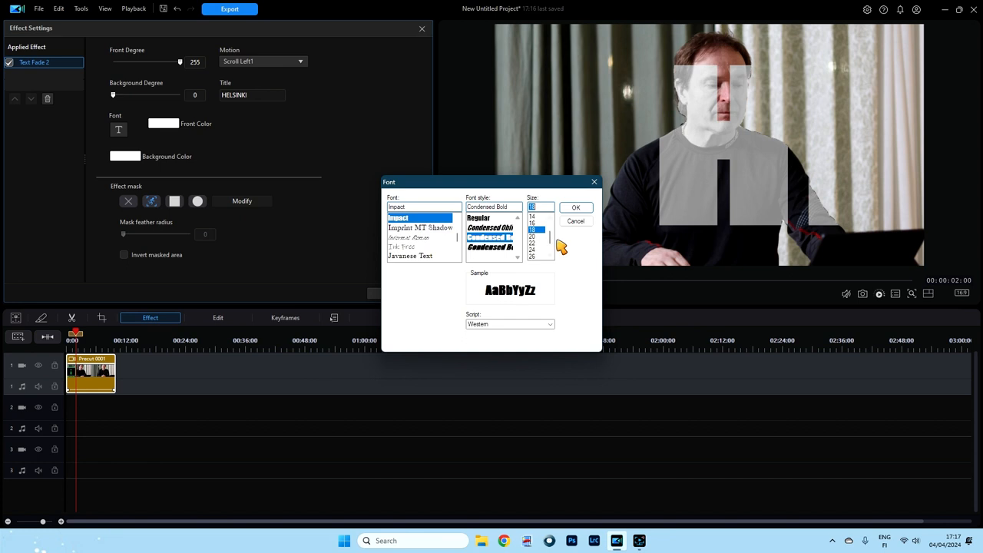
click(577, 207)
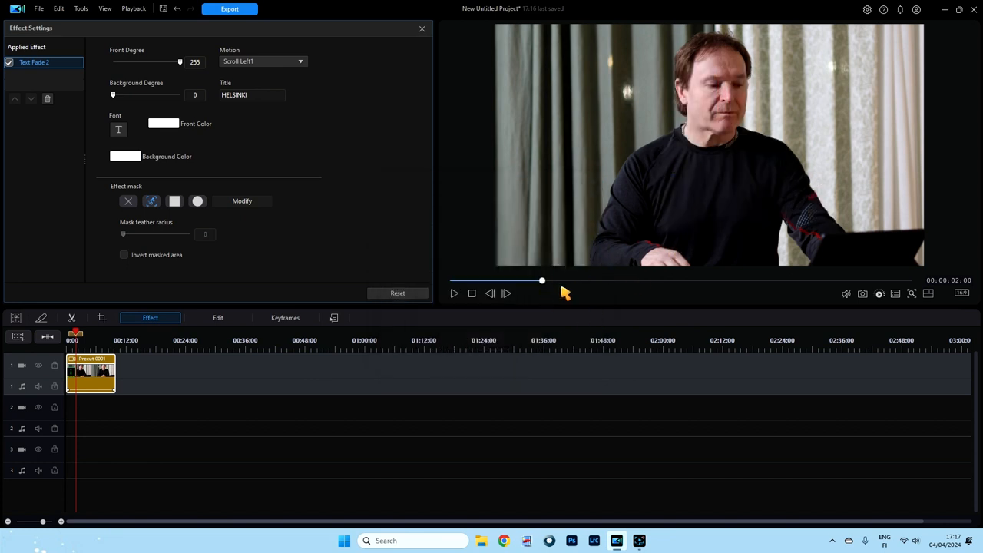
drag(541, 280, 511, 279)
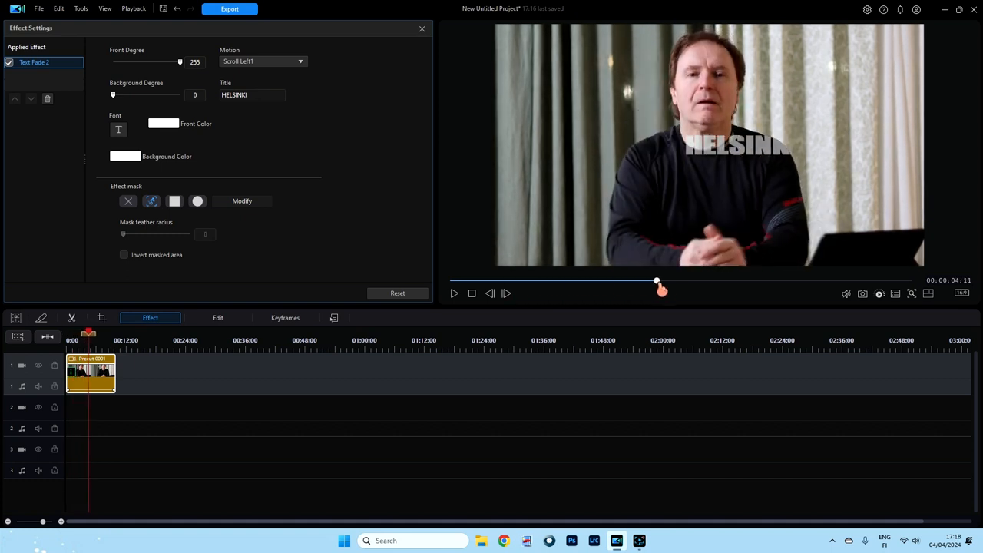
drag(657, 281, 706, 282)
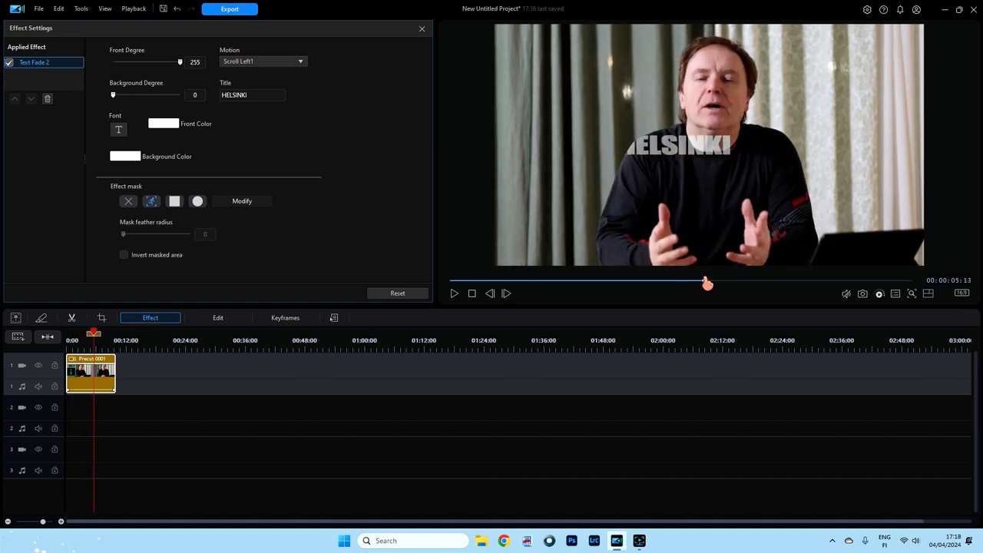
drag(707, 282, 682, 282)
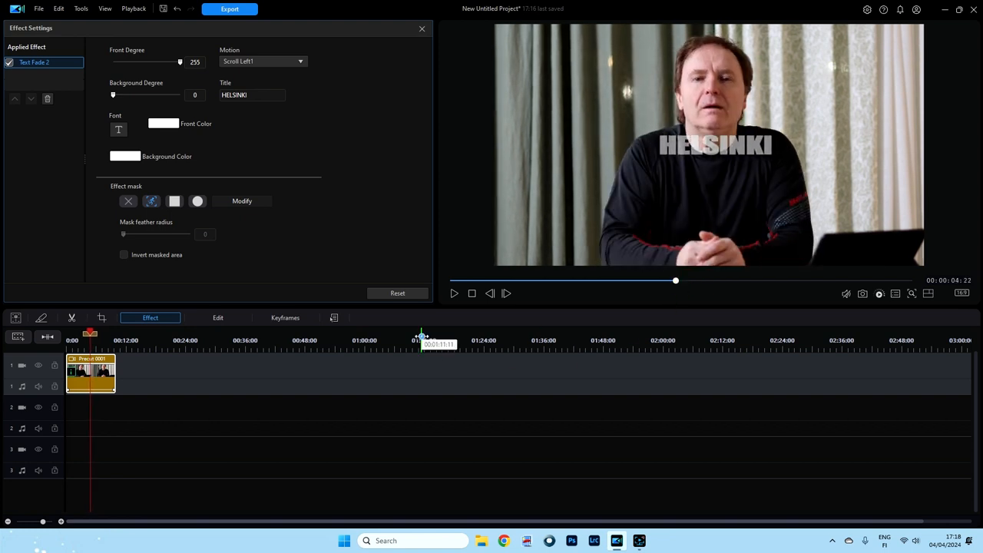
Set the HELSINKI title back to a large font size so the letters span the person.
click(119, 129)
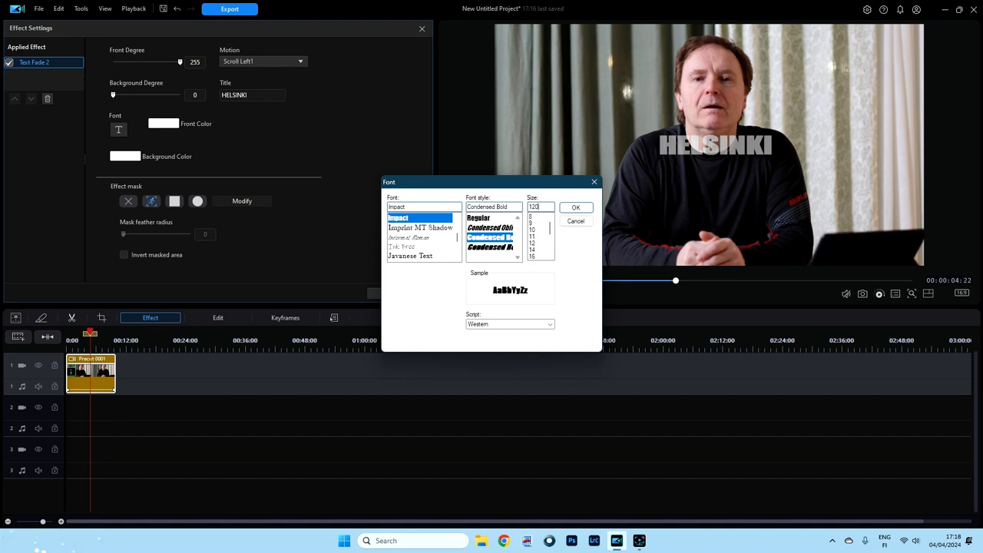
click(575, 207)
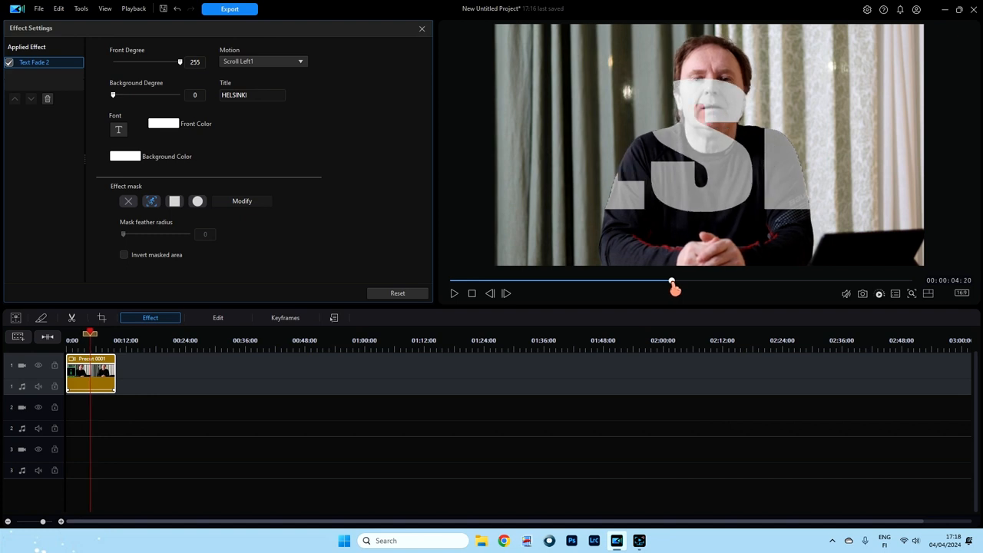
drag(674, 289, 654, 280)
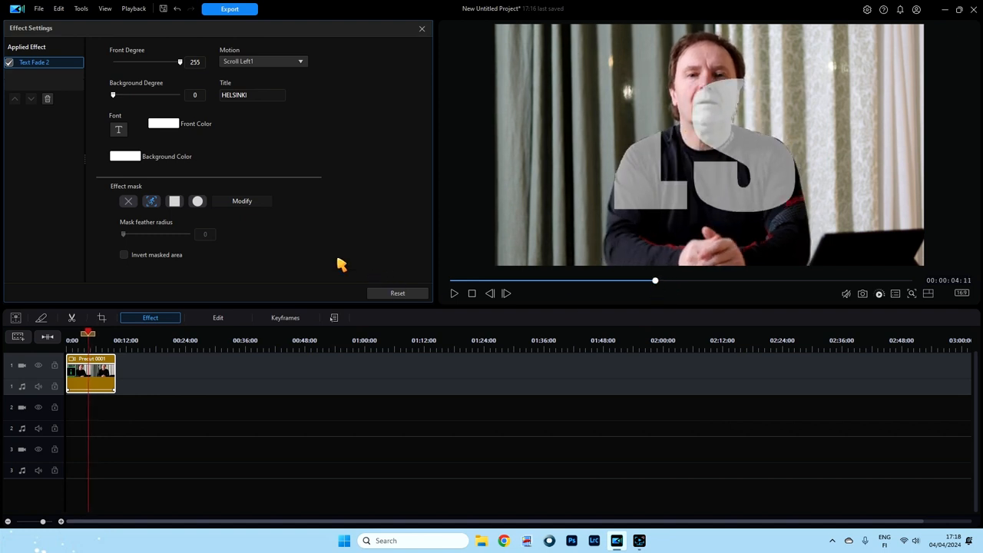
mouse_move(134, 240)
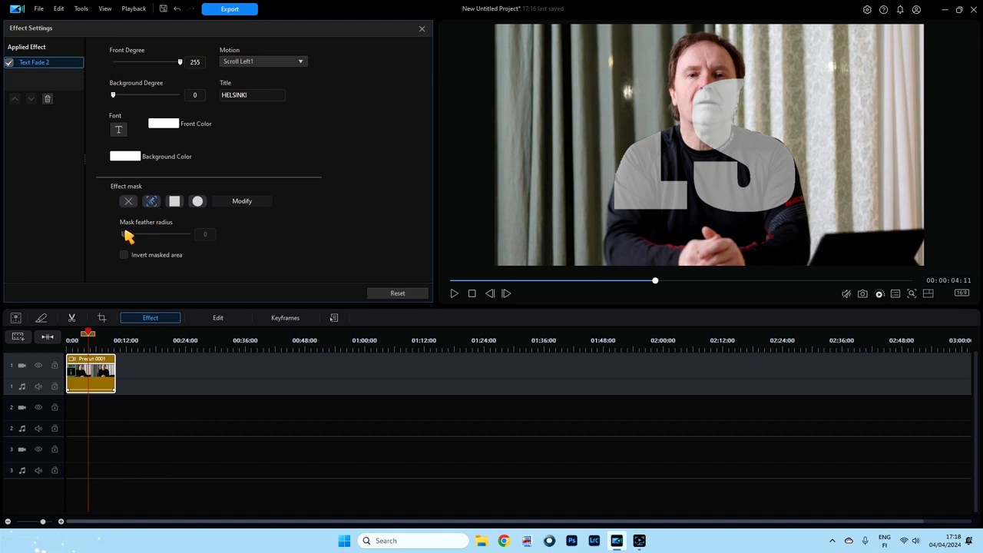
mouse_move(154, 229)
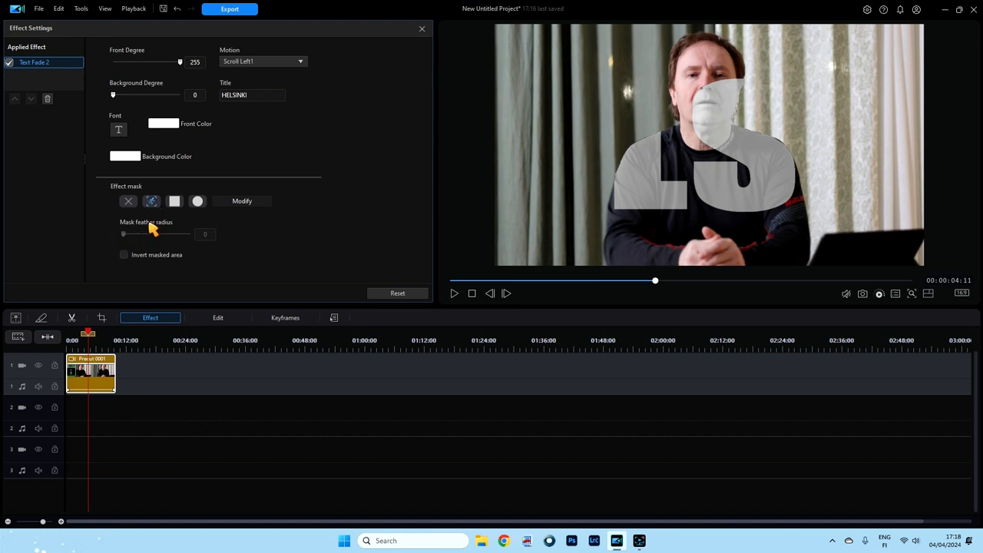
mouse_move(161, 212)
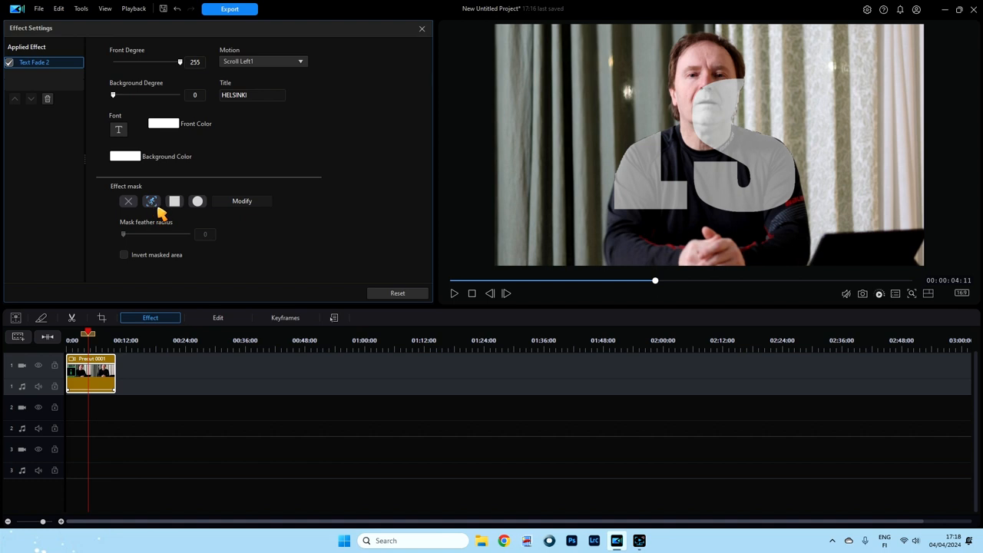
mouse_move(141, 264)
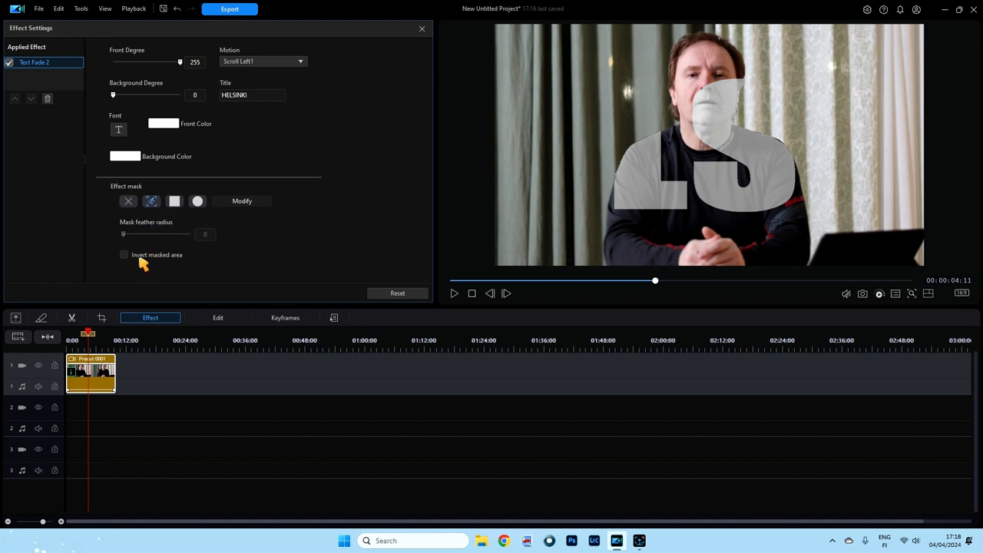
mouse_move(153, 261)
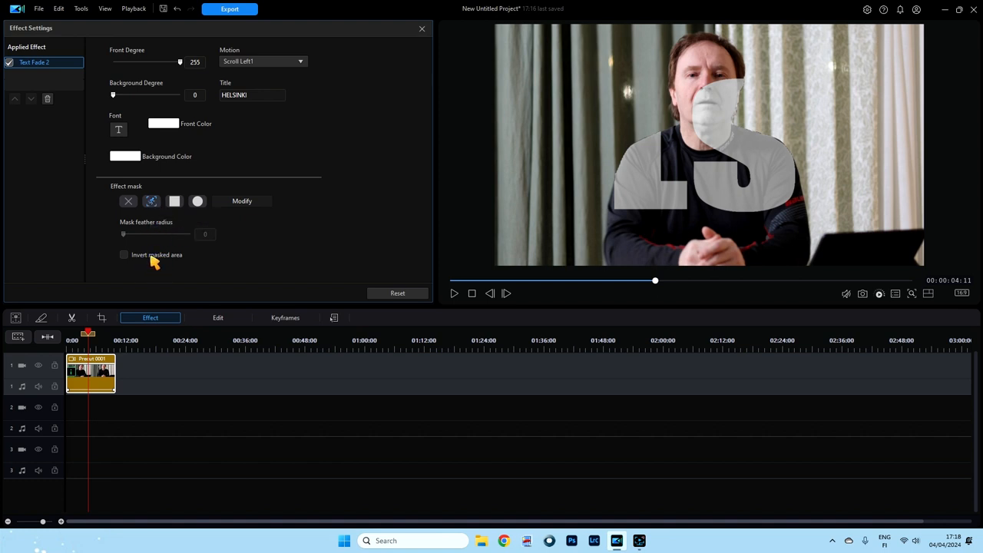
mouse_move(126, 261)
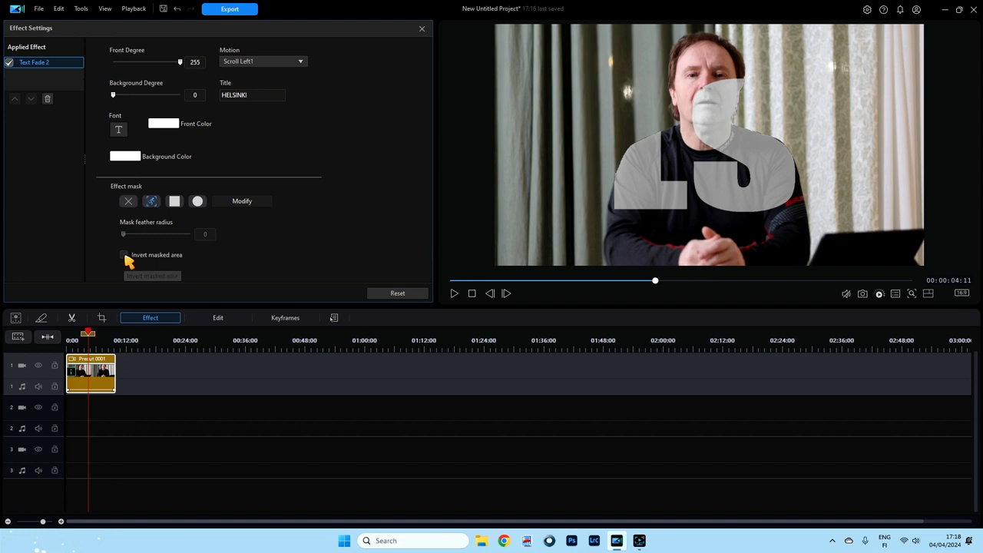
mouse_move(152, 200)
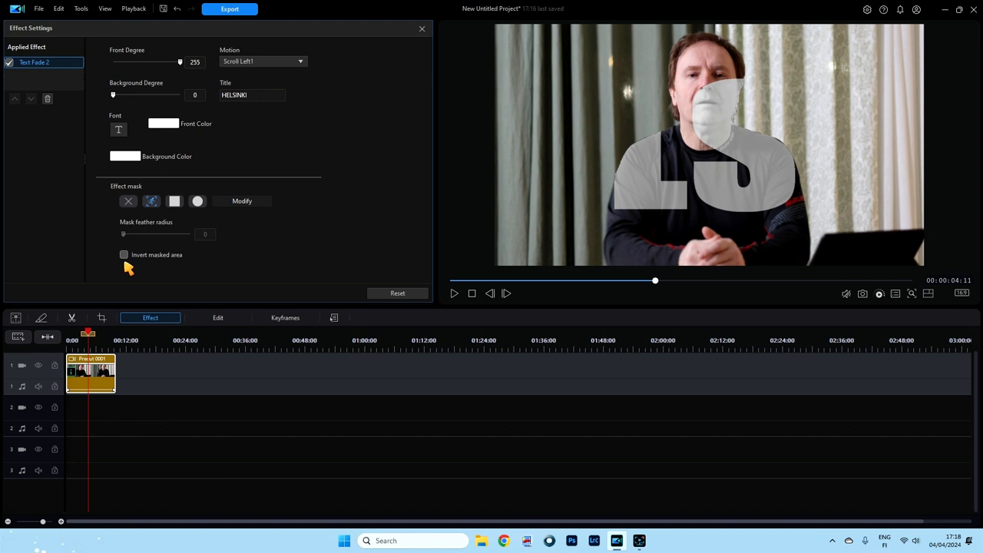
Invert the masked area so HELSINKI scrolls behind the person, then play the preview.
click(123, 255)
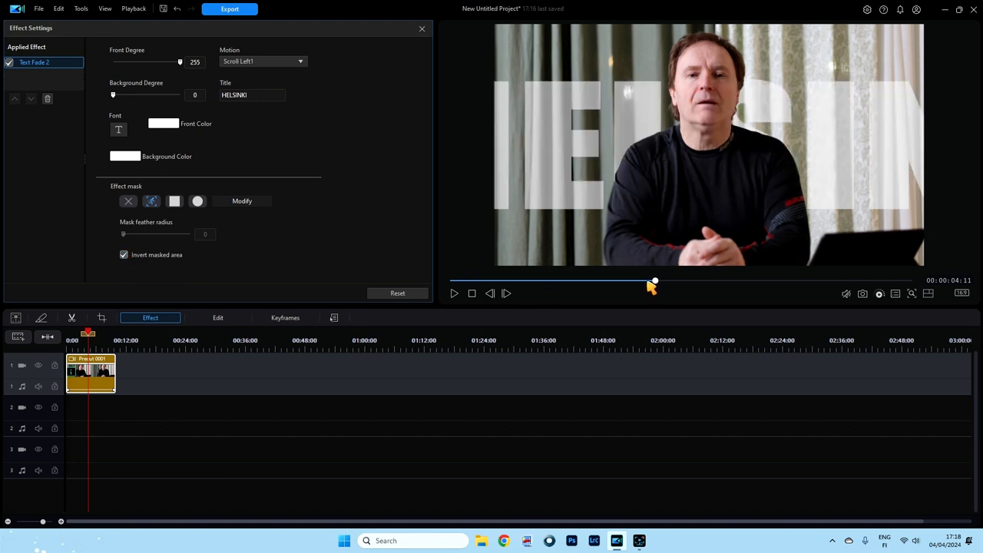
drag(655, 280, 621, 279)
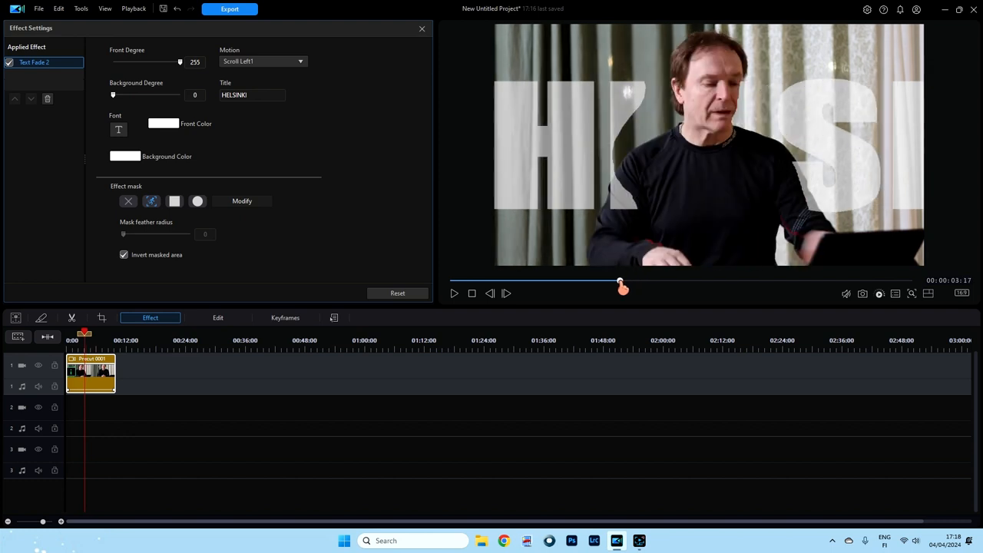
drag(621, 282, 513, 282)
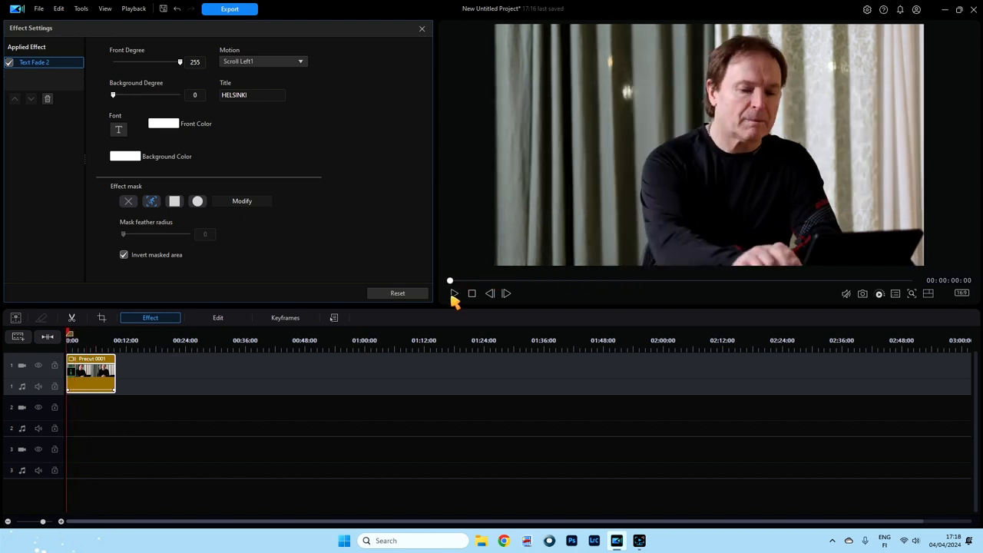
click(453, 294)
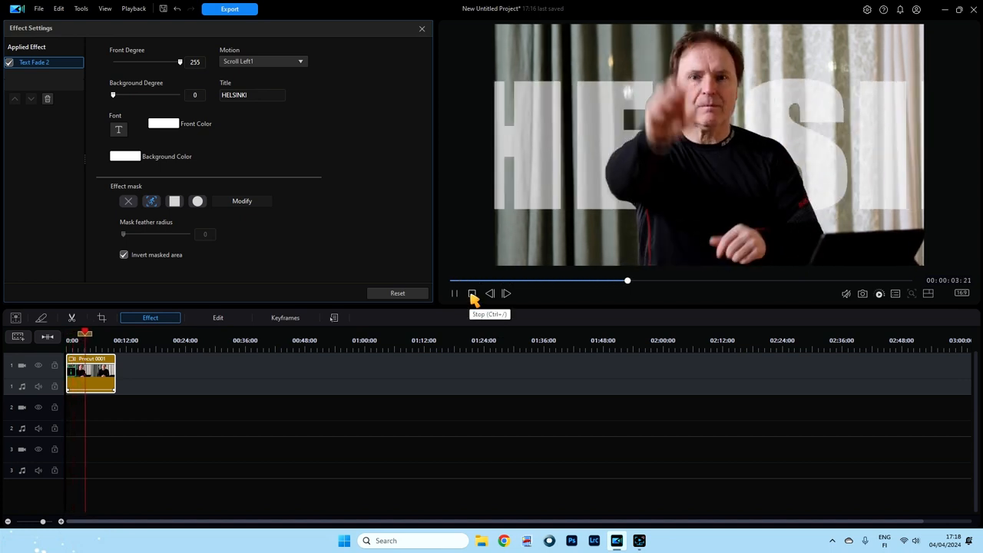
click(472, 292)
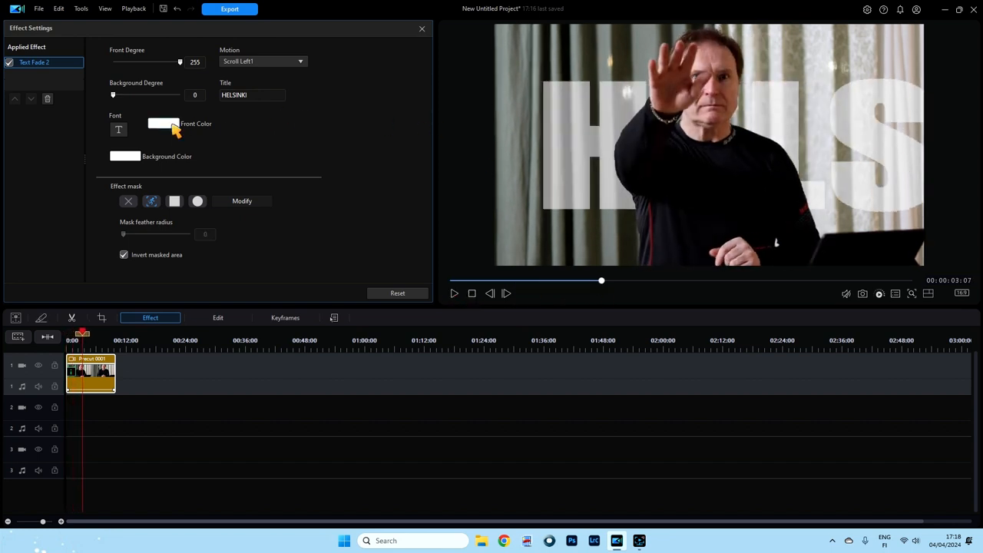
Change the HELSINKI font colour to red (FF0000) and scrub to review it.
click(163, 123)
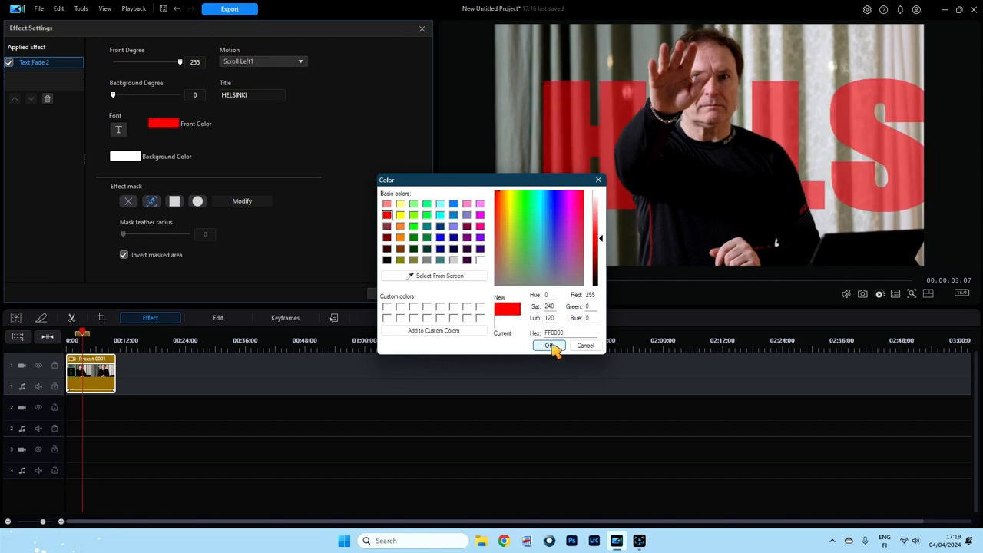
click(550, 344)
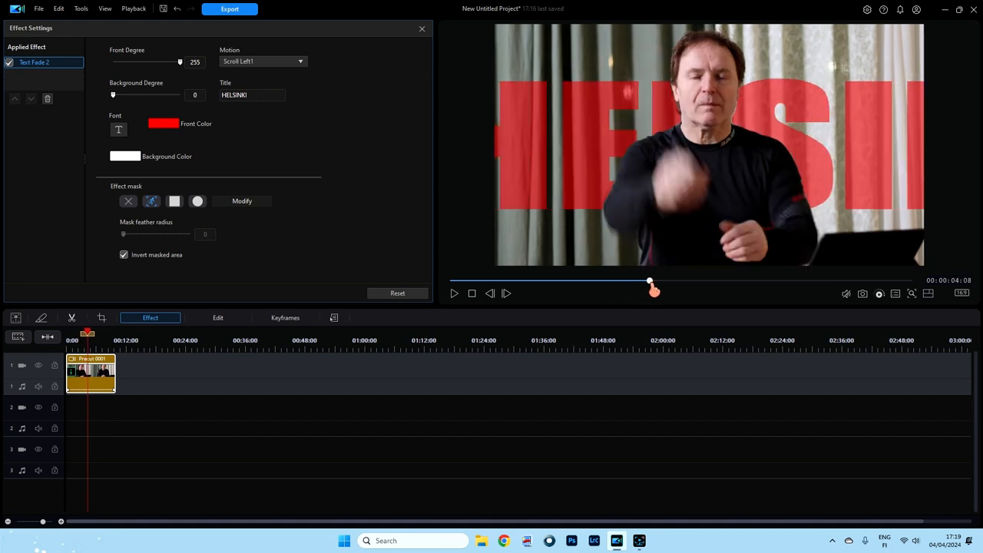
drag(653, 289, 598, 289)
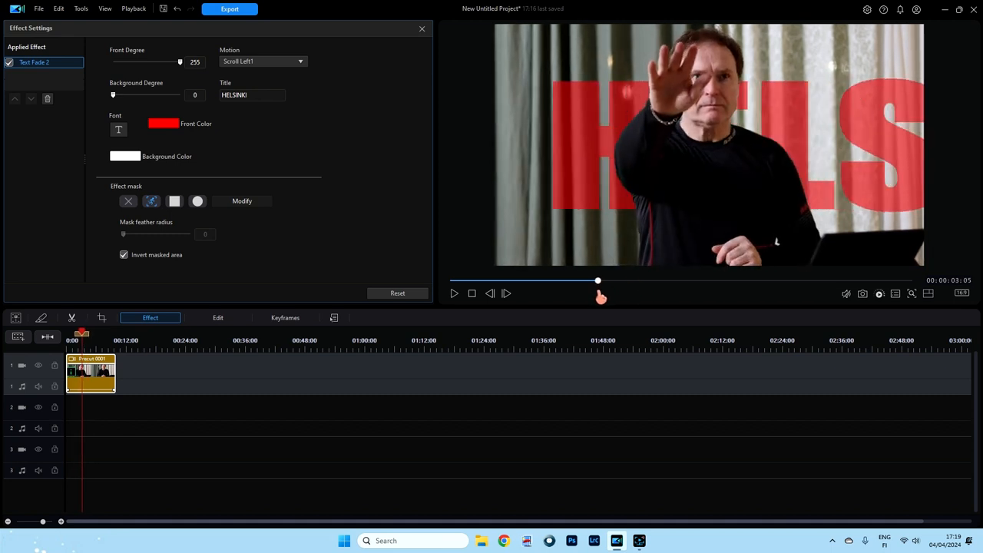
drag(597, 279, 625, 280)
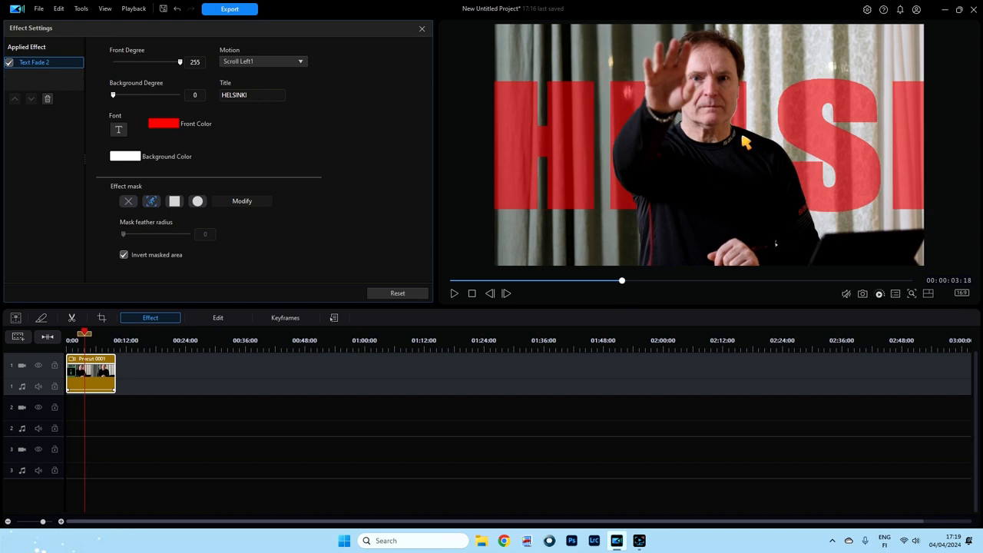
mouse_move(740, 107)
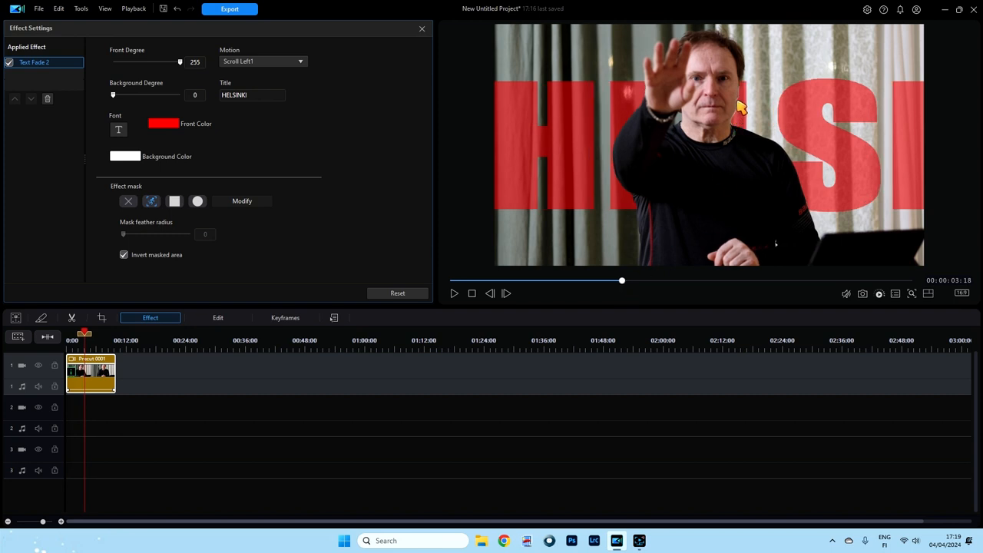
mouse_move(738, 120)
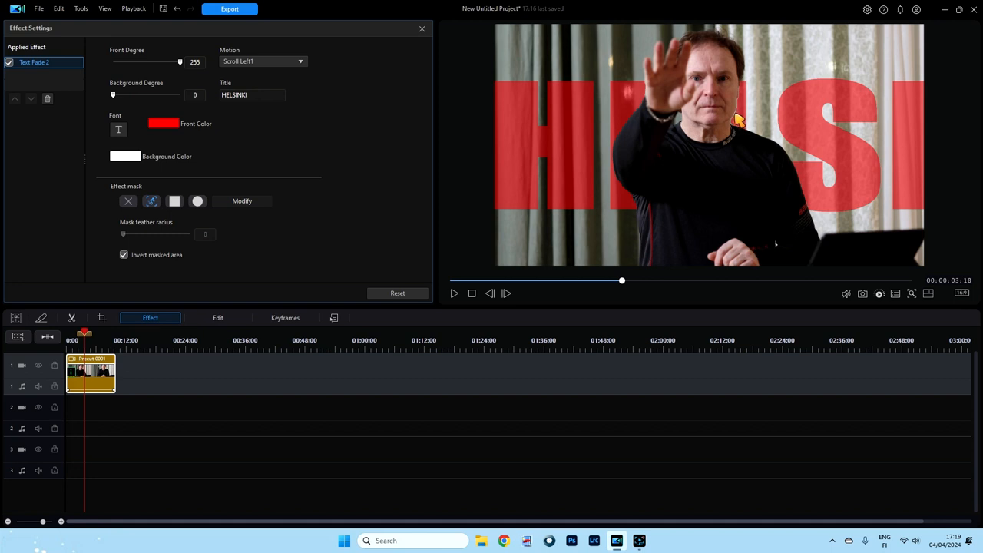
mouse_move(756, 141)
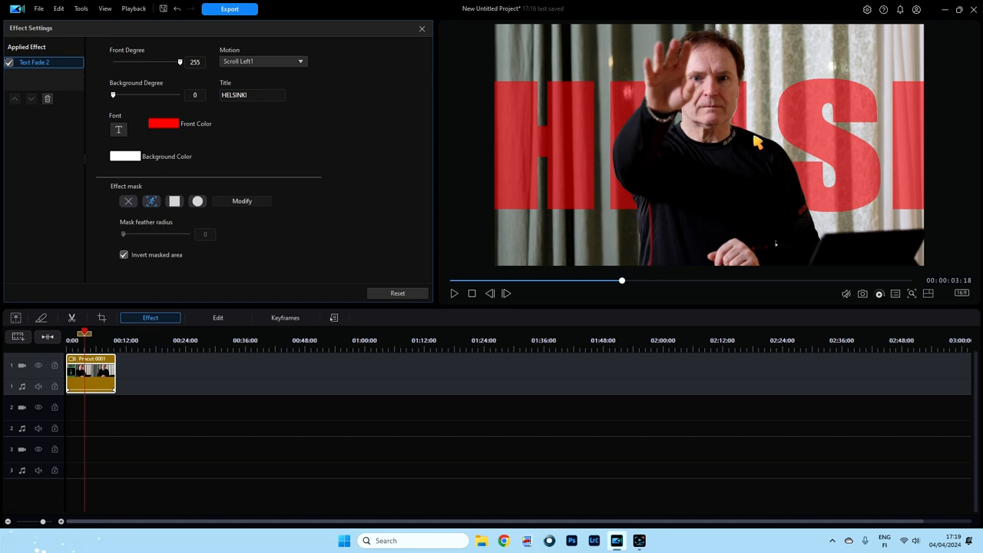
mouse_move(740, 114)
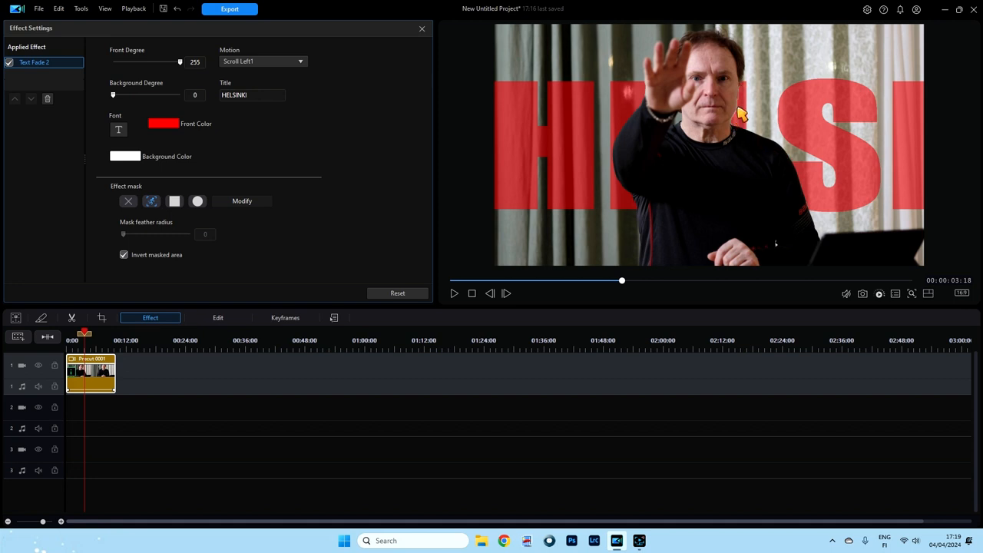
mouse_move(822, 218)
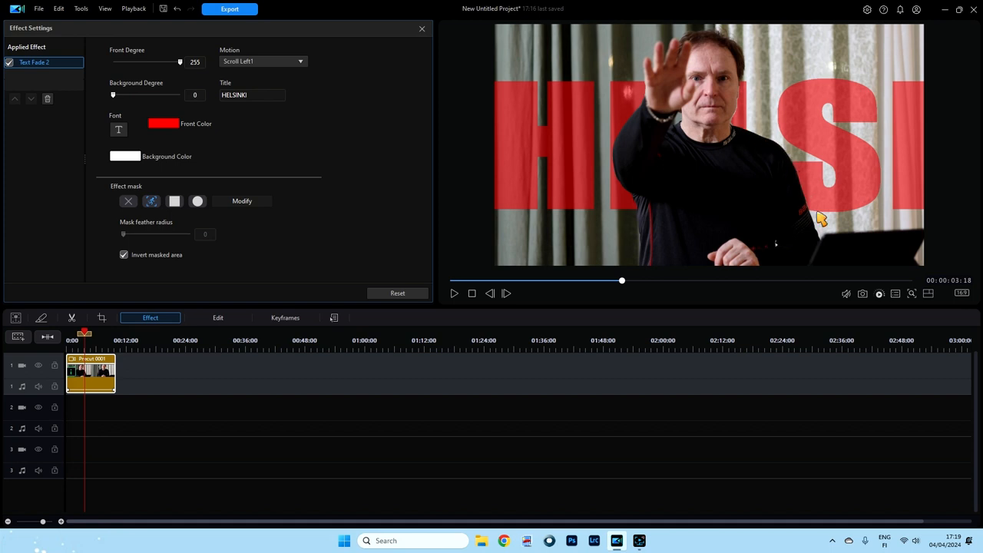
mouse_move(688, 100)
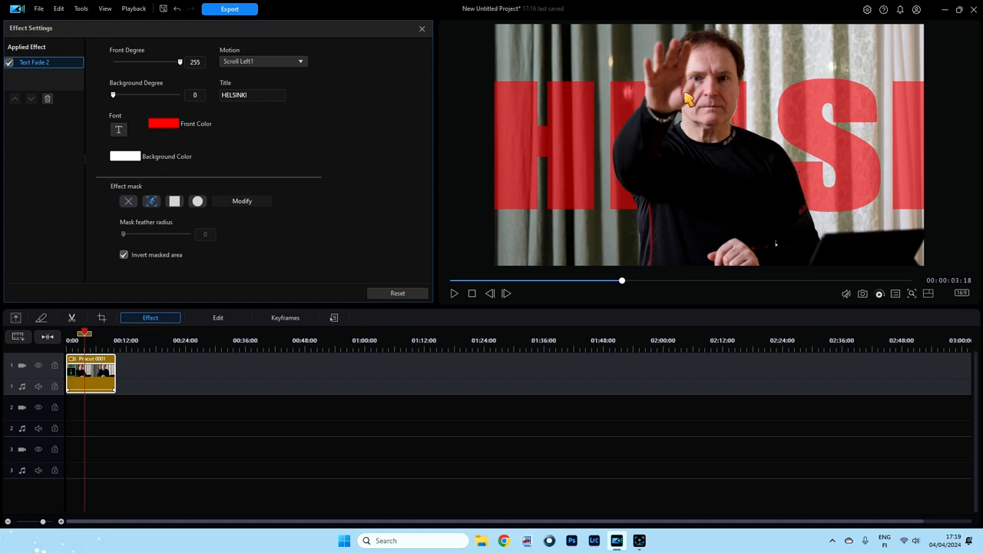
mouse_move(833, 143)
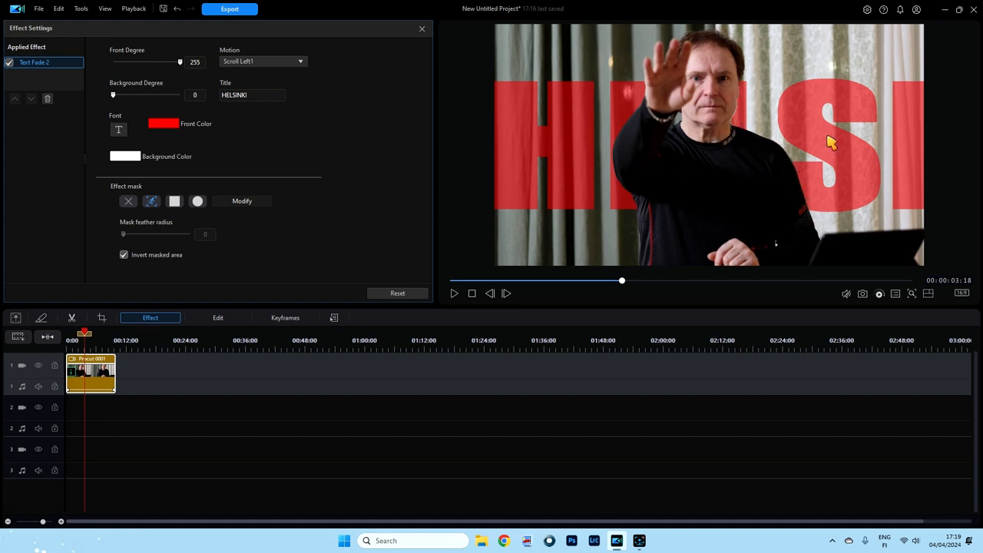
mouse_move(630, 135)
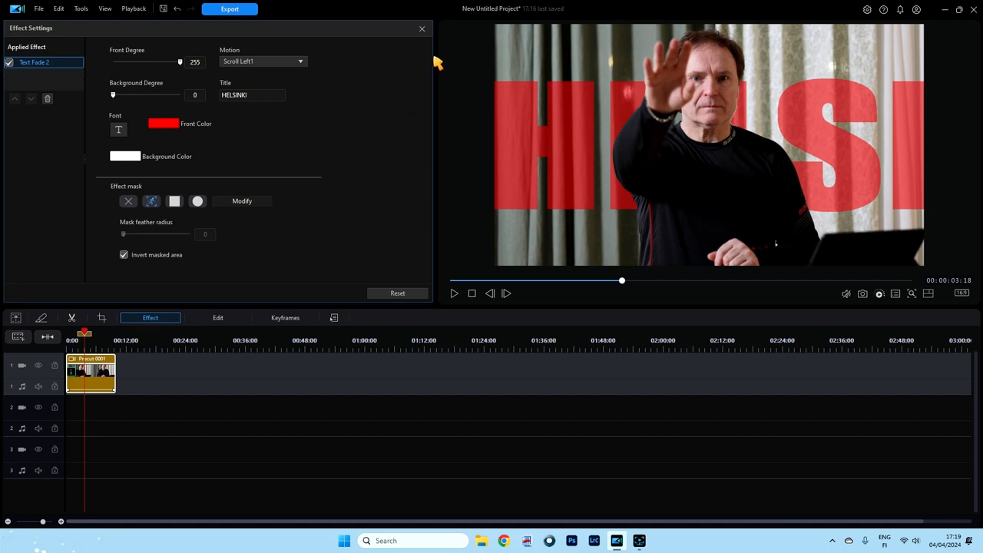
mouse_move(561, 148)
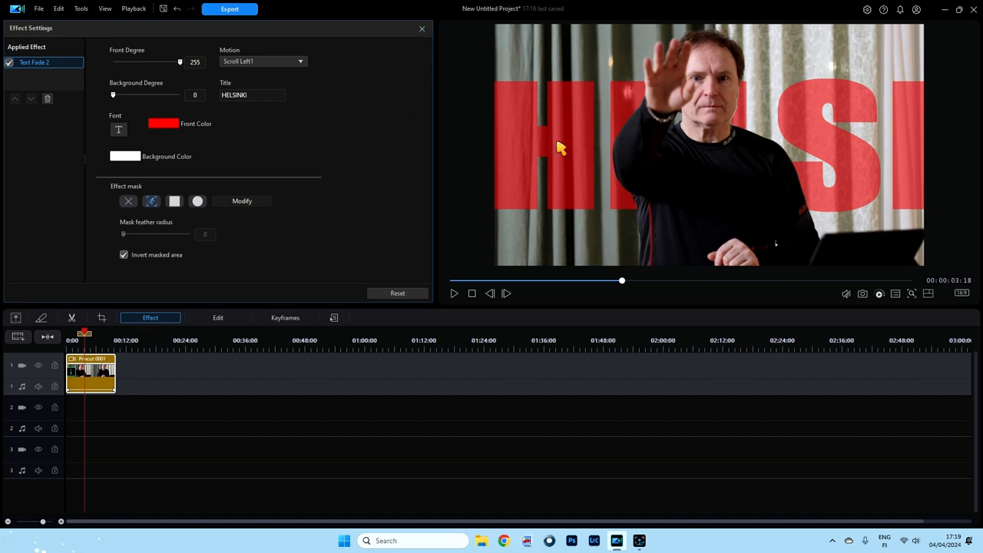
mouse_move(568, 142)
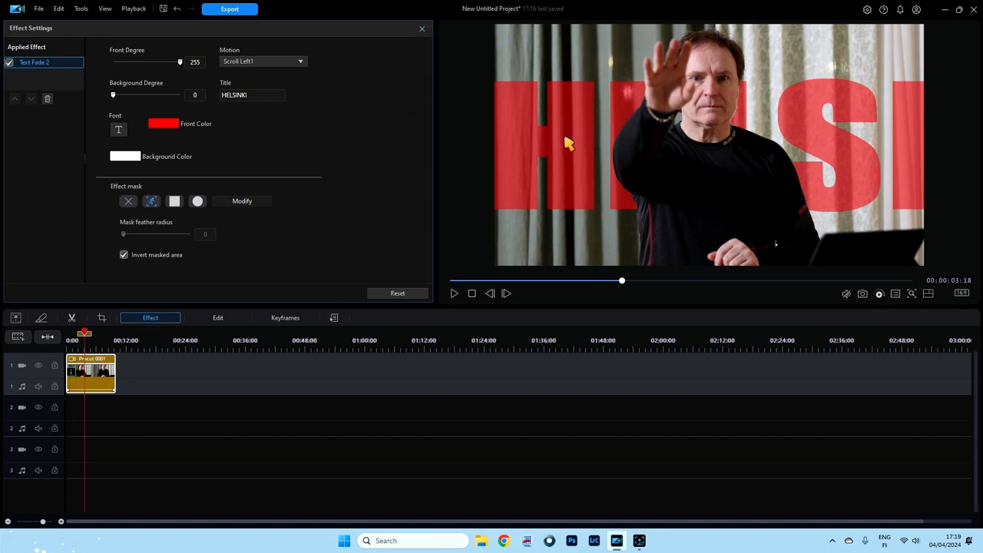
mouse_move(592, 123)
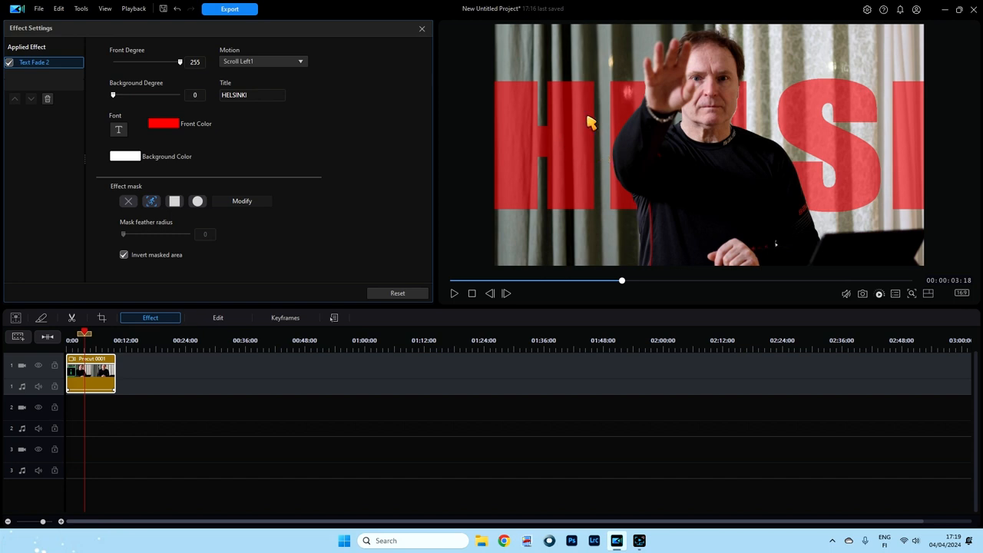
mouse_move(606, 153)
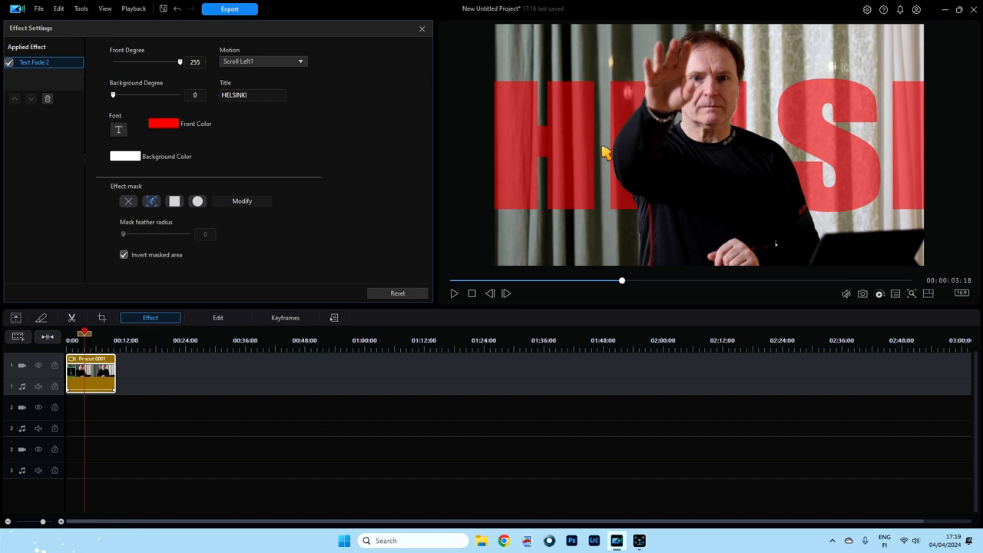
mouse_move(602, 145)
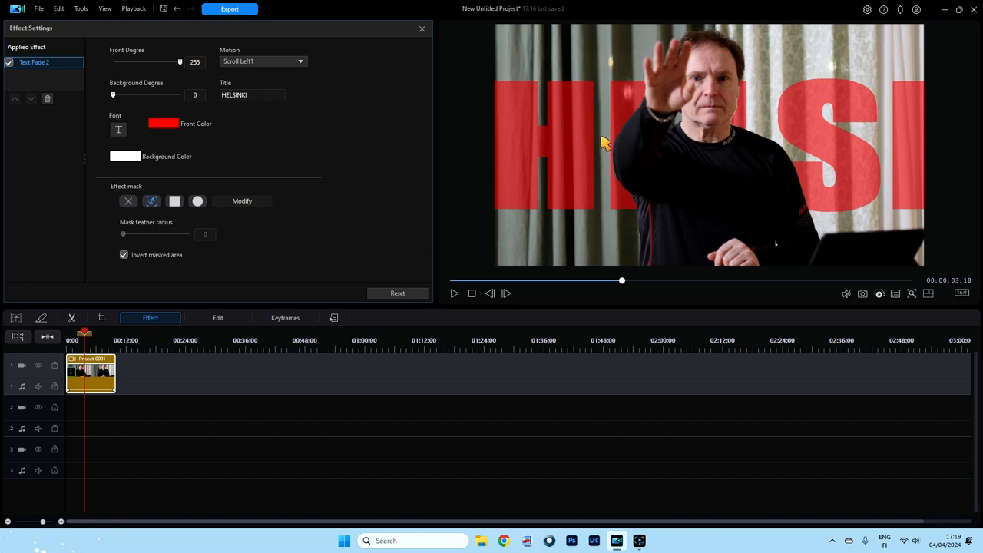
mouse_move(311, 287)
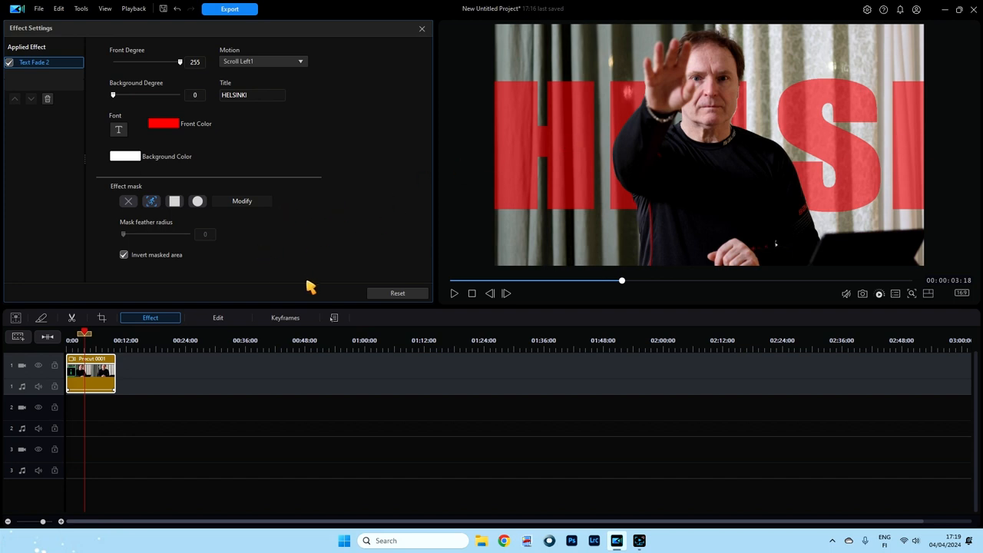
Keep Text Fade 2 scrolling red HELSINKI left with the masked area inverted.
click(299, 339)
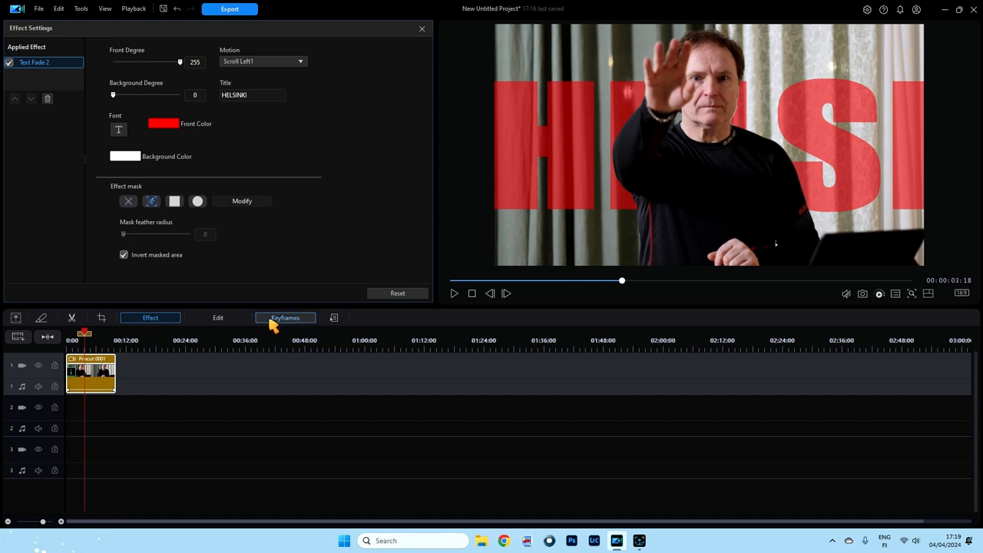
mouse_move(538, 258)
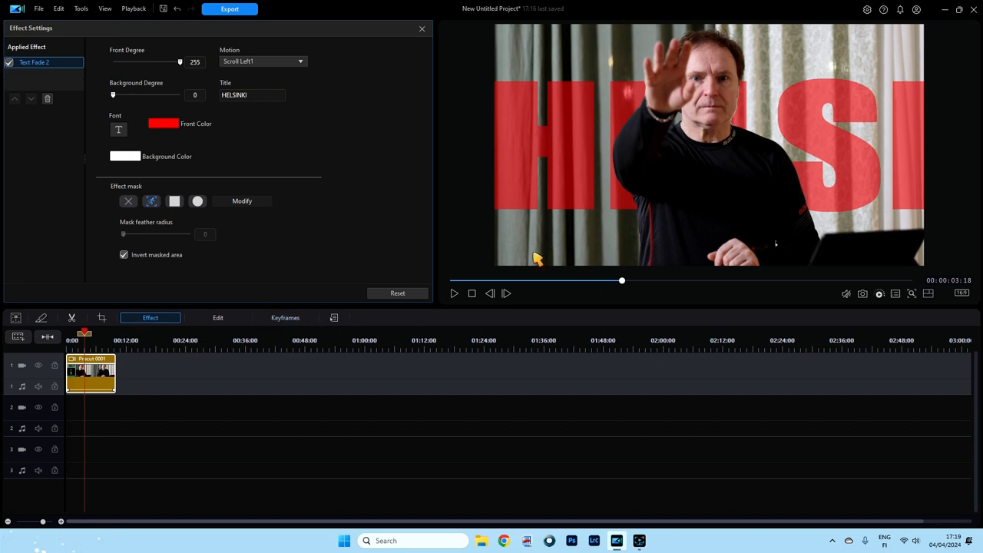
mouse_move(555, 167)
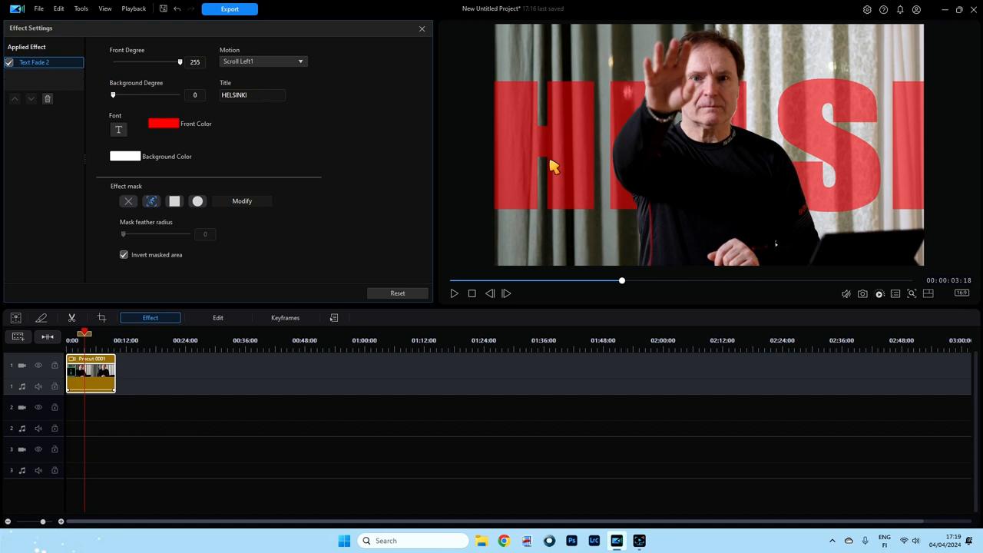
mouse_move(707, 148)
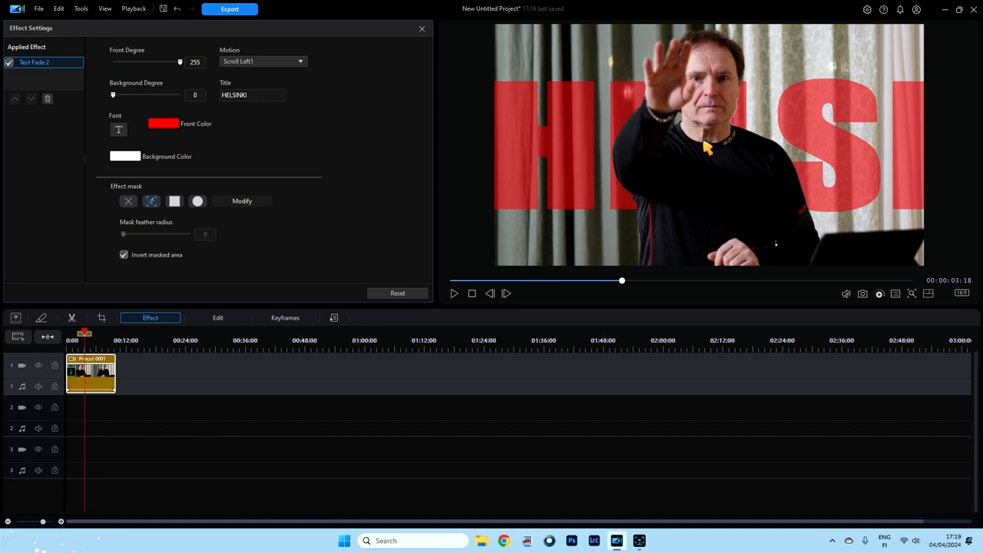
mouse_move(737, 104)
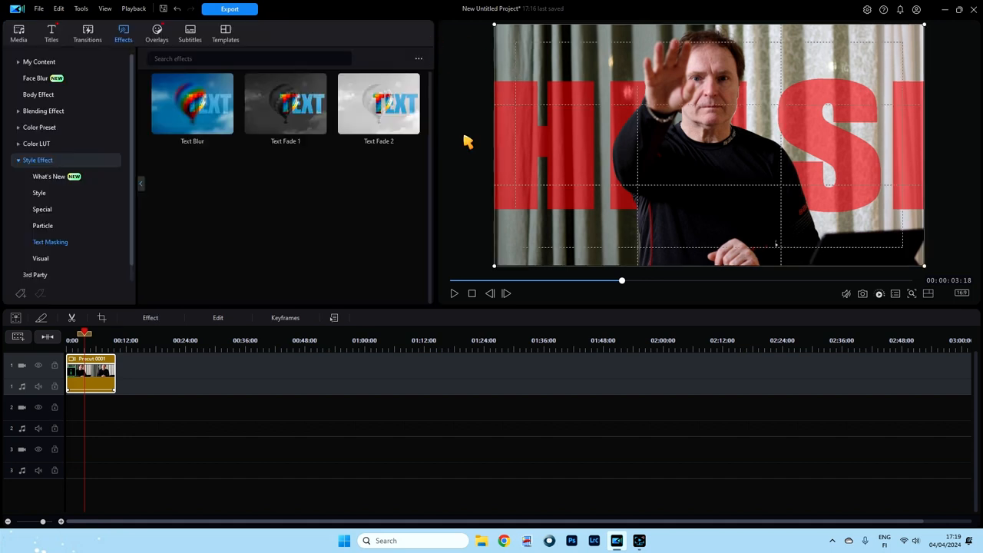
mouse_move(19, 33)
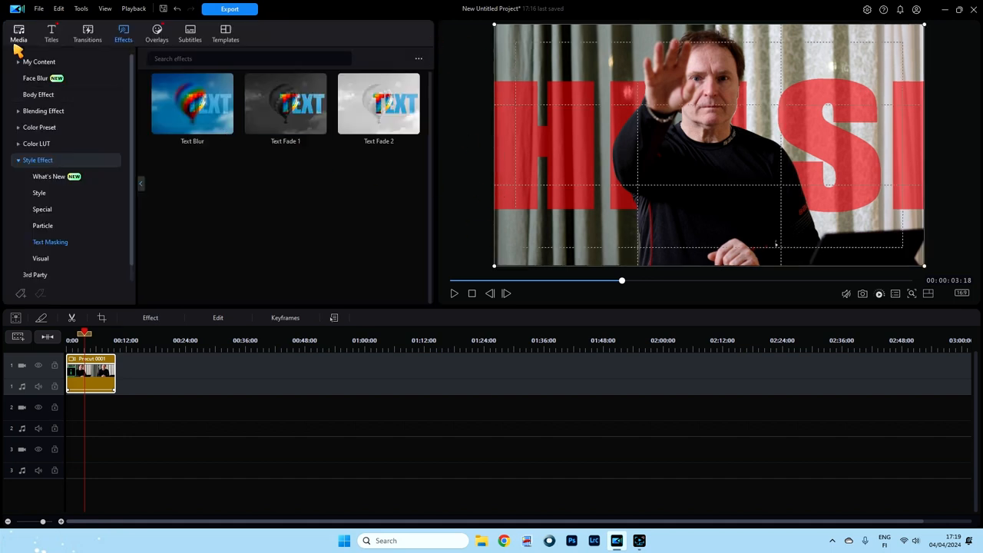
Show the Media room with a second copy of the Procut clip on track 2.
click(19, 34)
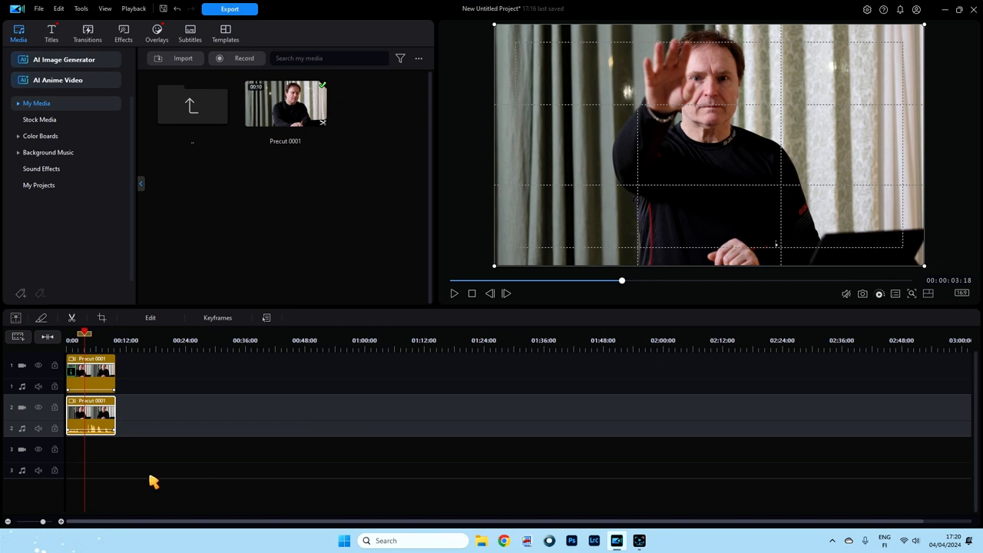
mouse_move(587, 261)
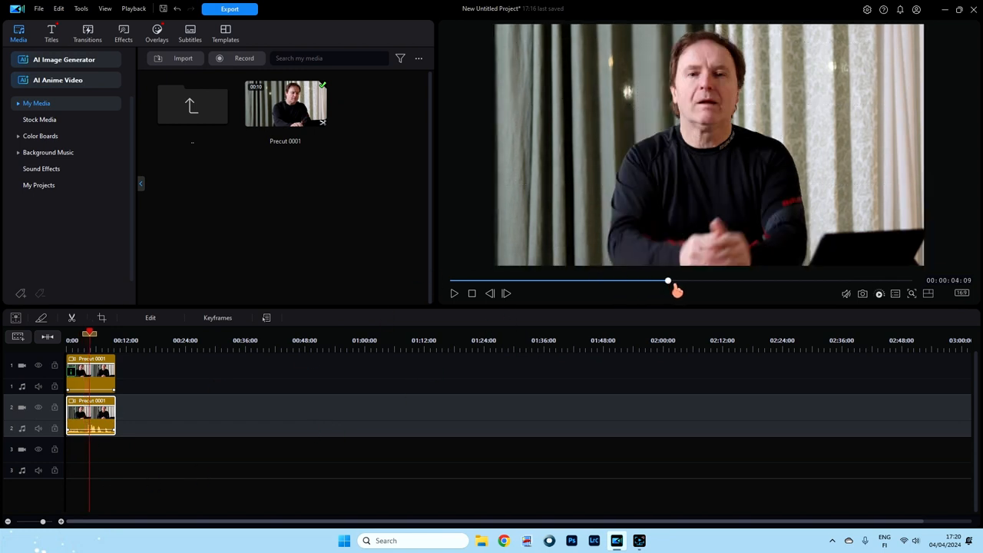
drag(667, 280, 590, 279)
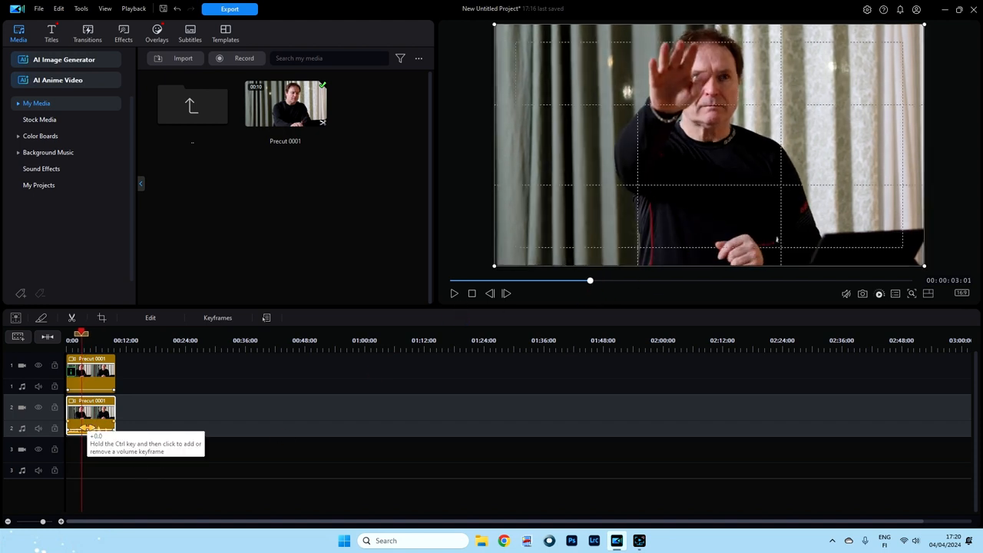
mouse_move(107, 464)
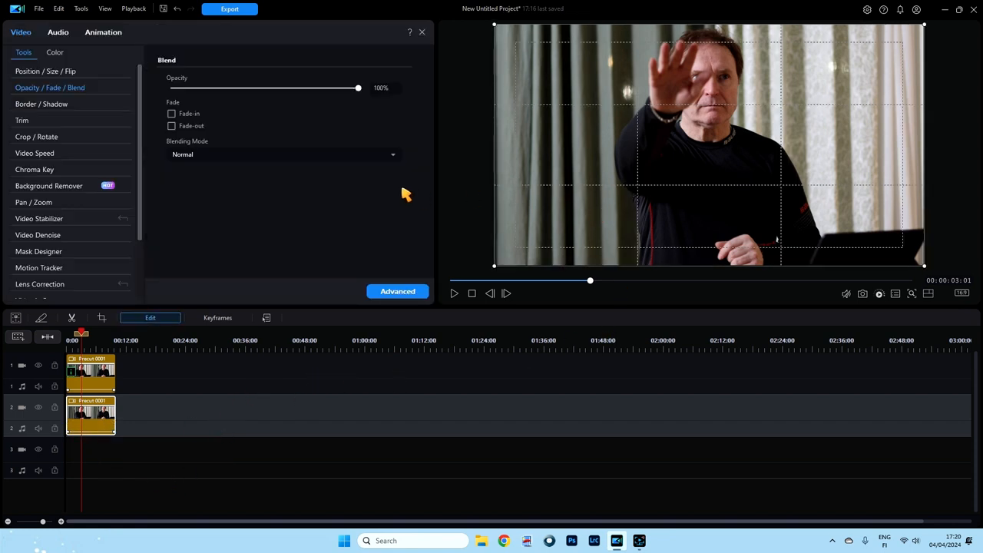
mouse_move(197, 201)
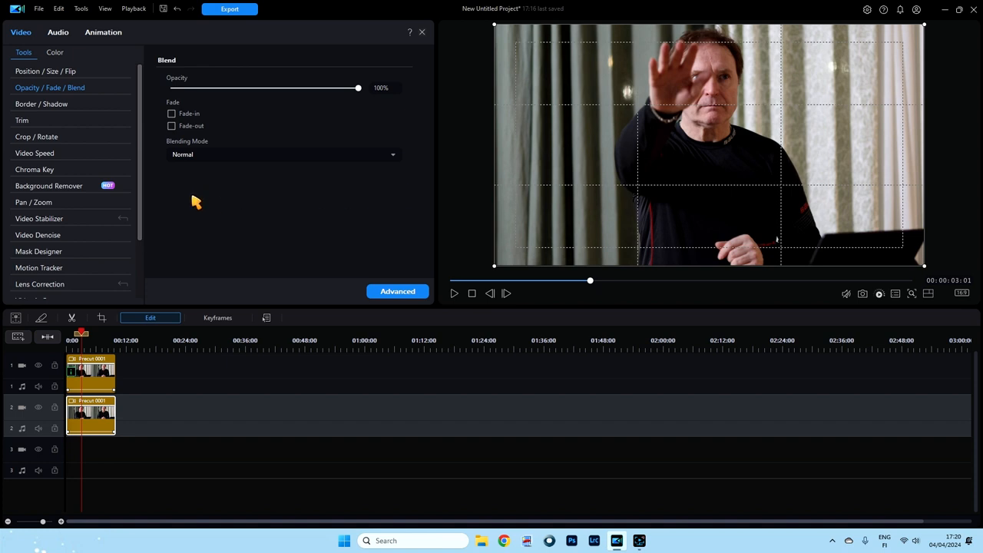
mouse_move(80, 191)
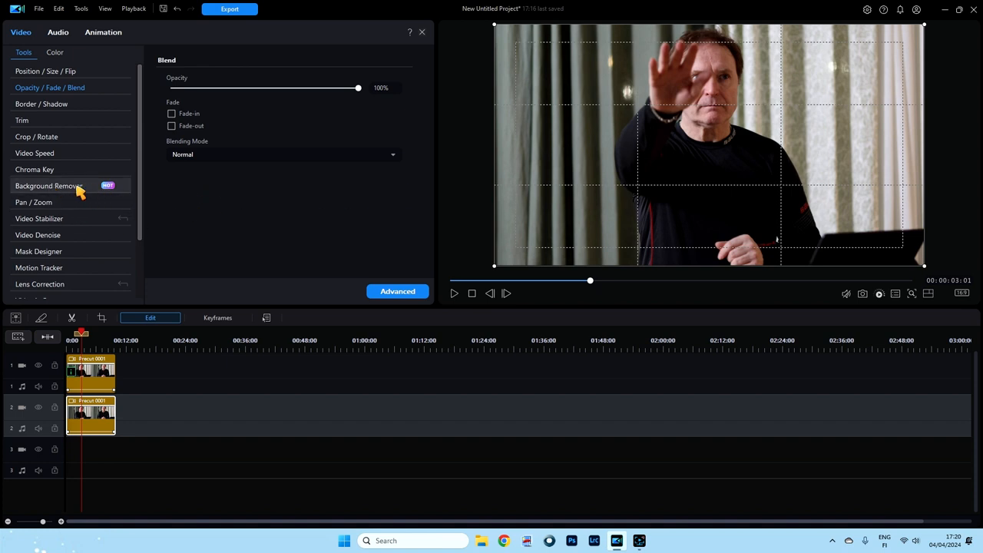
mouse_move(46, 191)
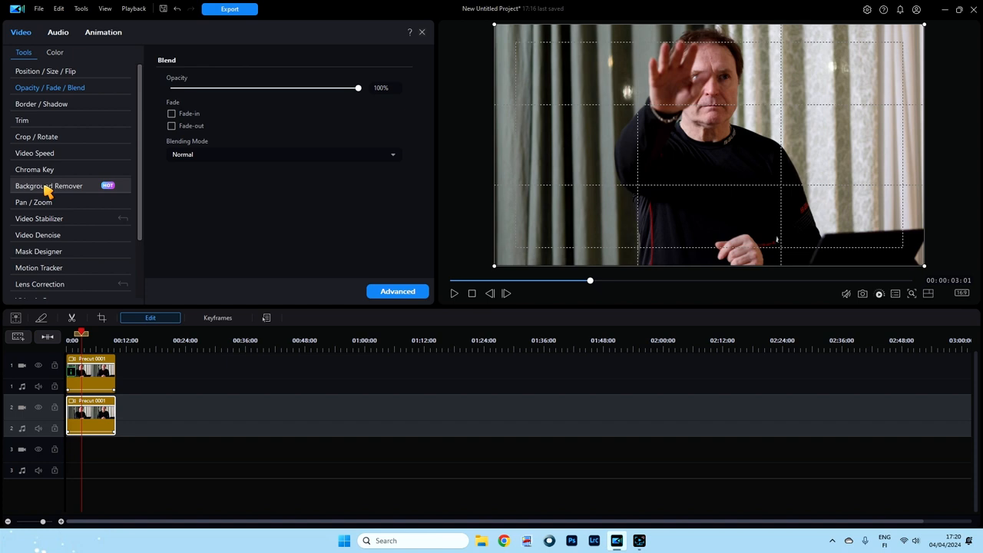
Enable AI Background Remover on the copied clip and test the Edge thickness slider up to its maximum.
click(49, 185)
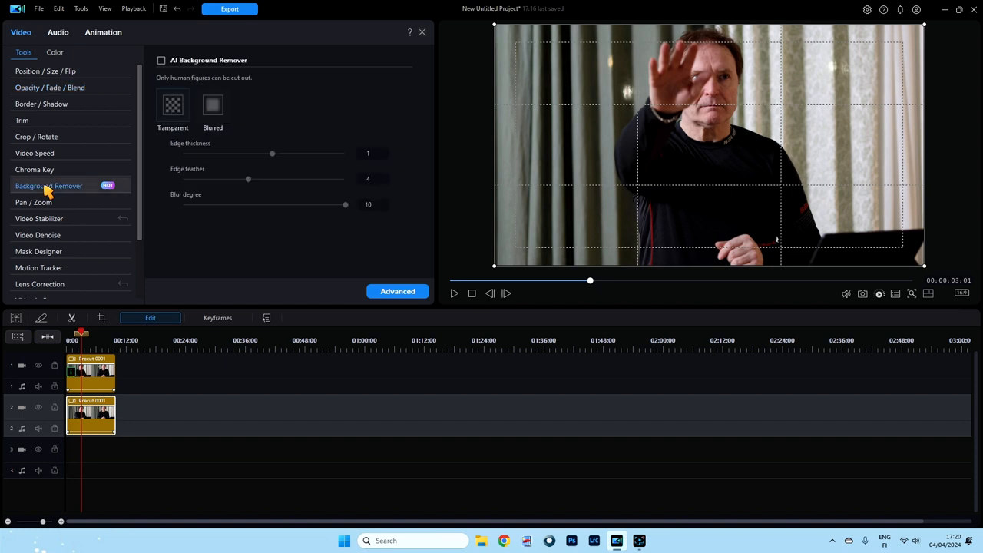
mouse_move(61, 194)
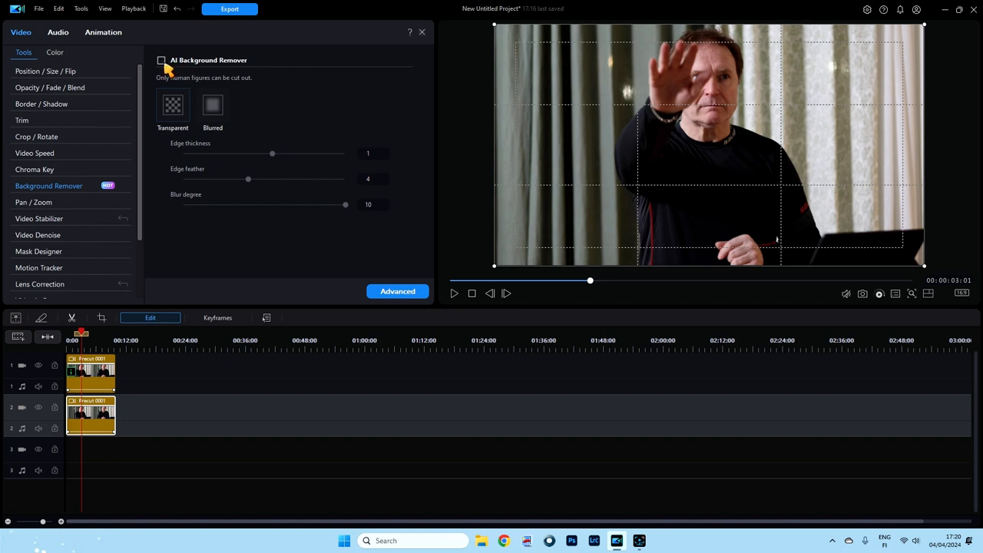
mouse_move(171, 71)
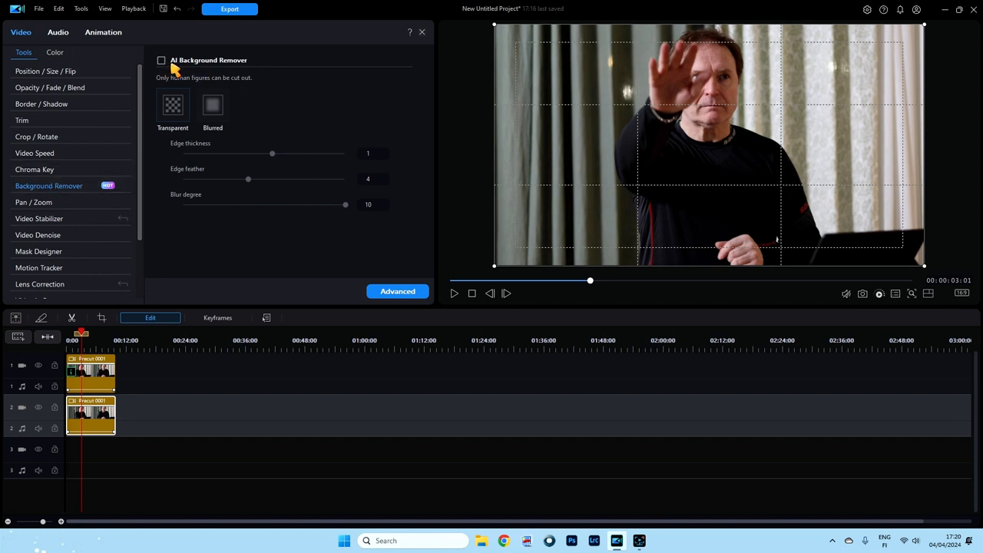
click(161, 60)
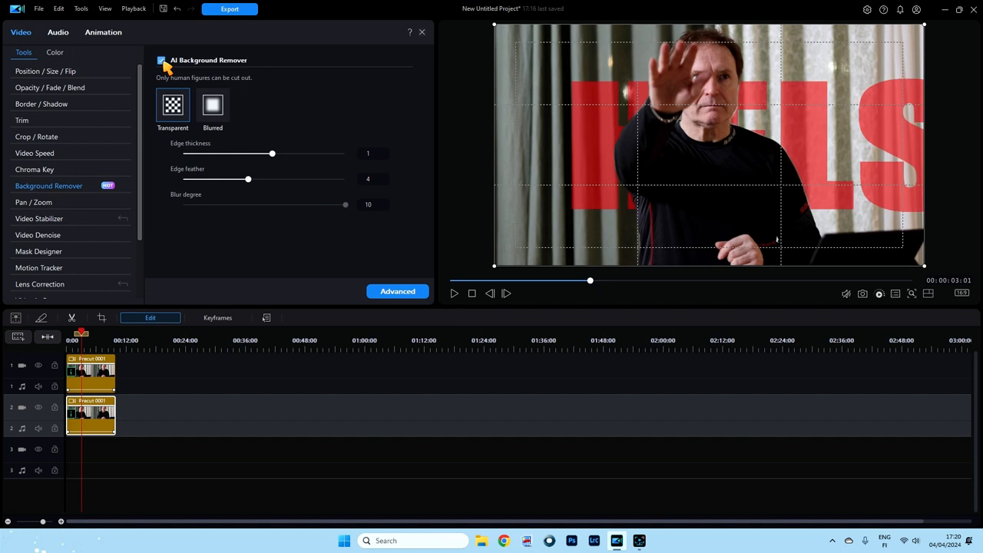
mouse_move(230, 208)
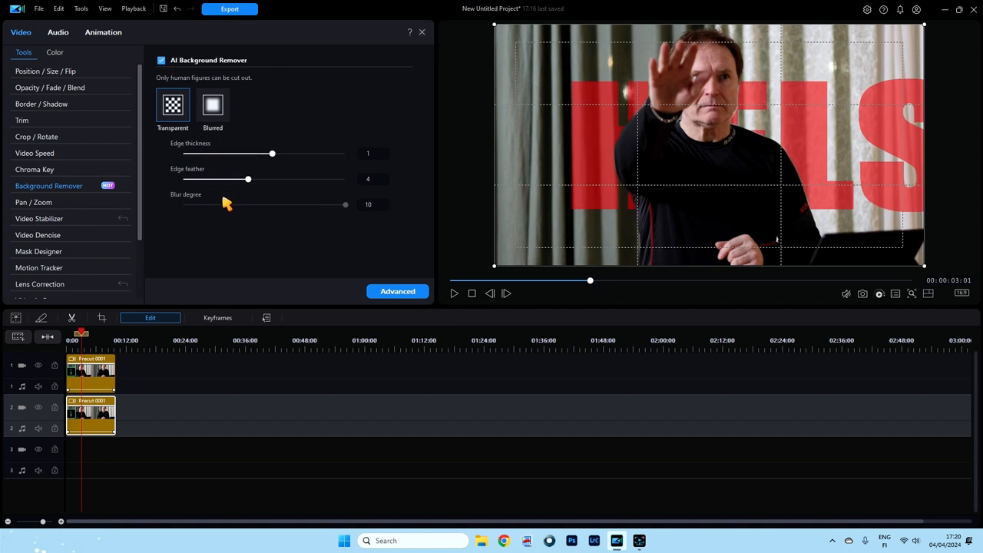
mouse_move(240, 224)
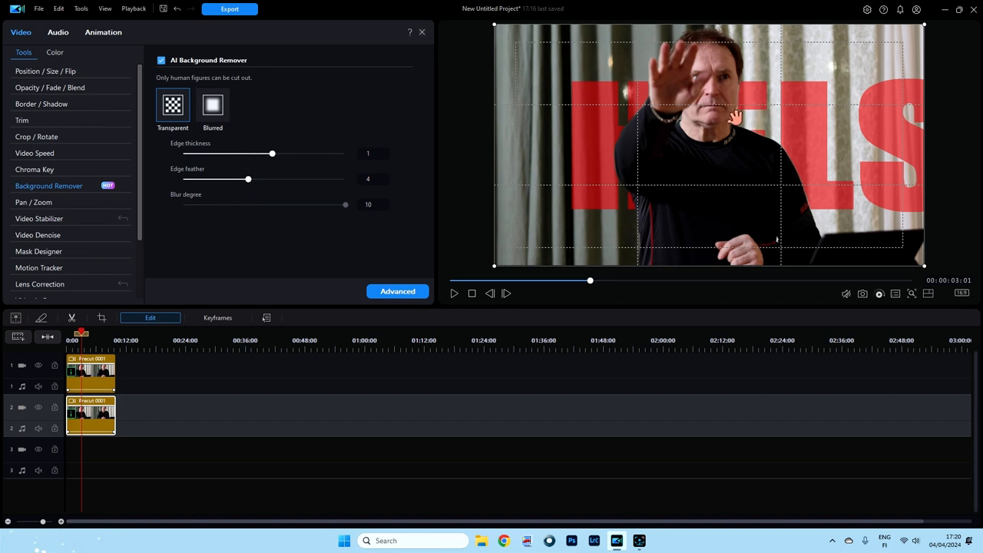
mouse_move(734, 92)
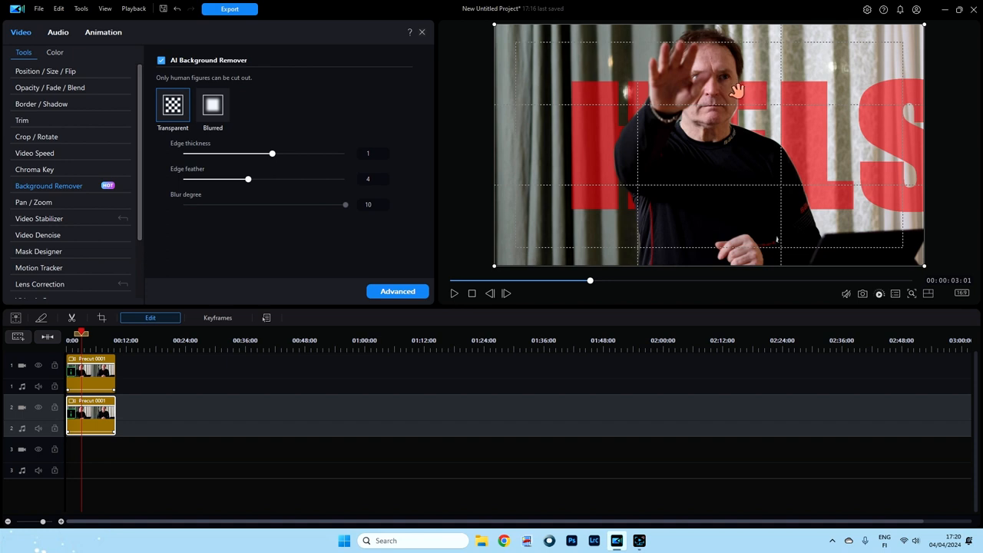
mouse_move(218, 145)
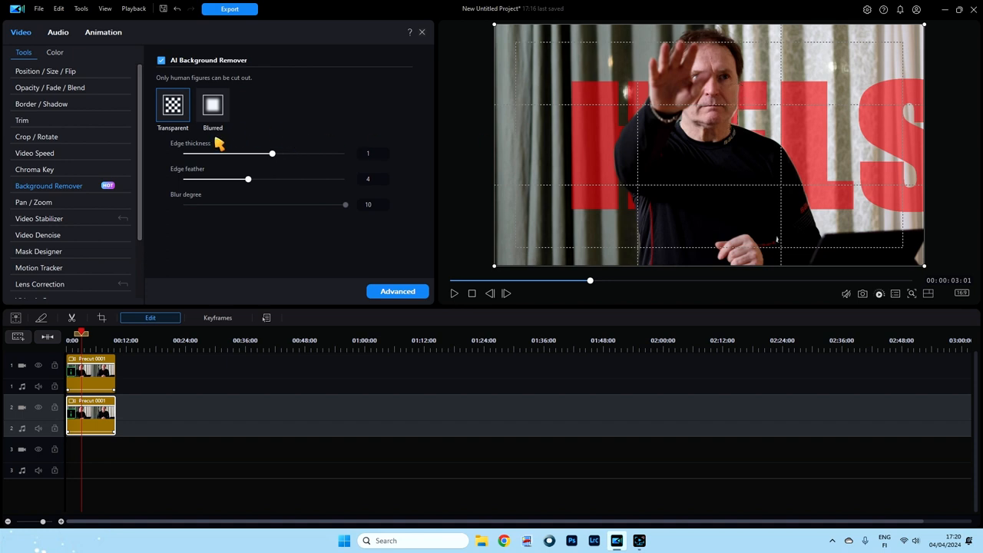
mouse_move(126, 409)
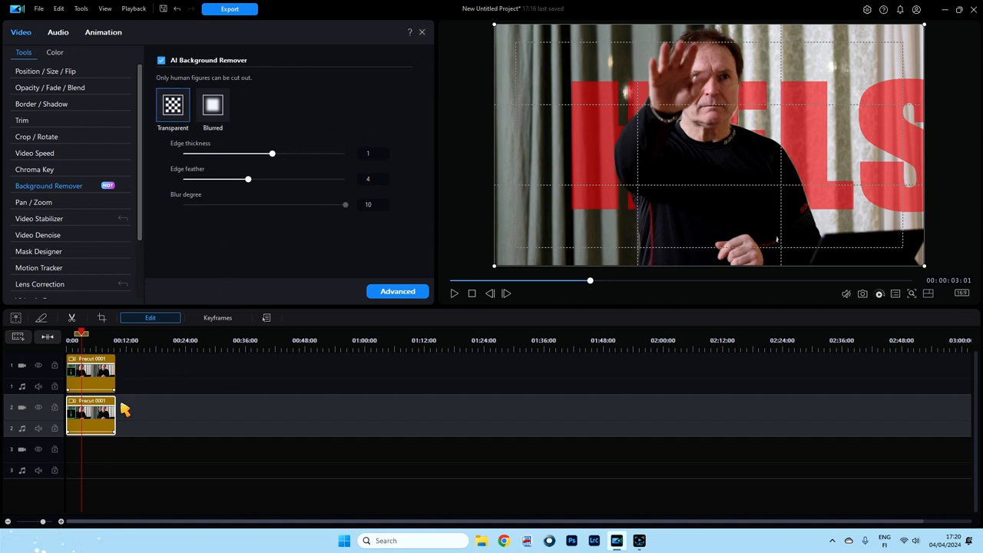
mouse_move(123, 402)
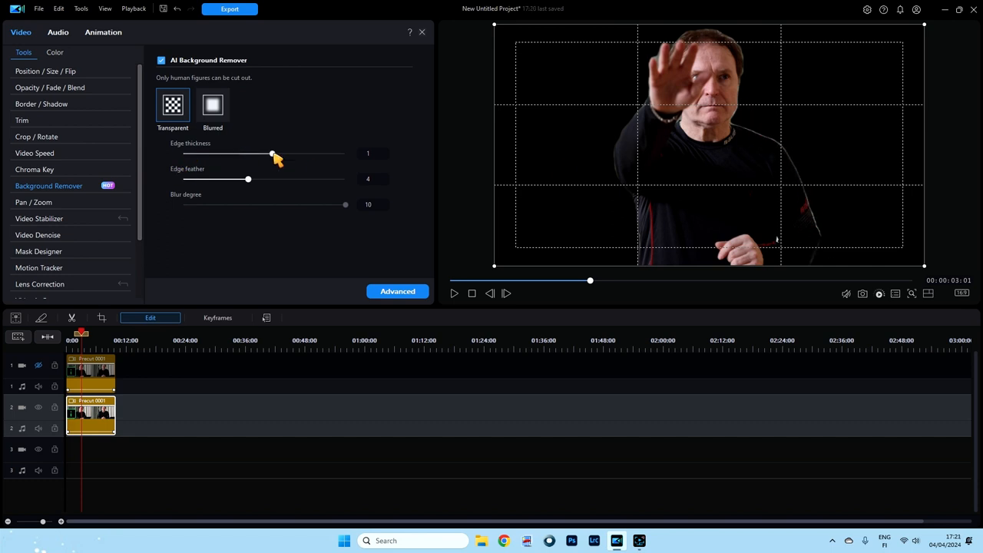
drag(271, 154, 280, 154)
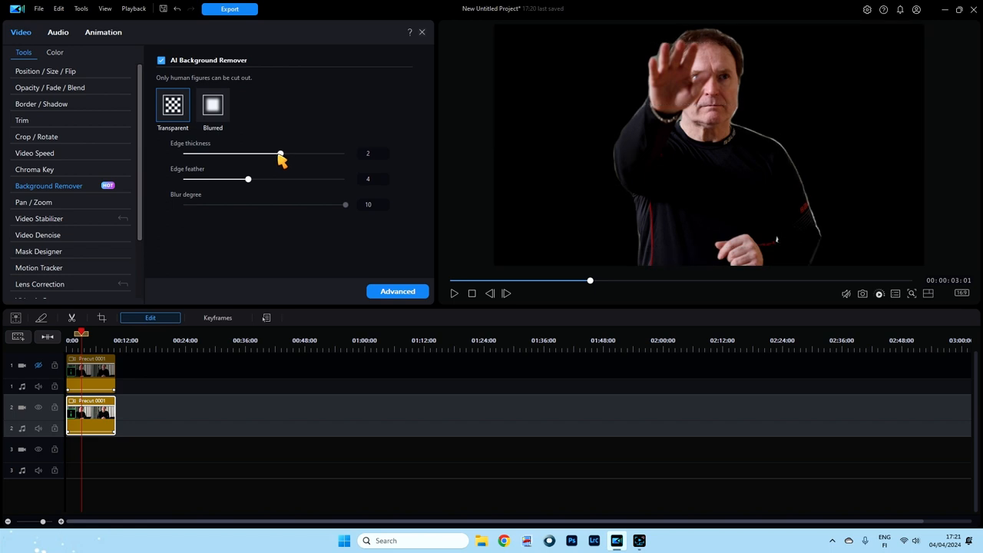
drag(280, 154, 329, 154)
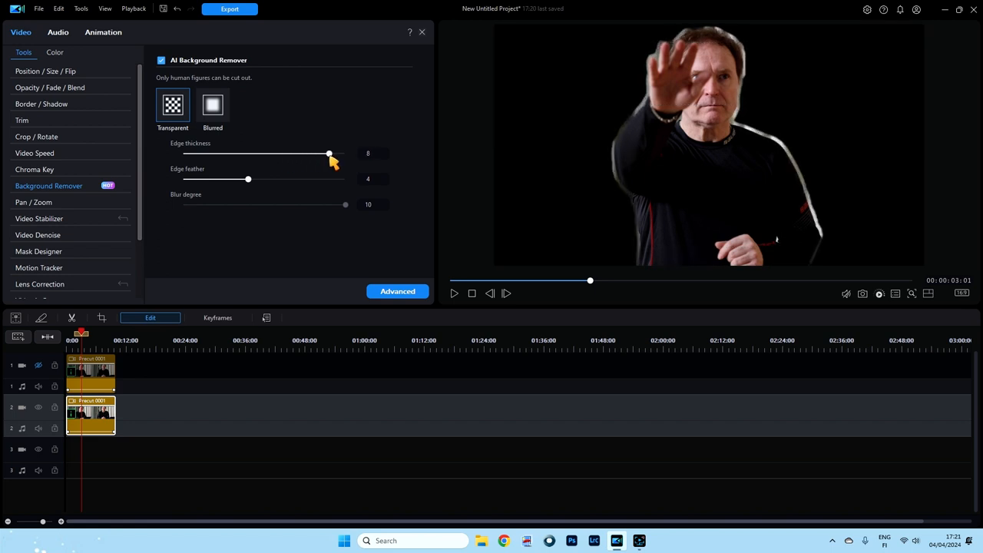
drag(328, 153, 336, 154)
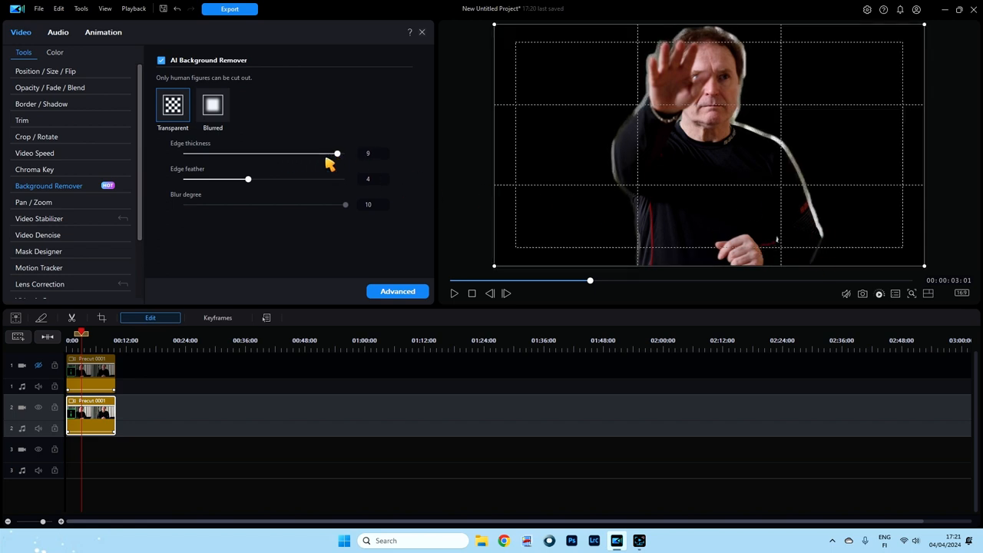
drag(336, 154, 298, 154)
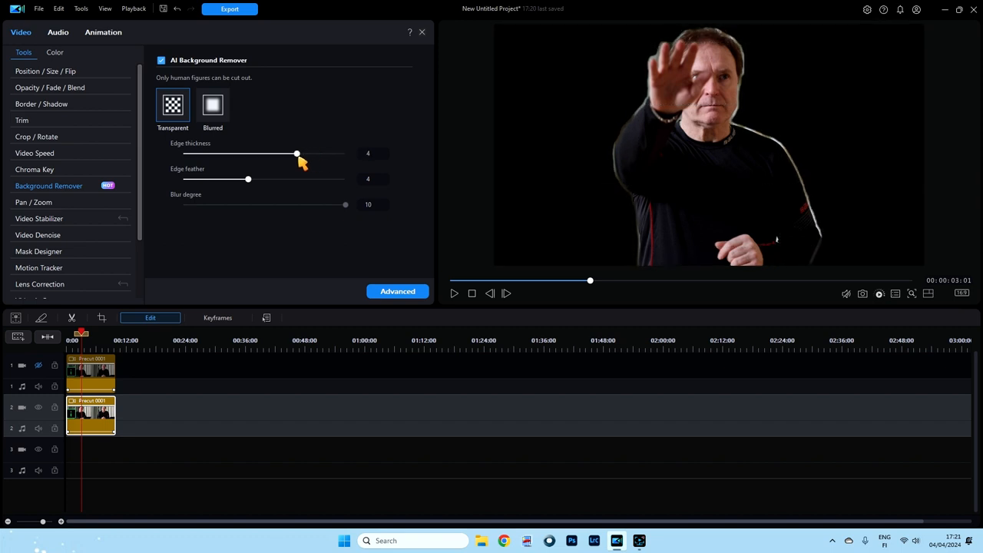
drag(296, 154, 264, 153)
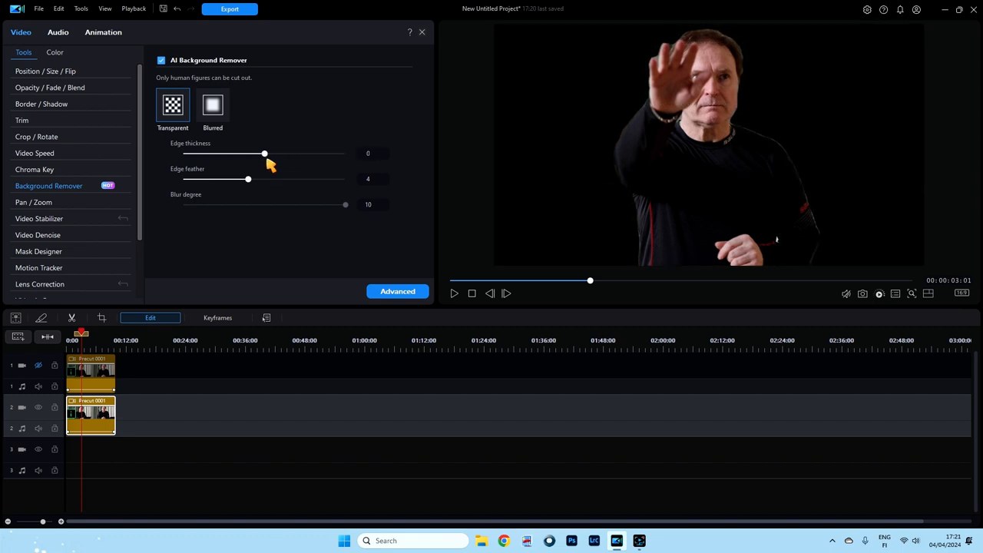
drag(264, 154, 304, 153)
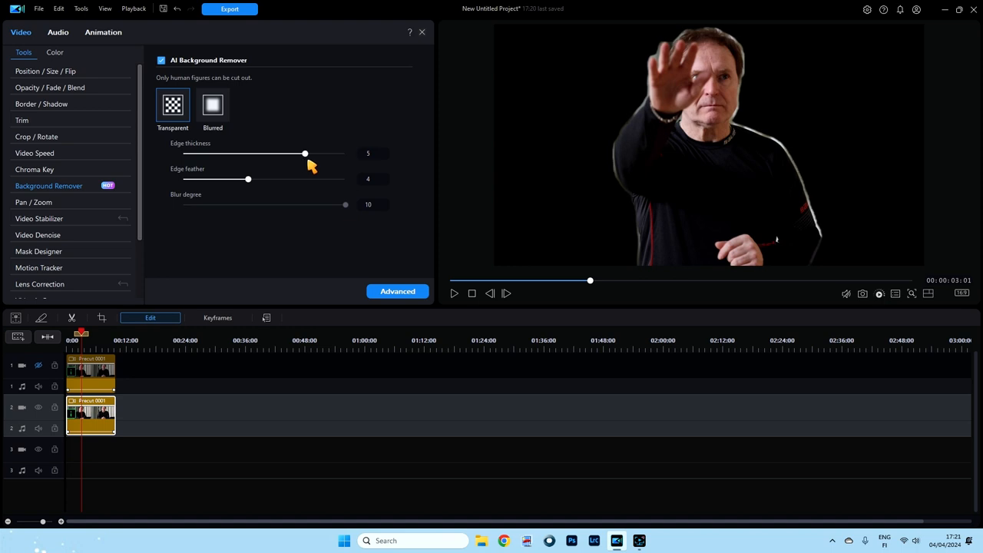
drag(304, 153, 344, 154)
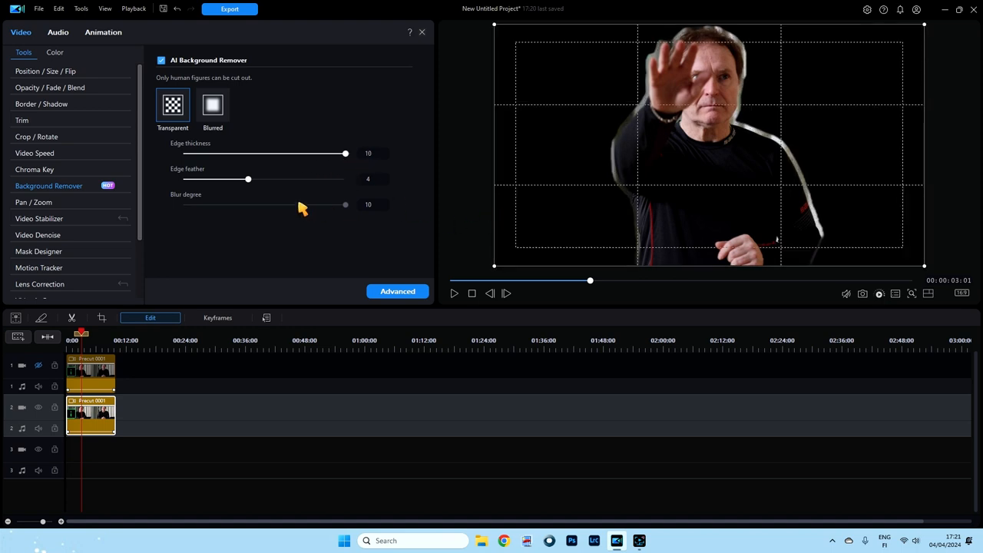
Test Edge feather up to maximum and about 5, then settle Edge thickness at -1.
drag(247, 178, 265, 178)
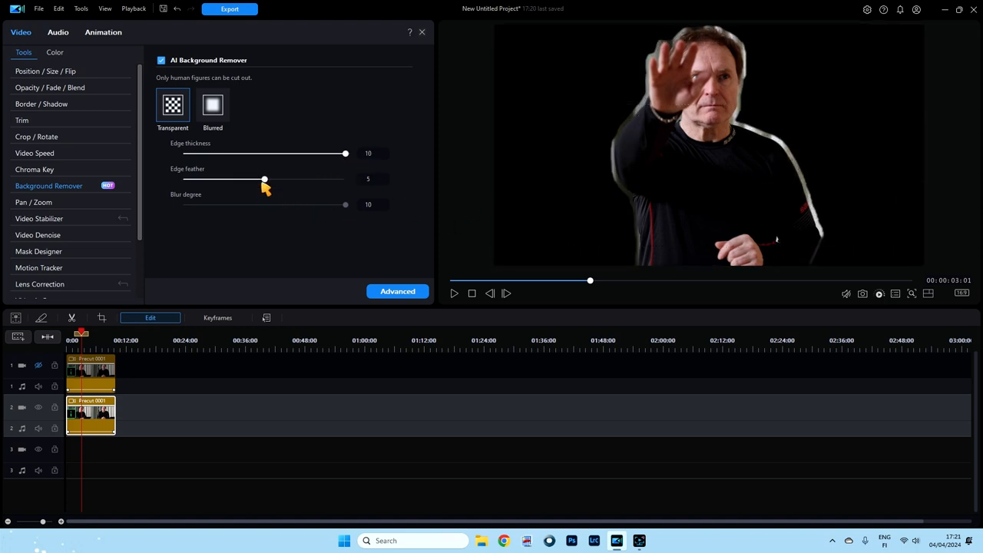
drag(264, 178, 344, 178)
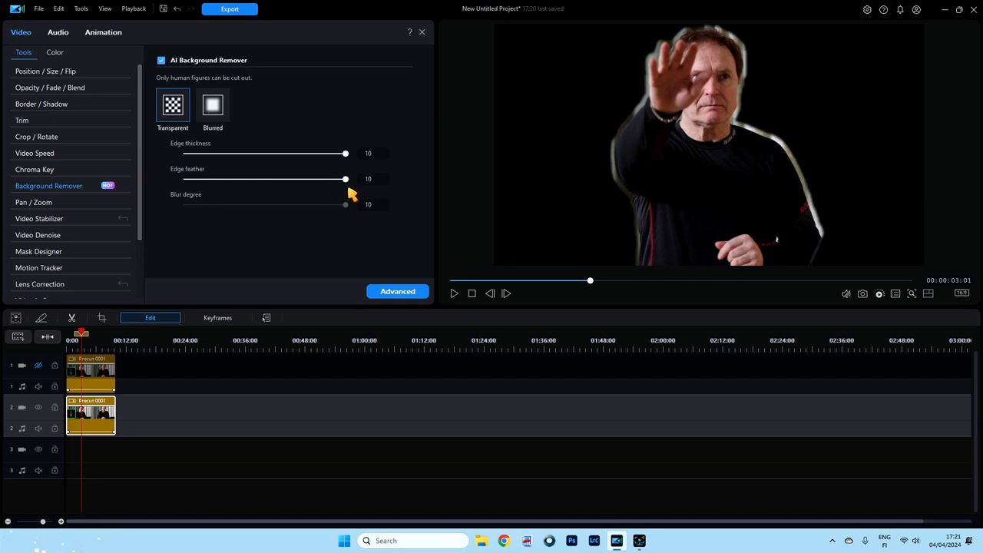
drag(344, 178, 249, 178)
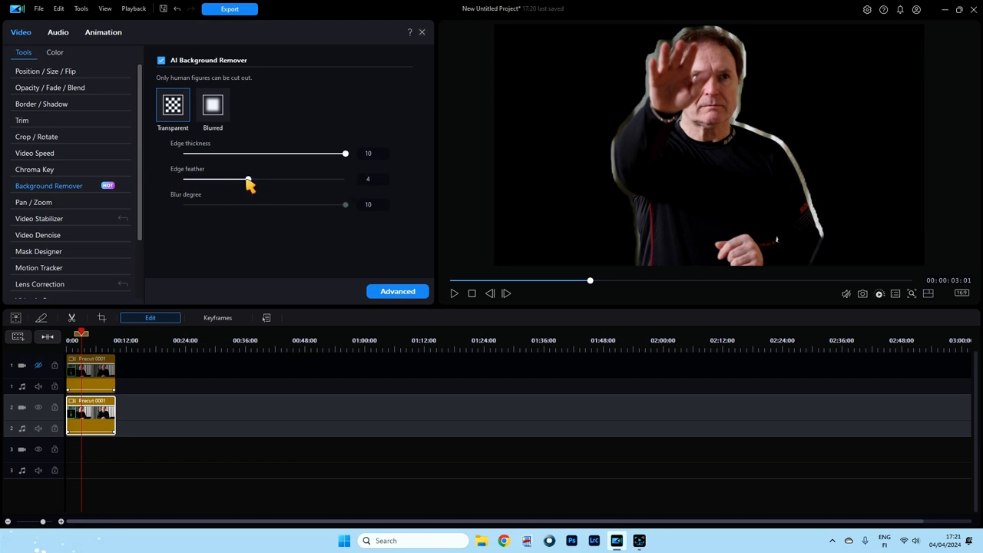
drag(248, 178, 314, 178)
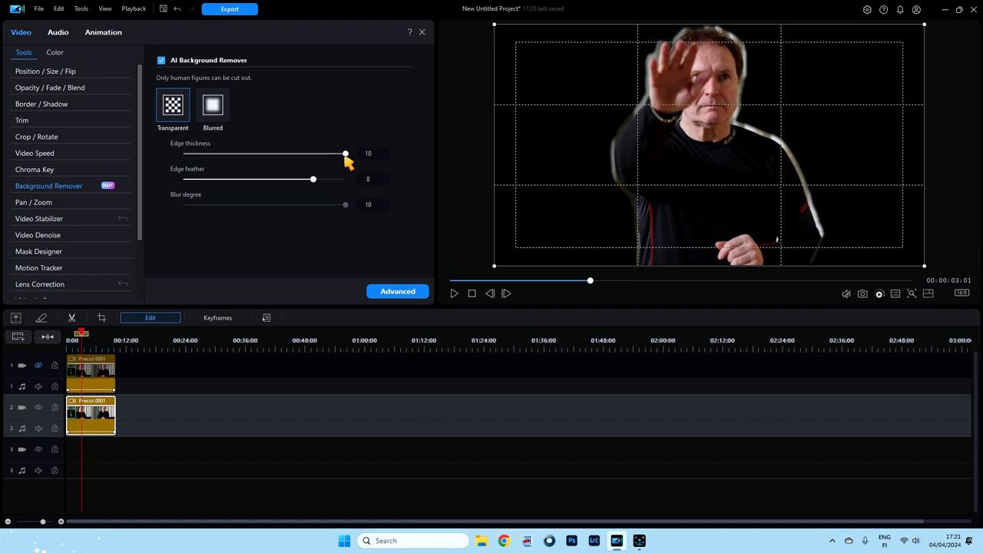
drag(344, 154, 296, 154)
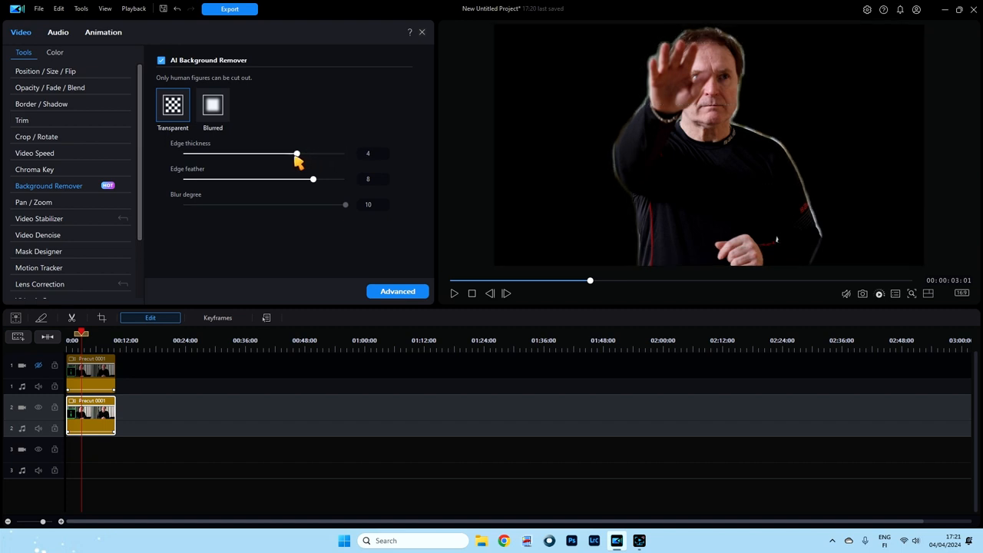
drag(296, 153, 255, 154)
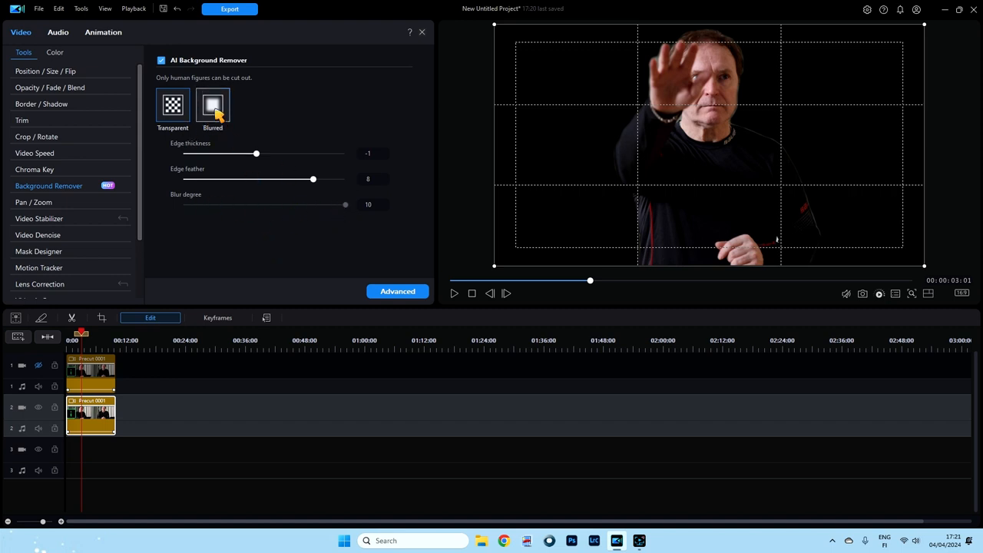
Switch the background to Blurred and return the Blur degree to 10 after testing lower values.
click(212, 105)
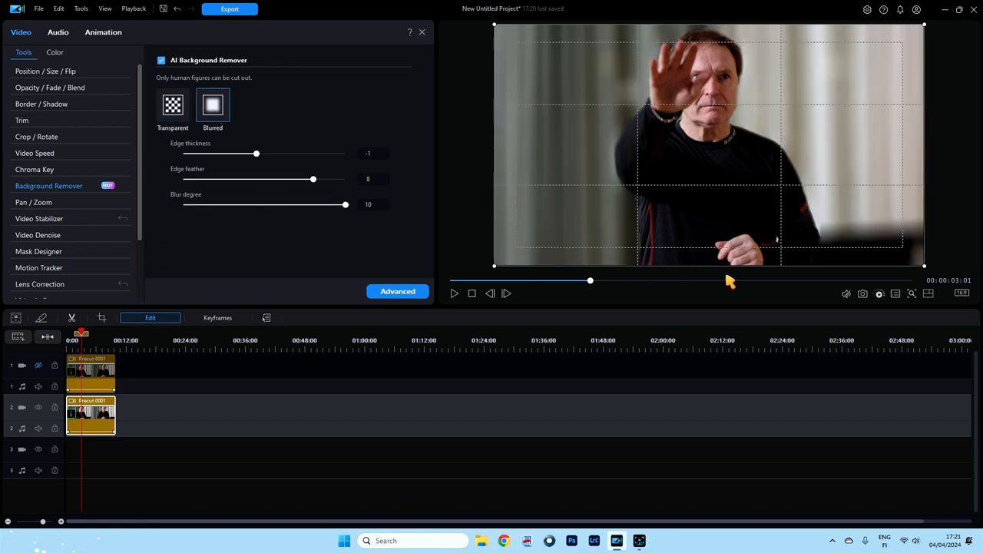
drag(345, 204, 313, 204)
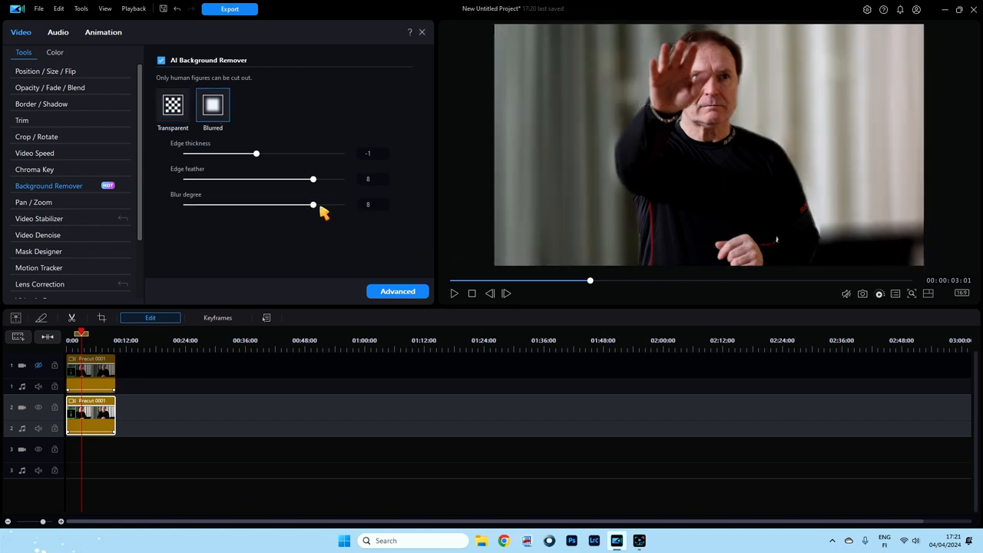
drag(313, 204, 247, 204)
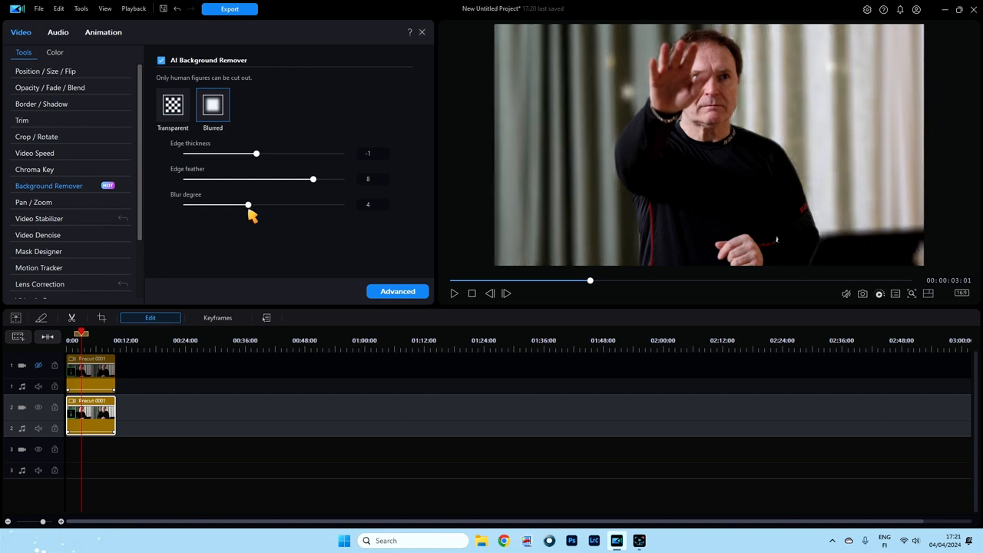
drag(247, 204, 329, 205)
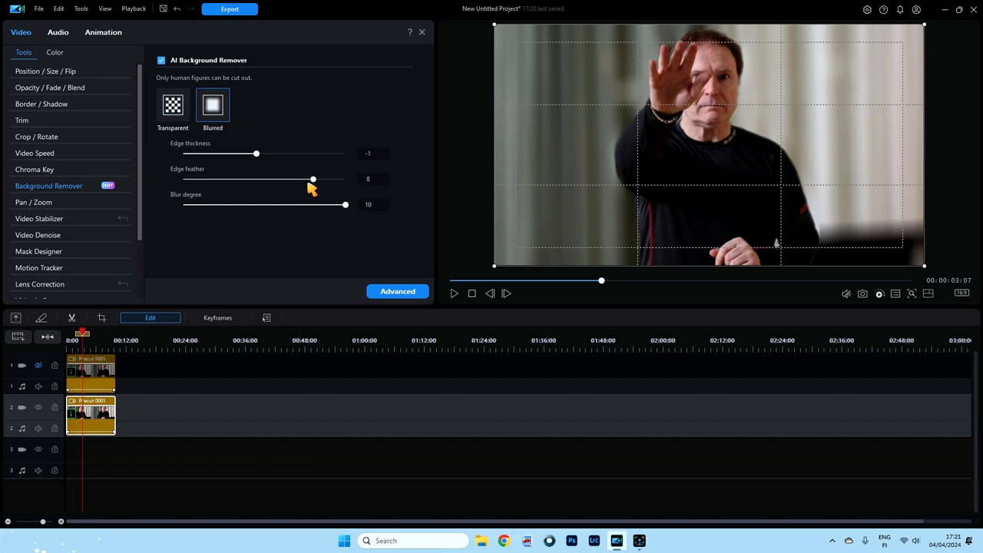
Adjust Edge feather and tighten Edge thickness from 0 down to -2.
drag(313, 178, 264, 178)
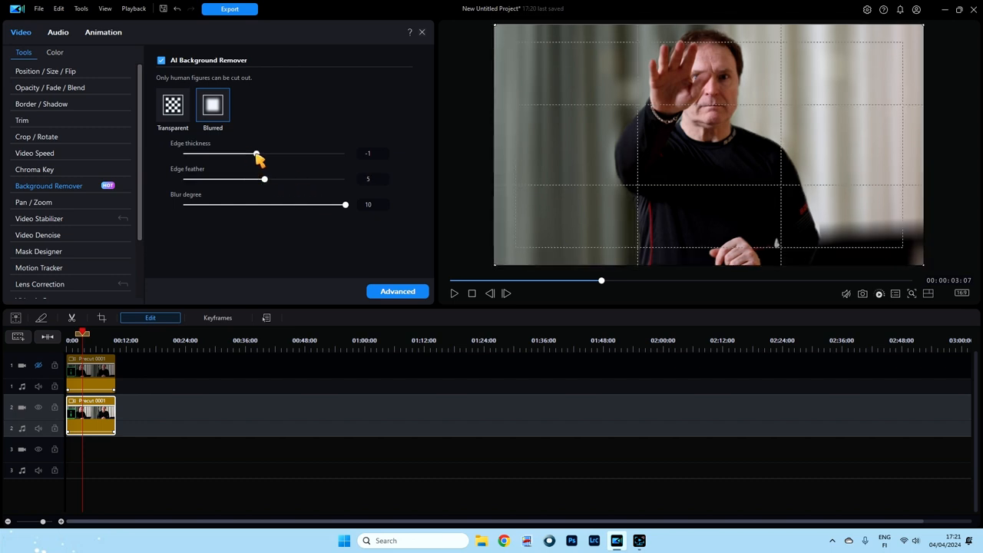
drag(257, 153, 264, 154)
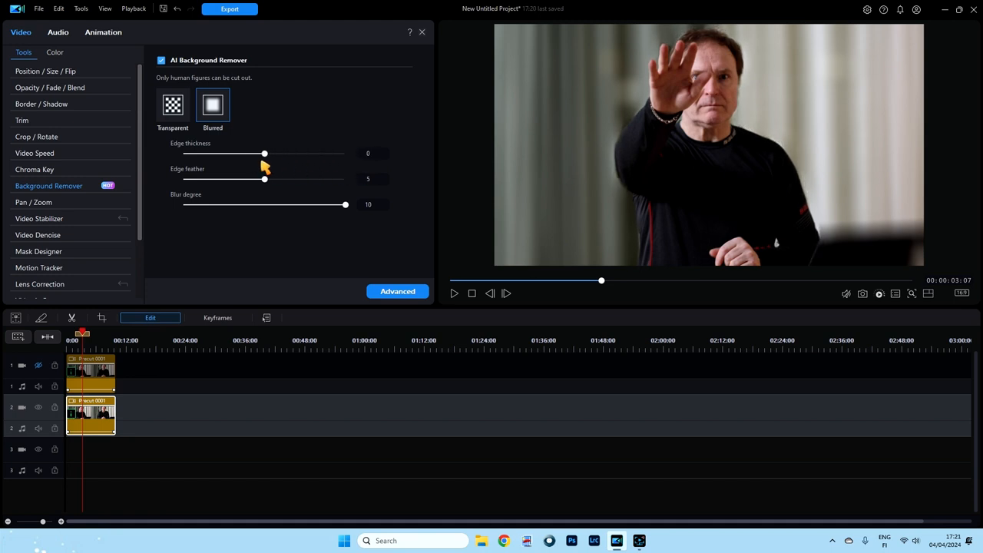
drag(264, 154, 248, 154)
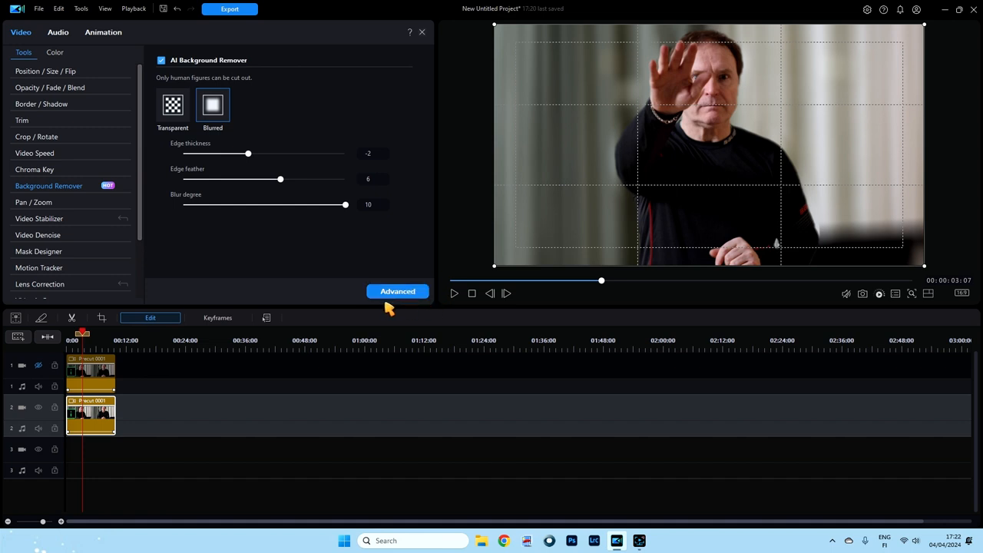
mouse_move(396, 295)
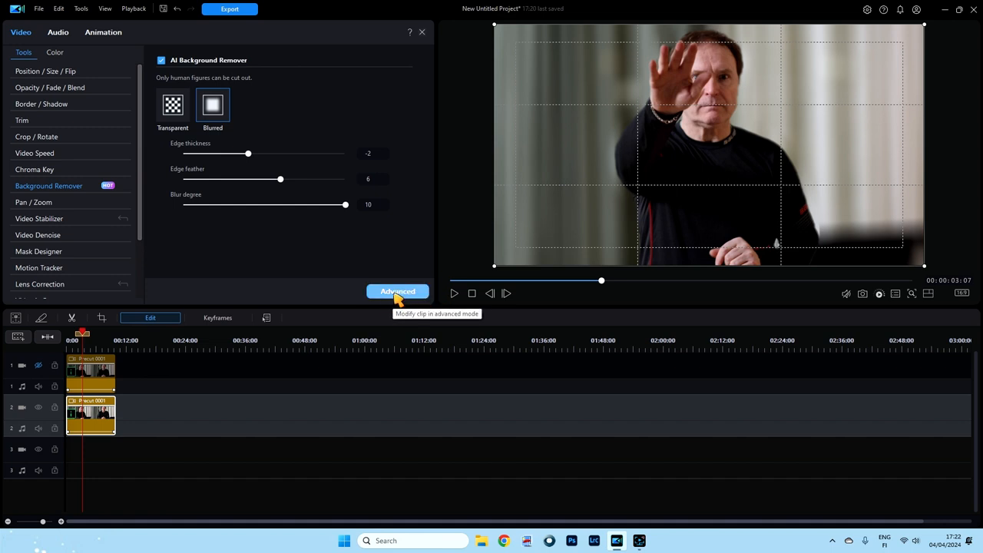
mouse_move(283, 197)
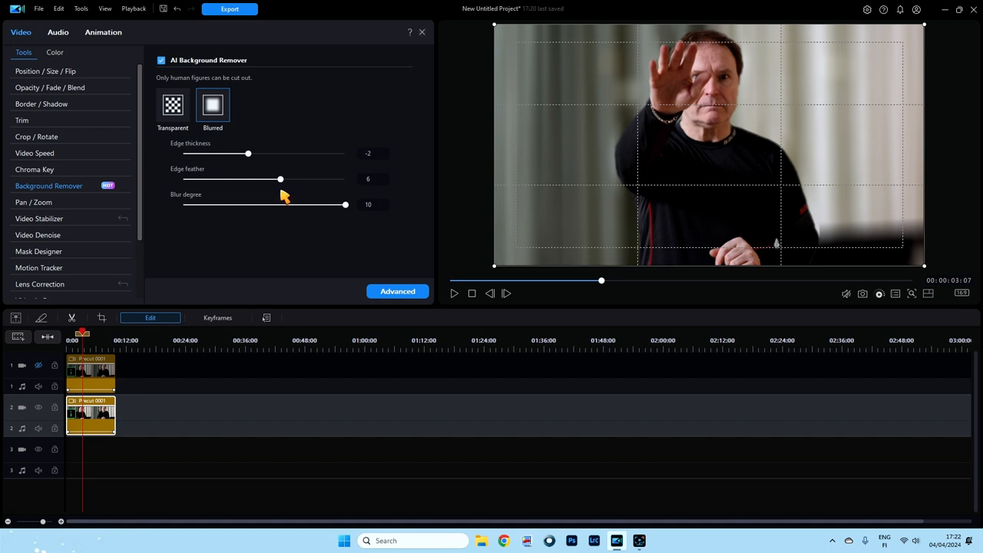
mouse_move(398, 278)
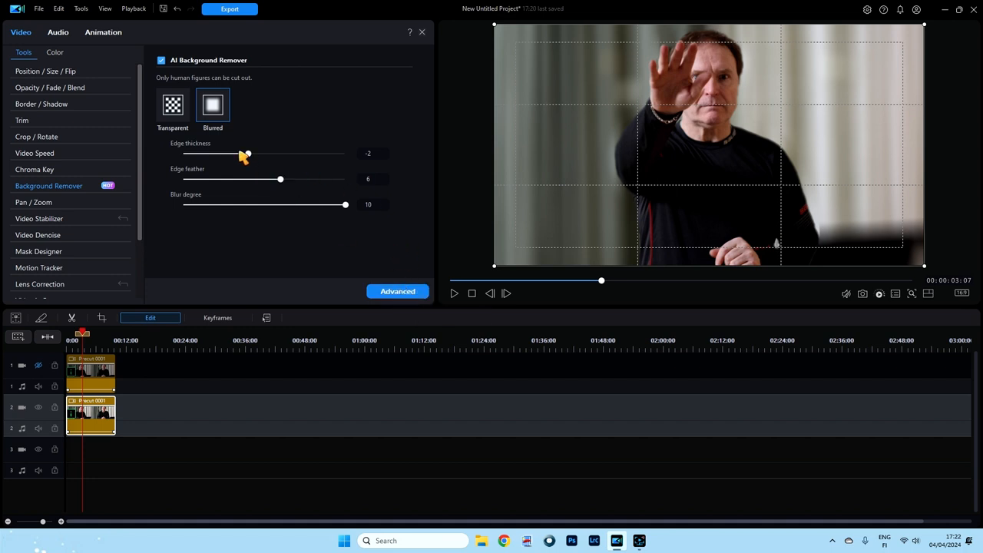
Make the background Transparent so red HELSINKI shows behind the man, then preview the raised-hand moment.
click(172, 104)
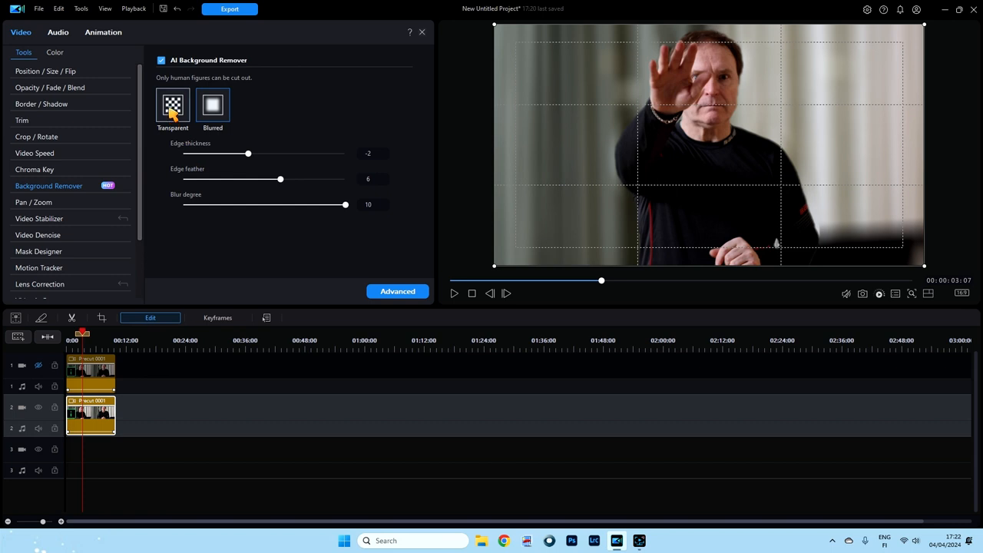
click(172, 104)
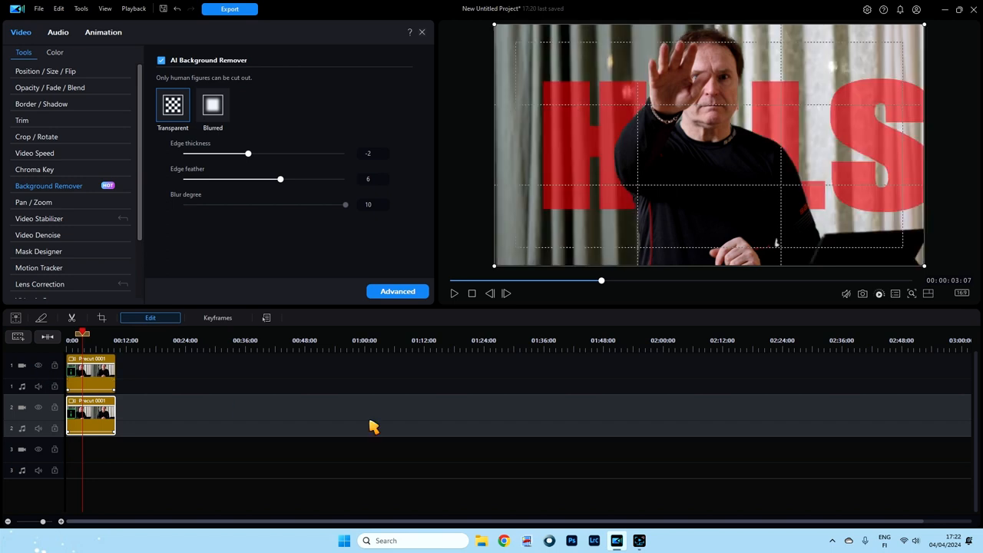
mouse_move(744, 86)
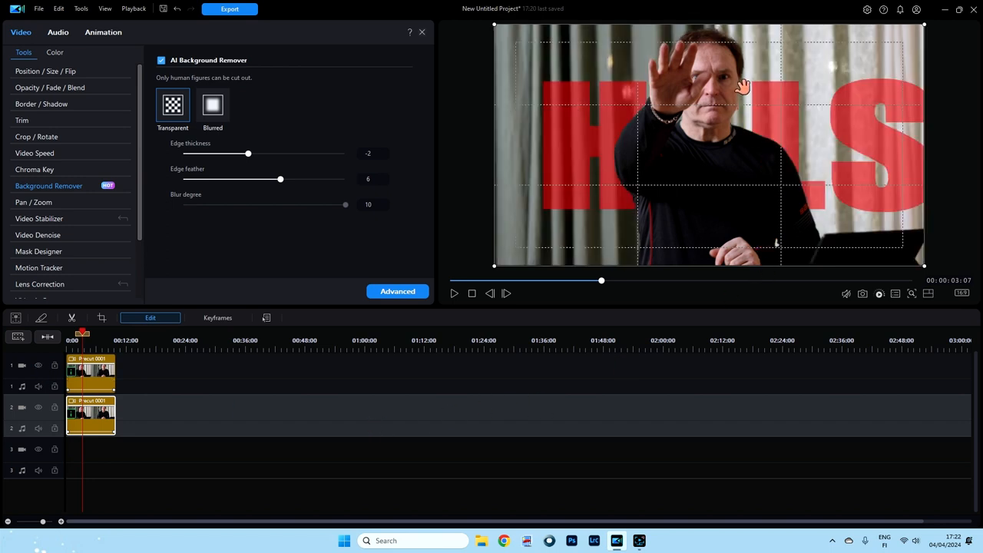
mouse_move(646, 95)
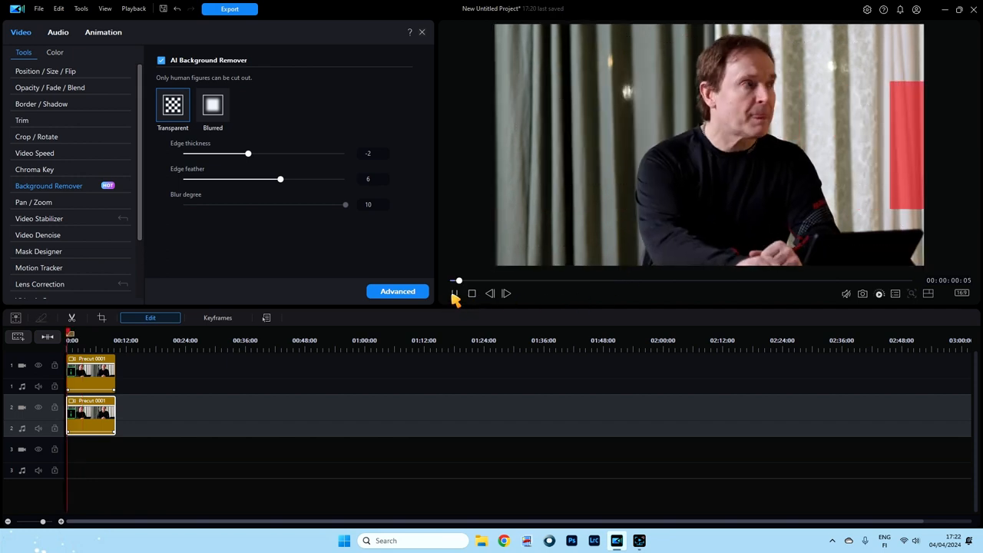
click(455, 292)
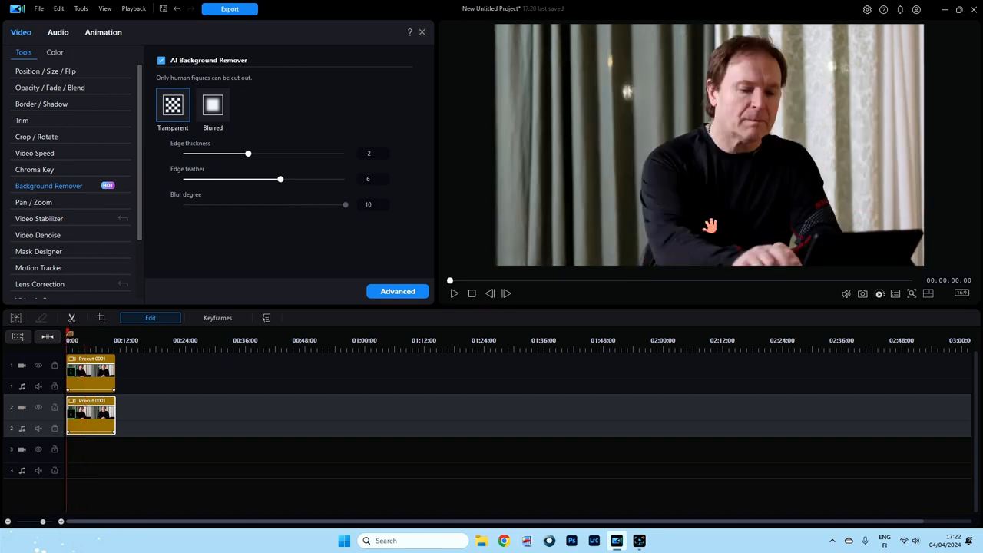
drag(449, 283, 500, 283)
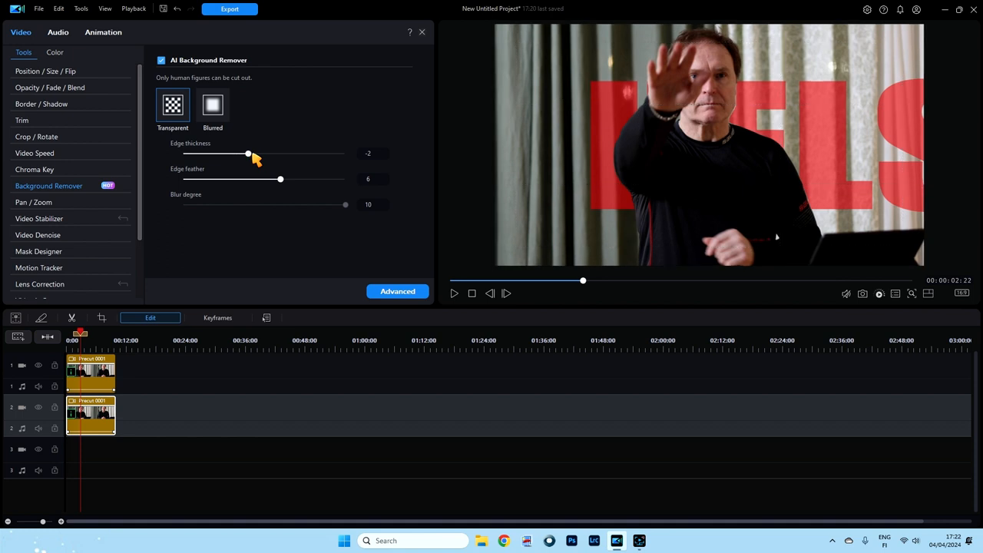
Test Edge thickness and feather values, set Edge thickness to -4, and stop the preview at the start.
drag(247, 154, 240, 154)
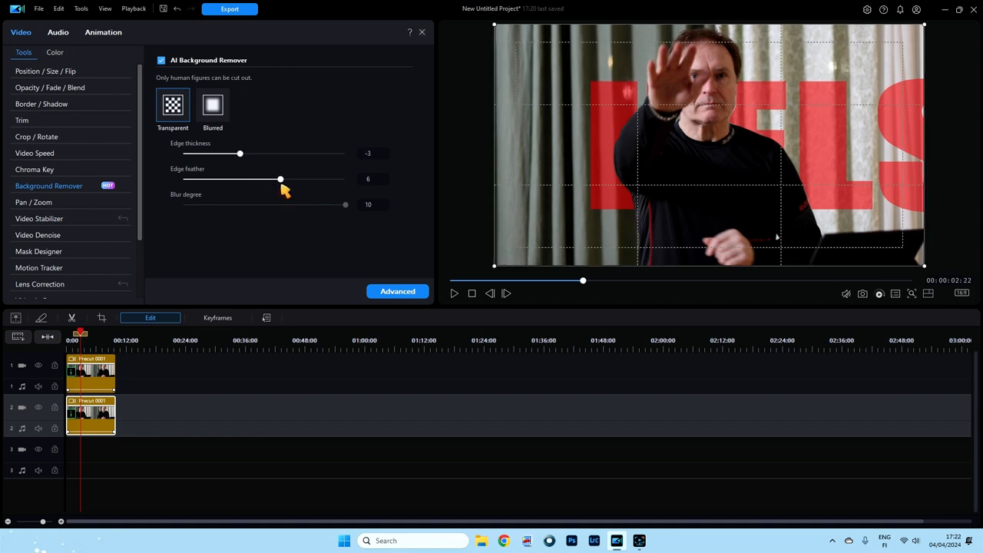
drag(280, 179, 313, 178)
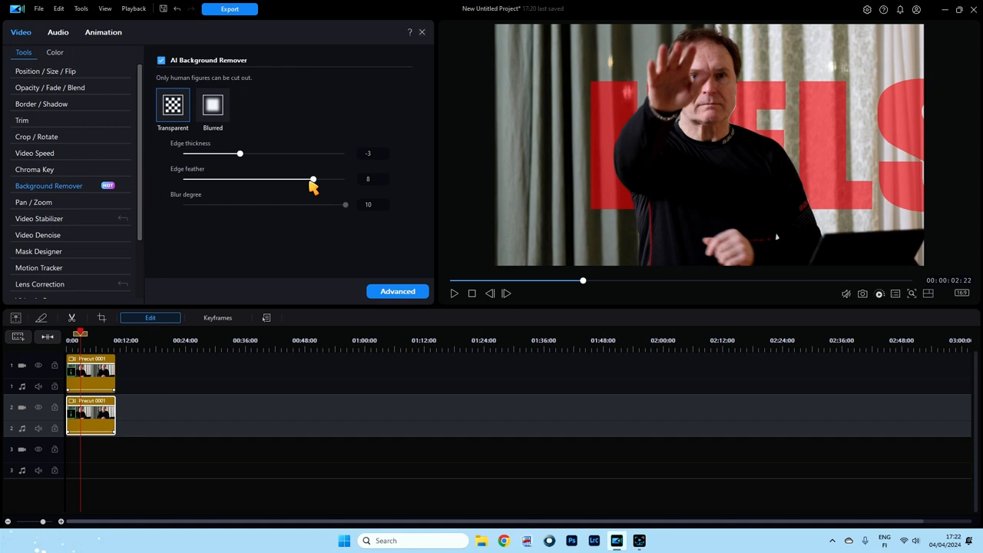
drag(240, 153, 280, 154)
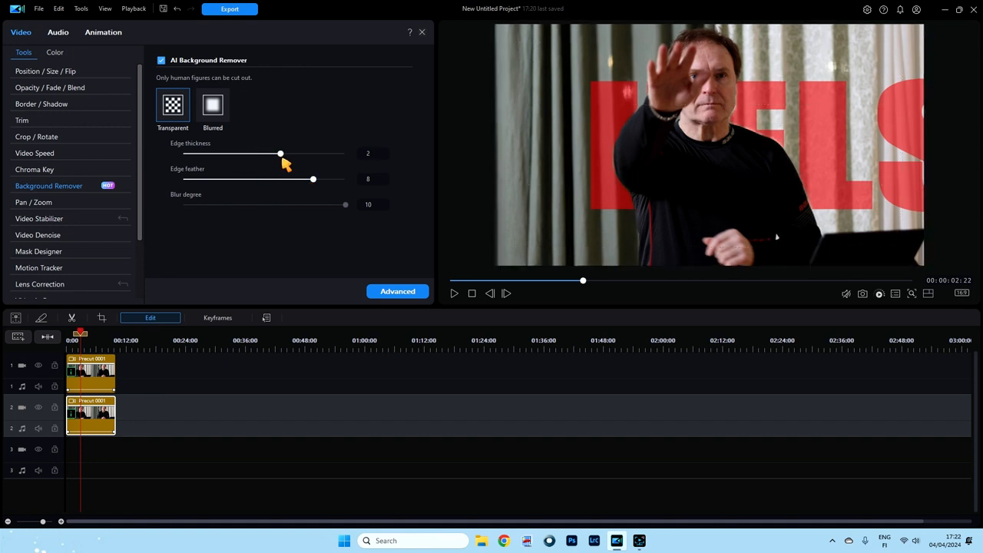
drag(279, 154, 240, 154)
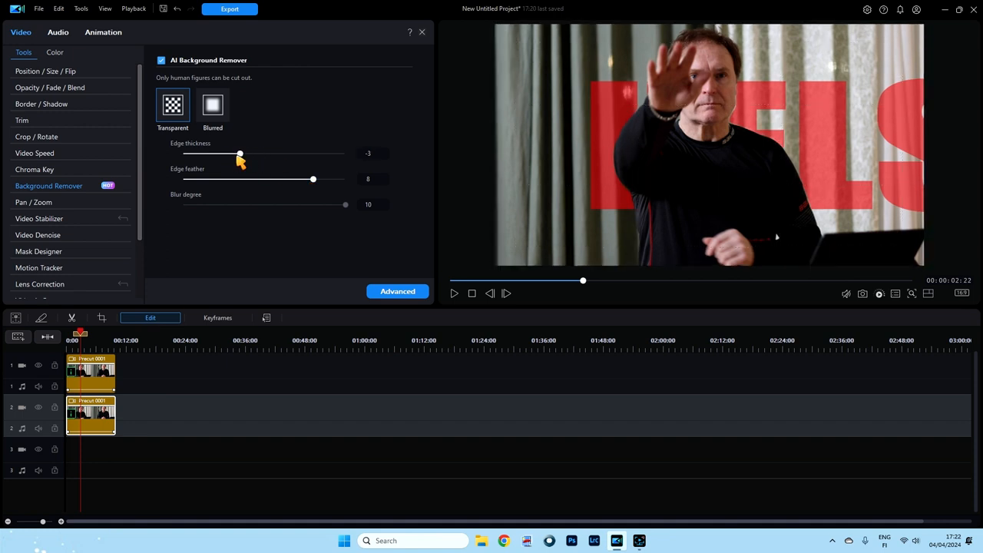
drag(239, 153, 230, 154)
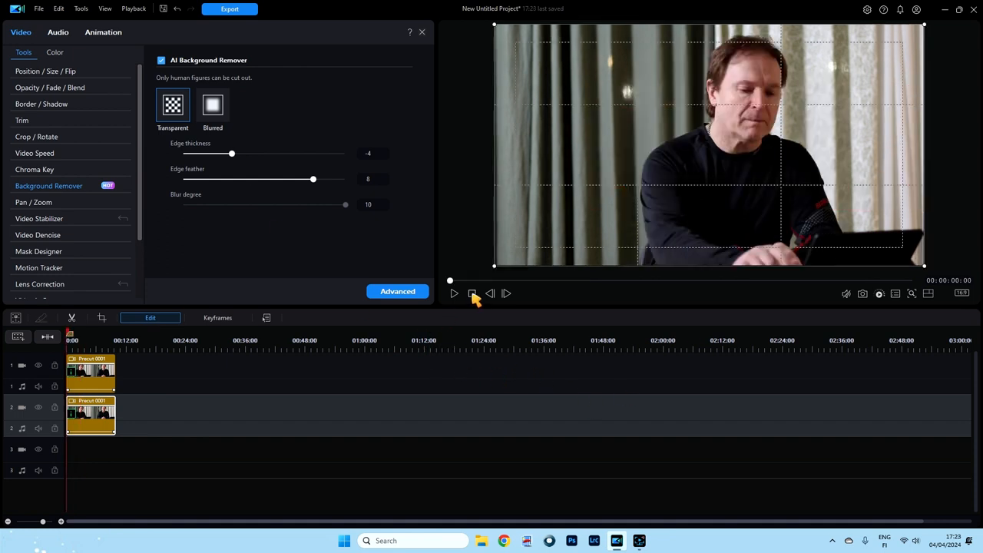
click(453, 294)
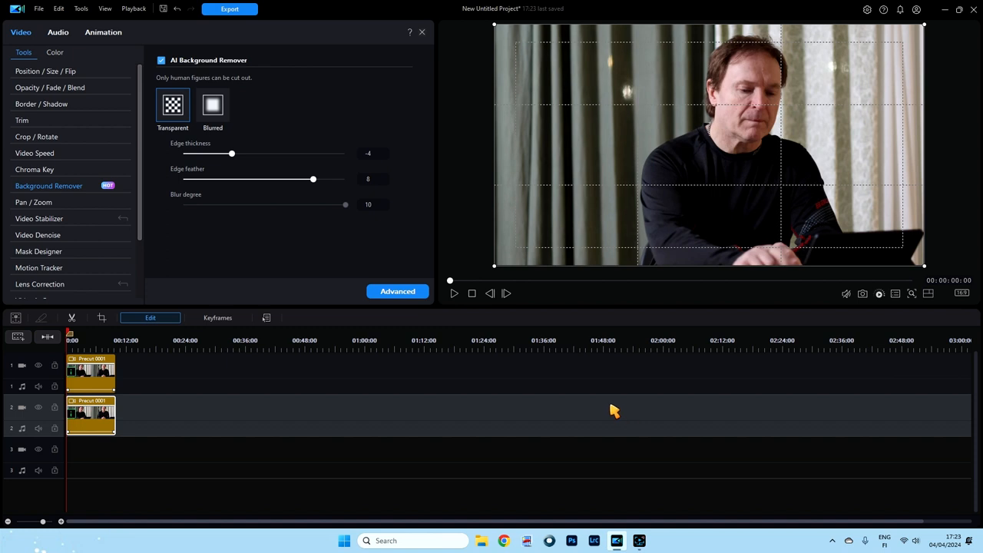
mouse_move(423, 34)
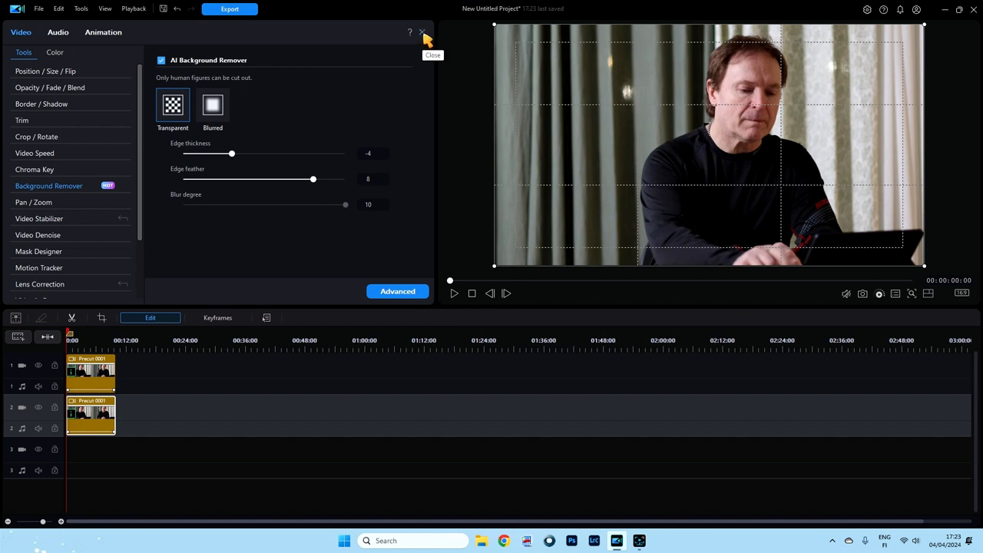